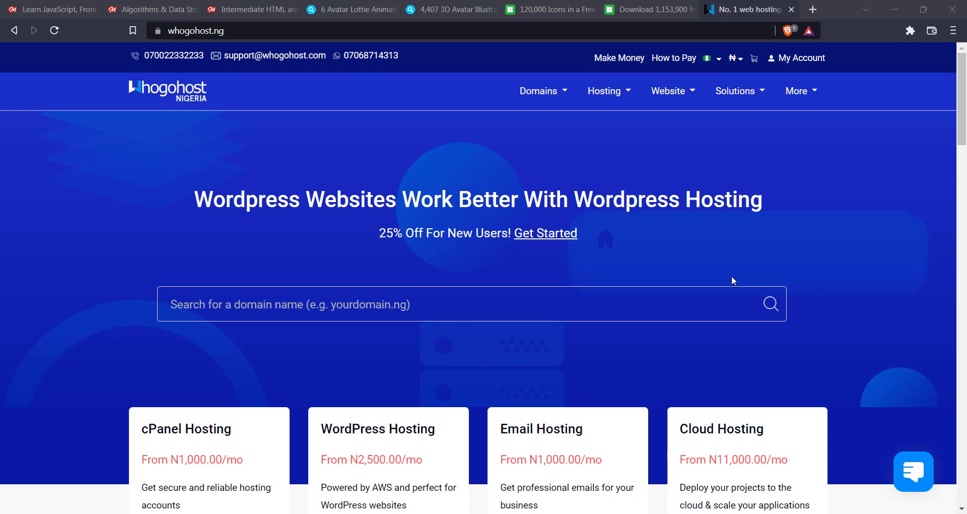
# Search whogohost.ng for the domain name 'wordpresstutor'
pyautogui.click(198, 31)
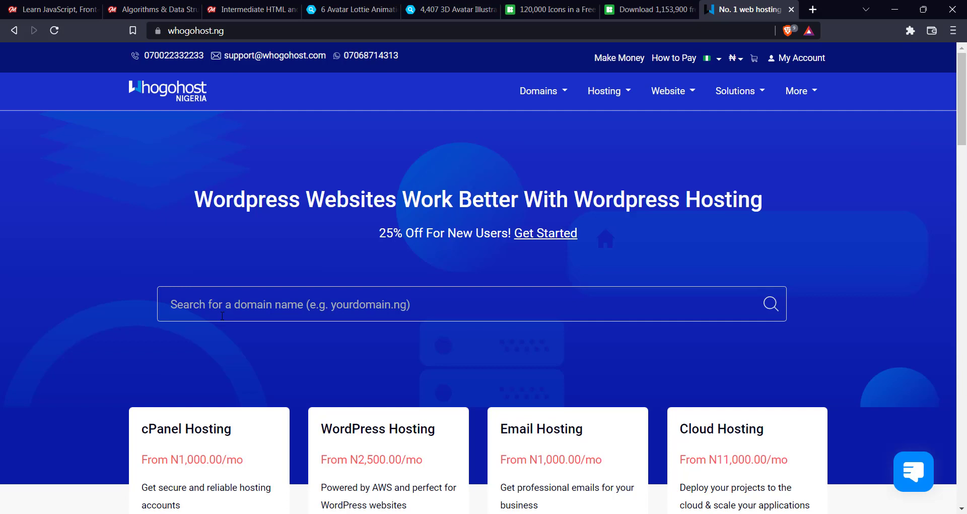
pyautogui.click(432, 303)
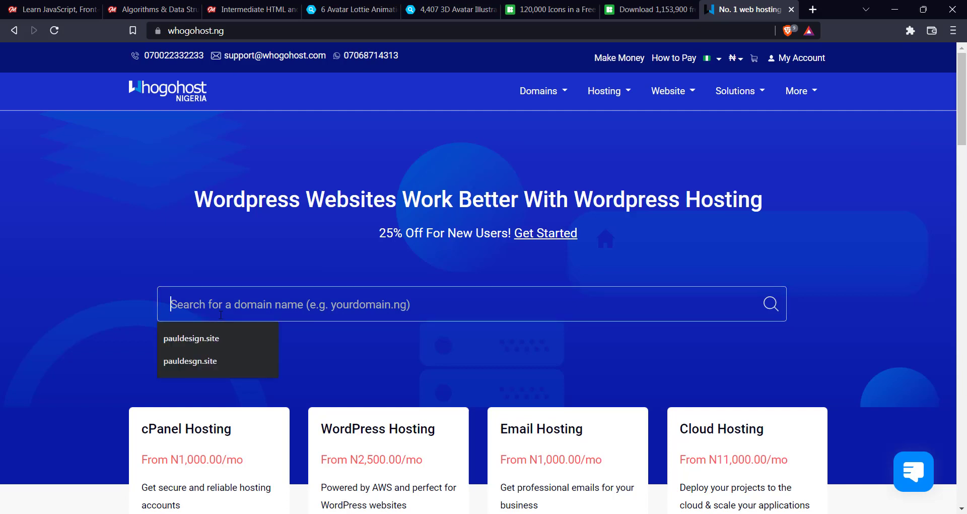
pyautogui.write('wordpress')
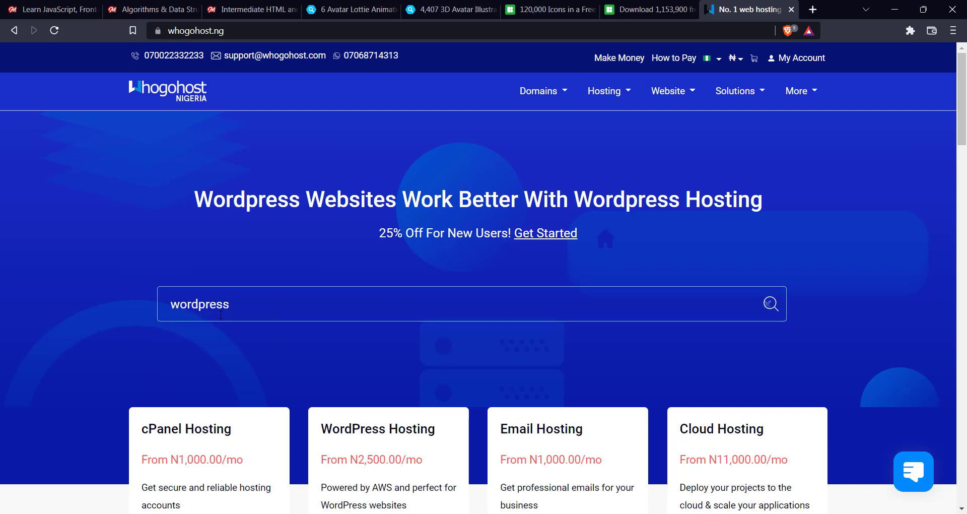
pyautogui.write('tutor')
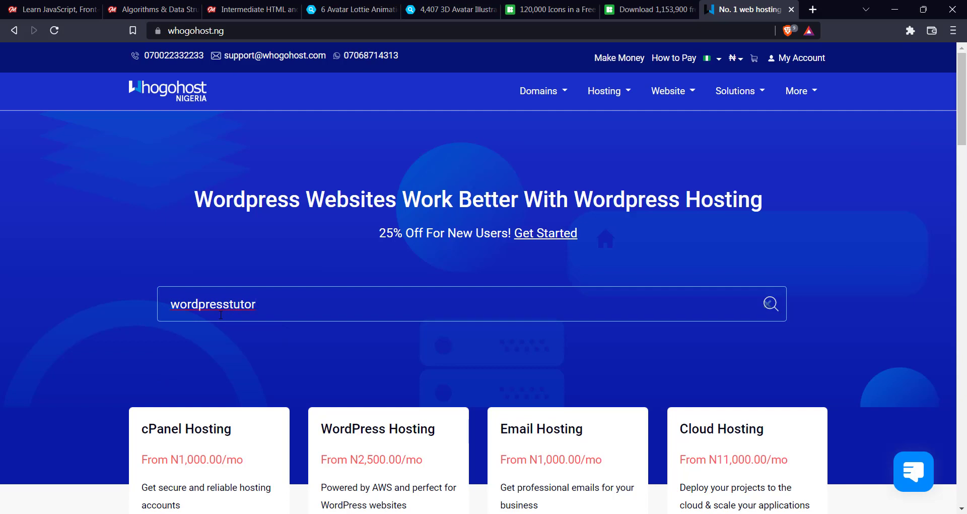
pyautogui.click(771, 304)
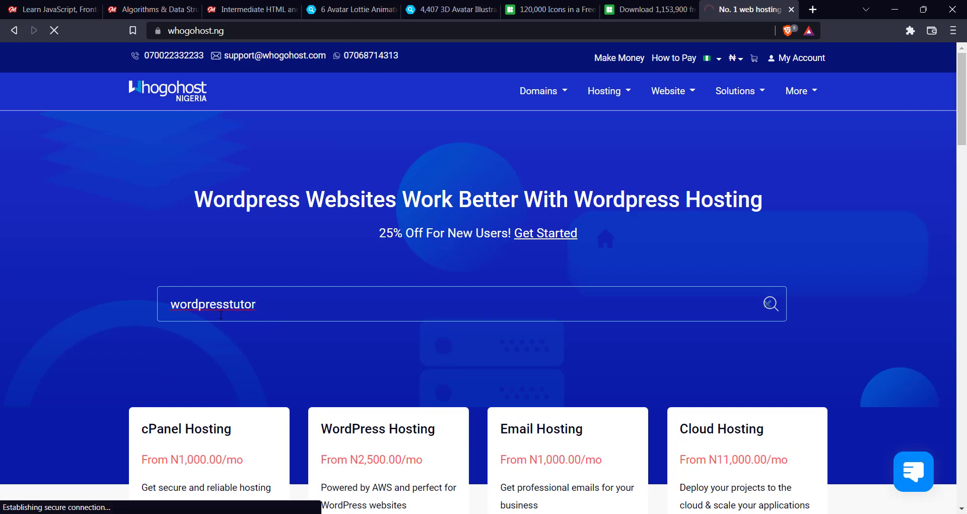
# Change the search to wordpresstutor.site and add it to the cart at N1,700
pyautogui.click(770, 304)
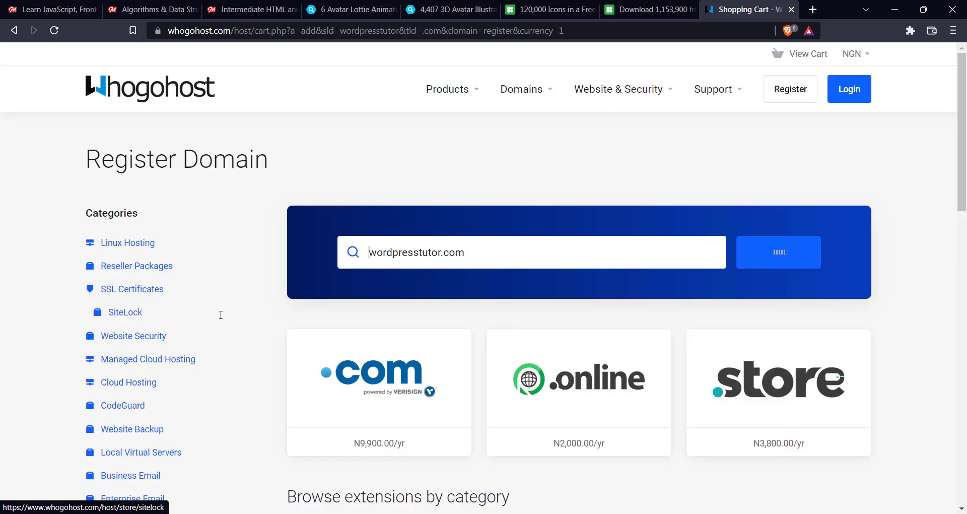
pyautogui.click(778, 252)
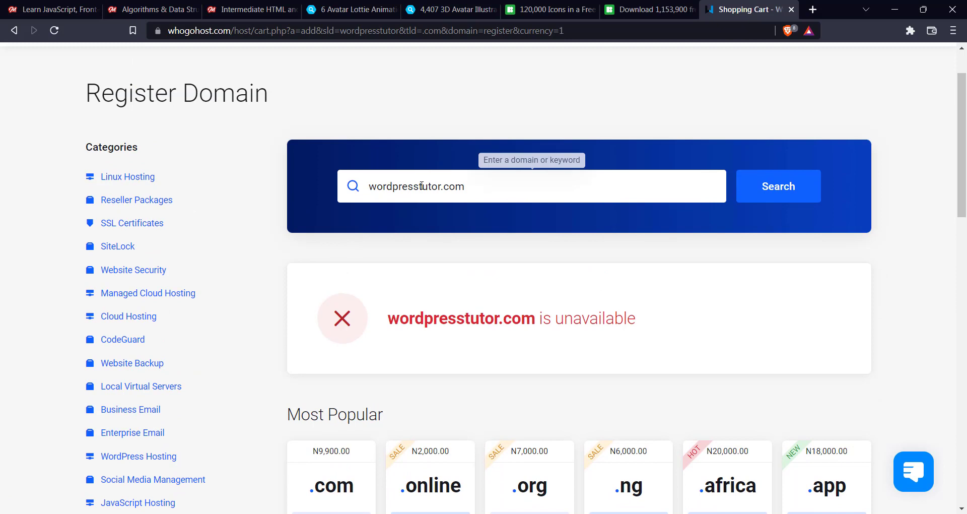
pyautogui.moveTo(398, 383)
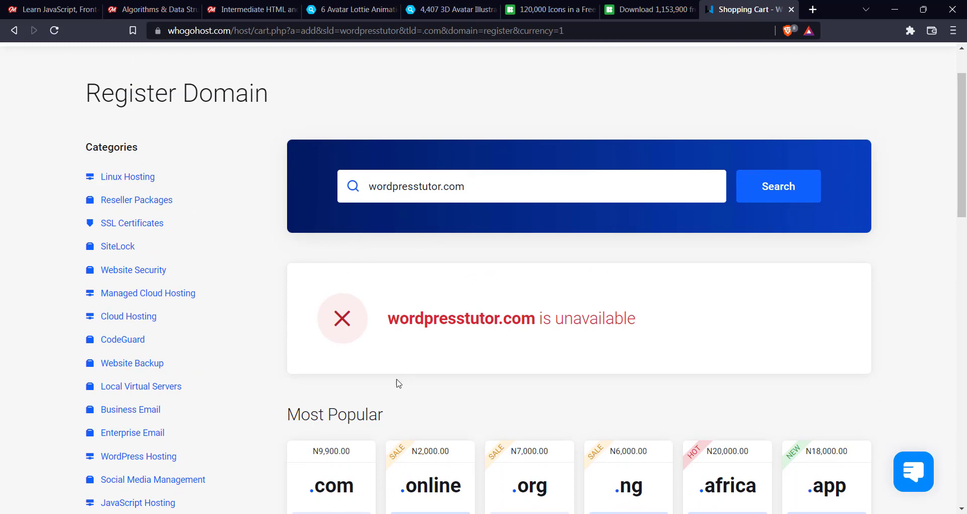
pyautogui.press('Backspace')
pyautogui.write('site')
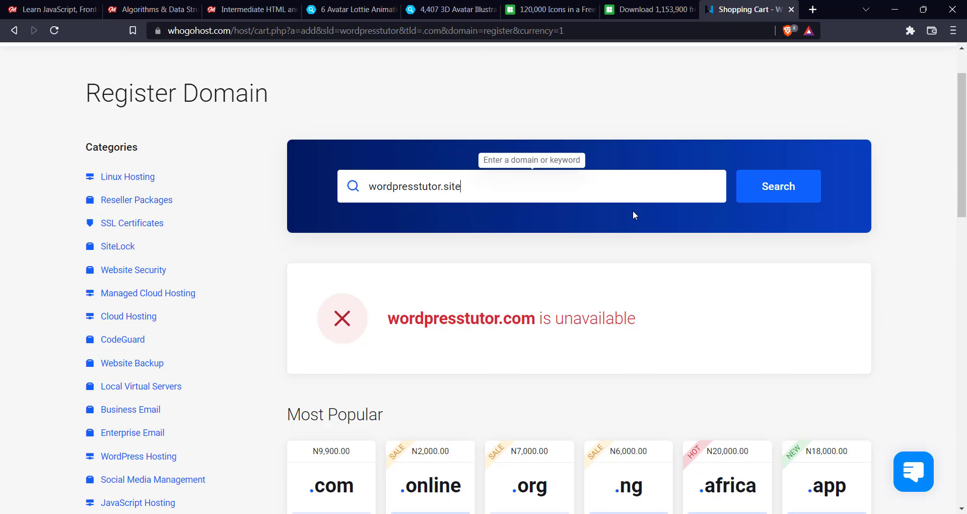
pyautogui.click(778, 186)
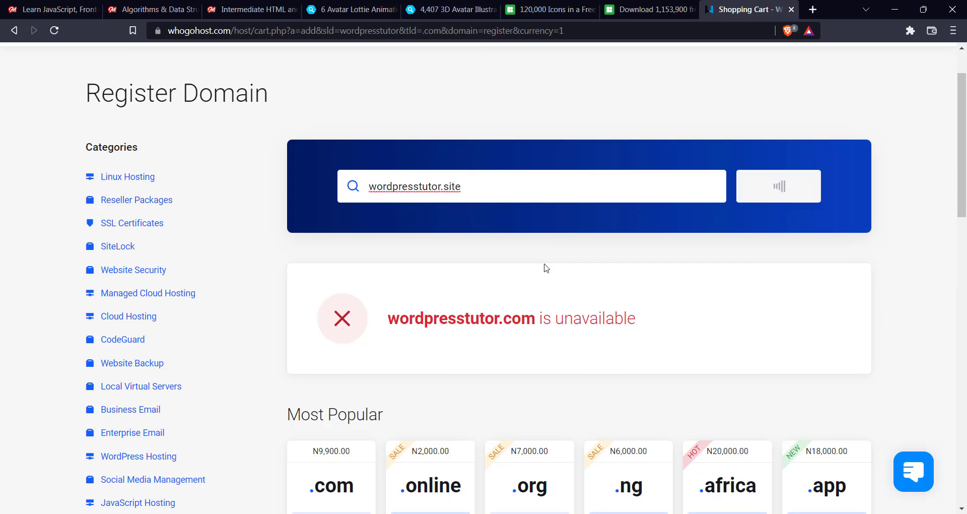
pyautogui.click(778, 186)
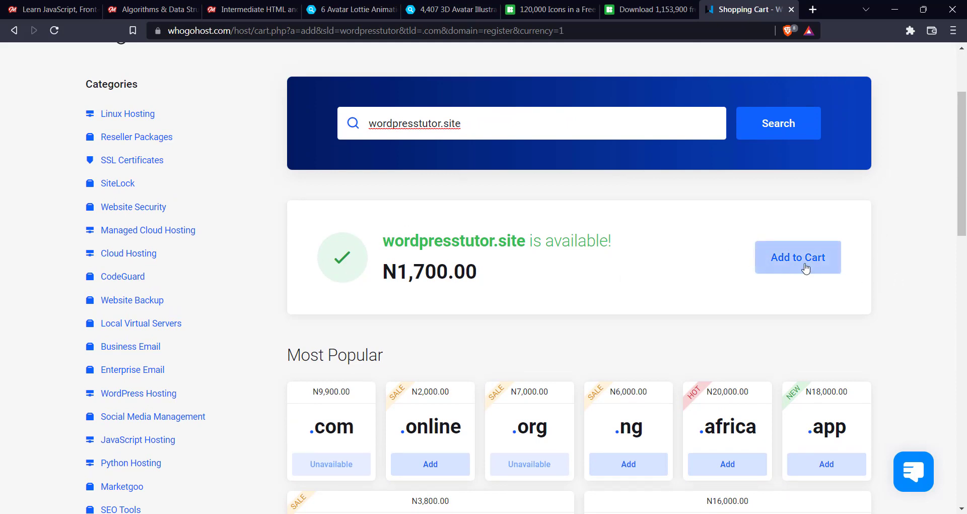
pyautogui.click(797, 257)
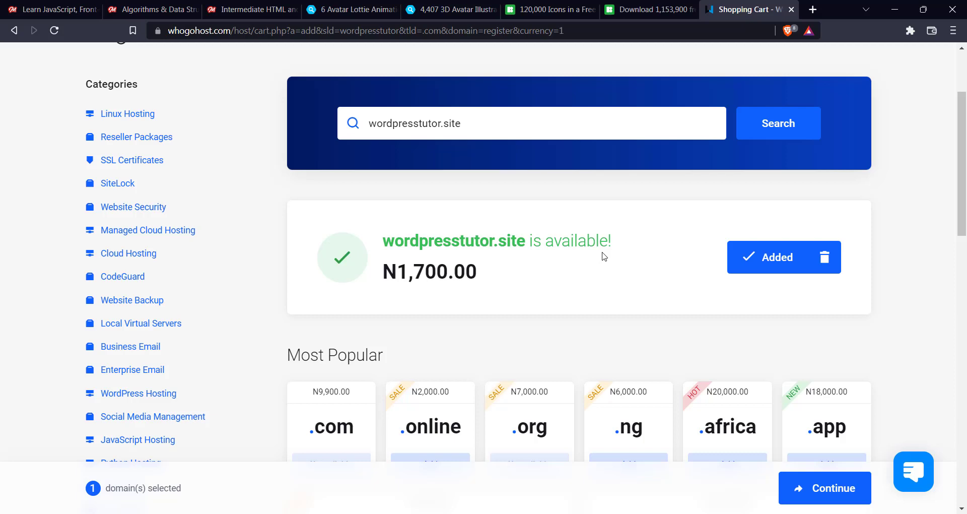
pyautogui.moveTo(30, 486)
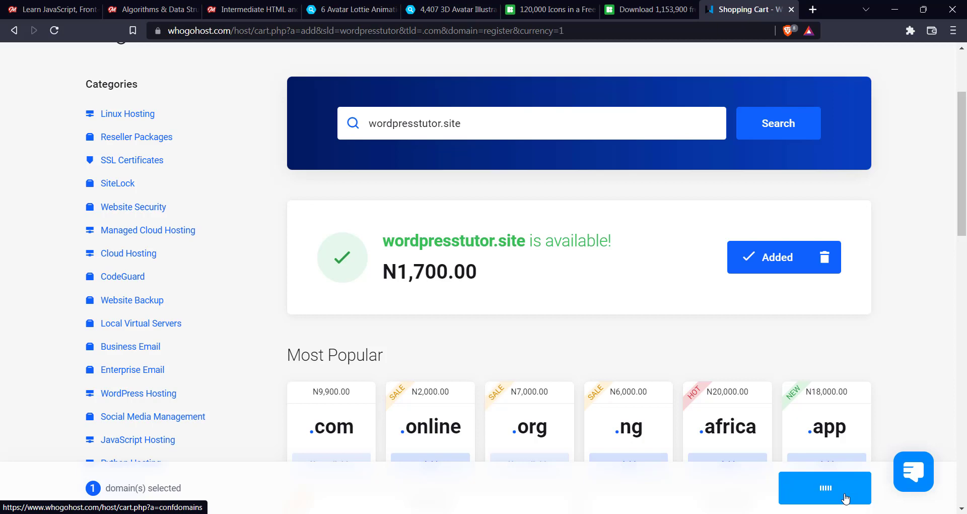
# Open the shopping cart and start adding hosting for wordpresstutor.site
pyautogui.click(824, 487)
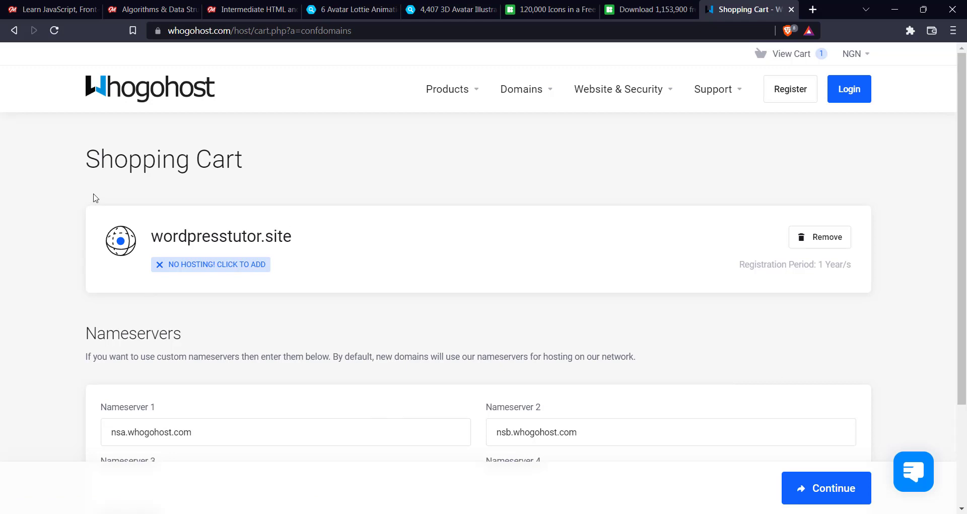
pyautogui.moveTo(294, 278)
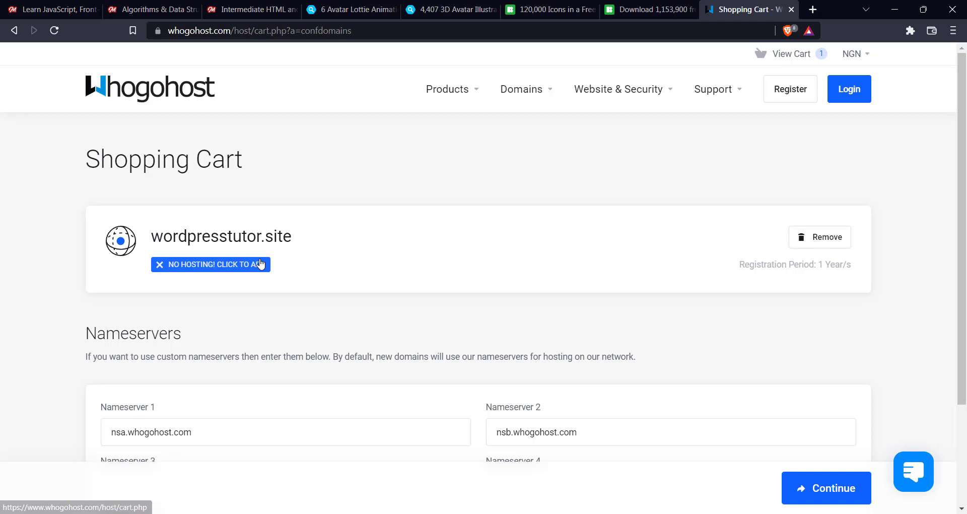
pyautogui.moveTo(432, 250)
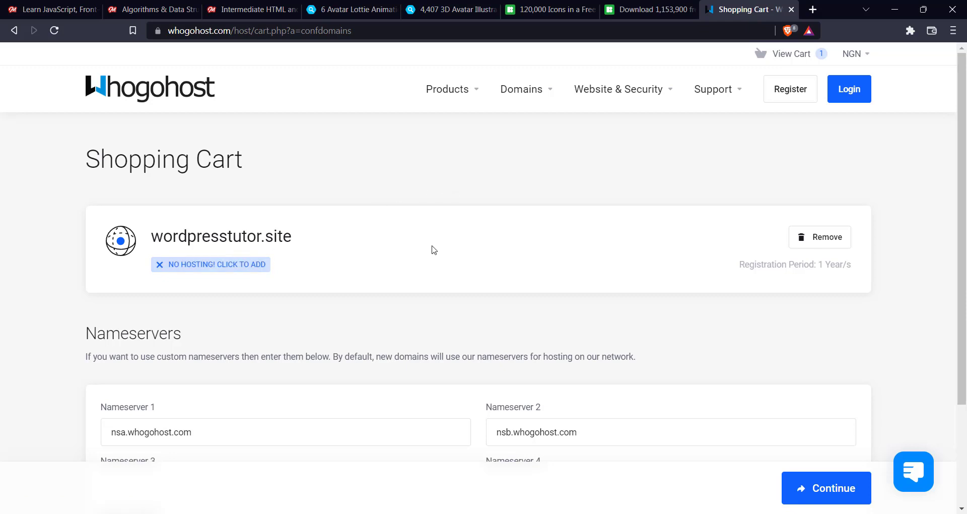
pyautogui.moveTo(489, 241)
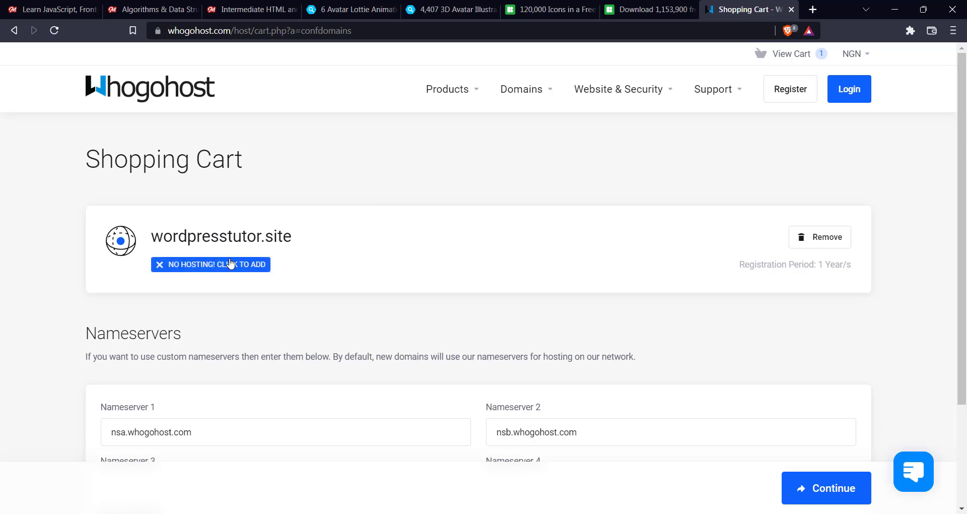
pyautogui.moveTo(239, 270)
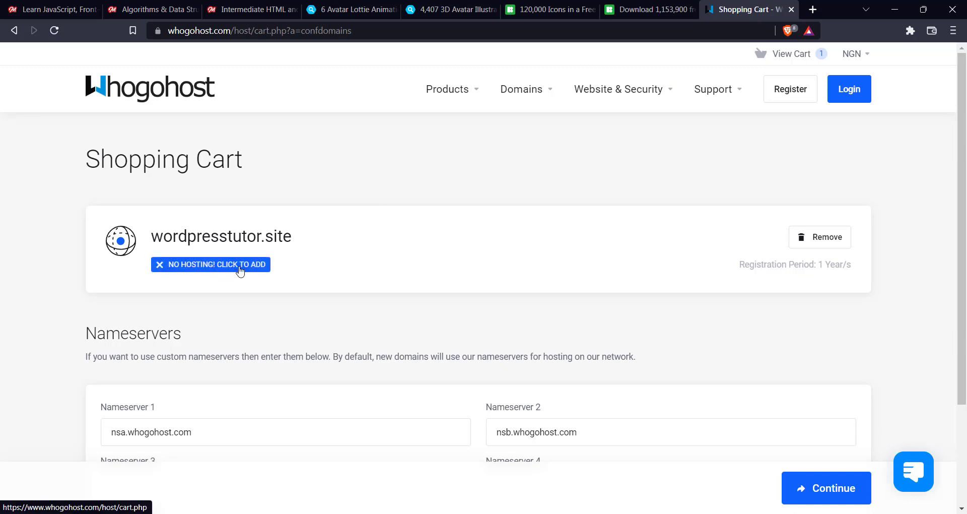
pyautogui.click(211, 264)
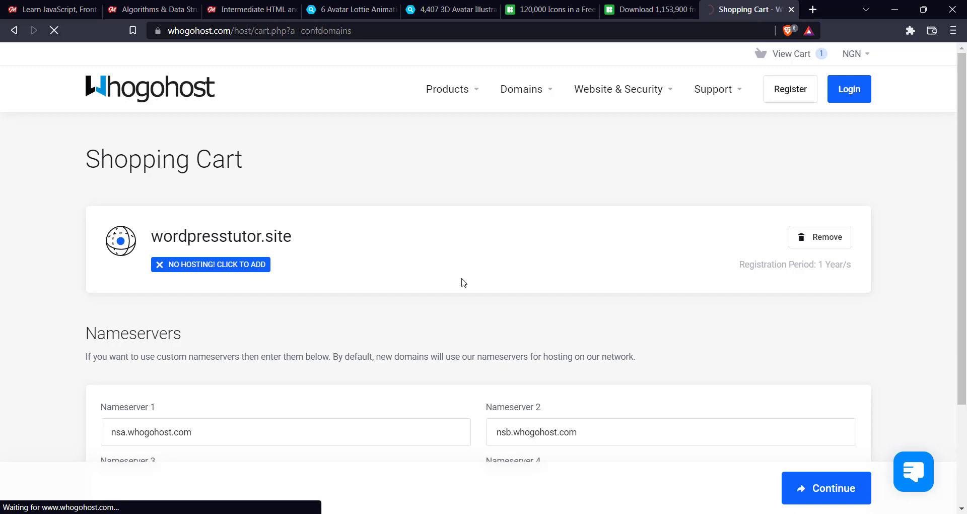
pyautogui.click(211, 264)
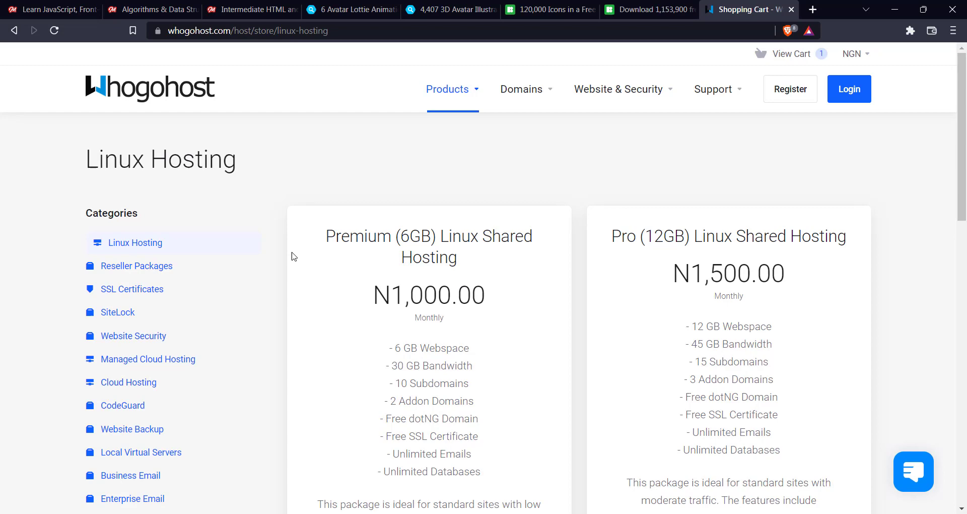
pyautogui.scroll(-3)
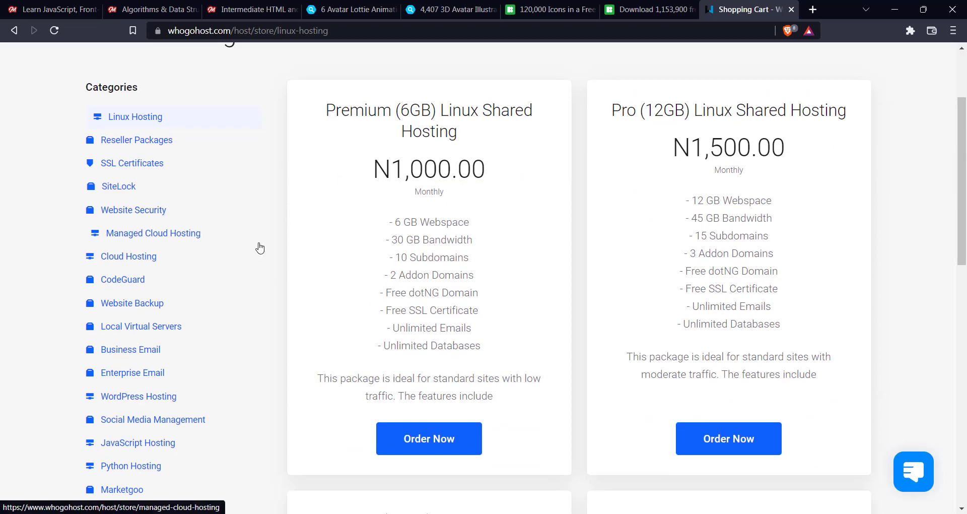
pyautogui.moveTo(432, 291)
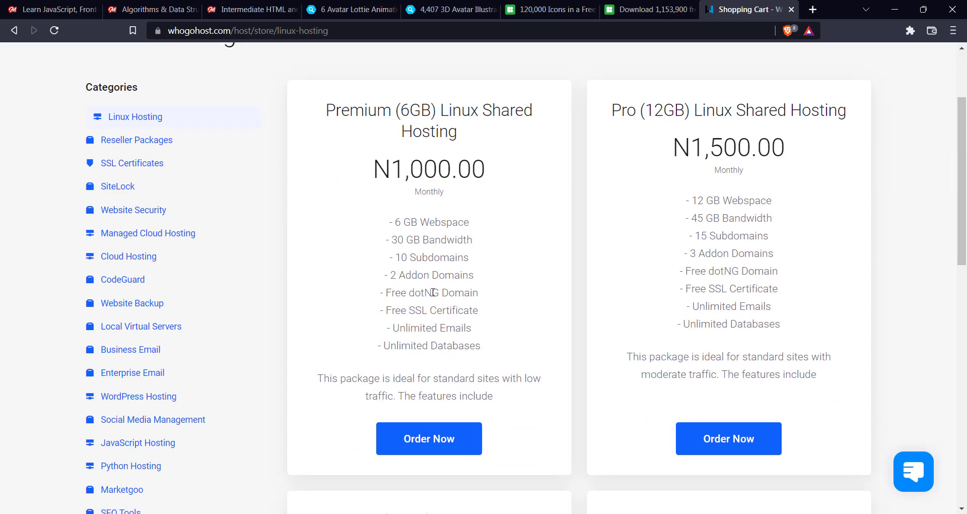
pyautogui.moveTo(413, 259)
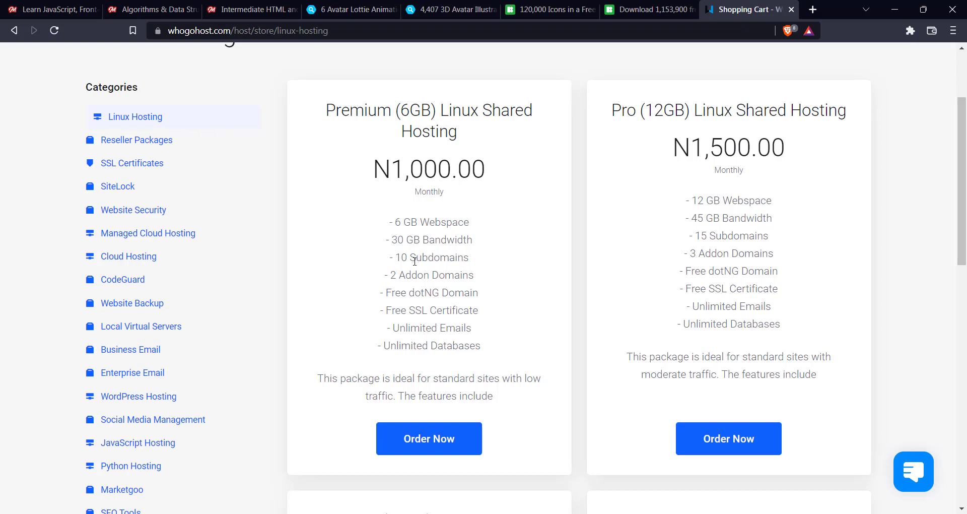
pyautogui.moveTo(372, 266)
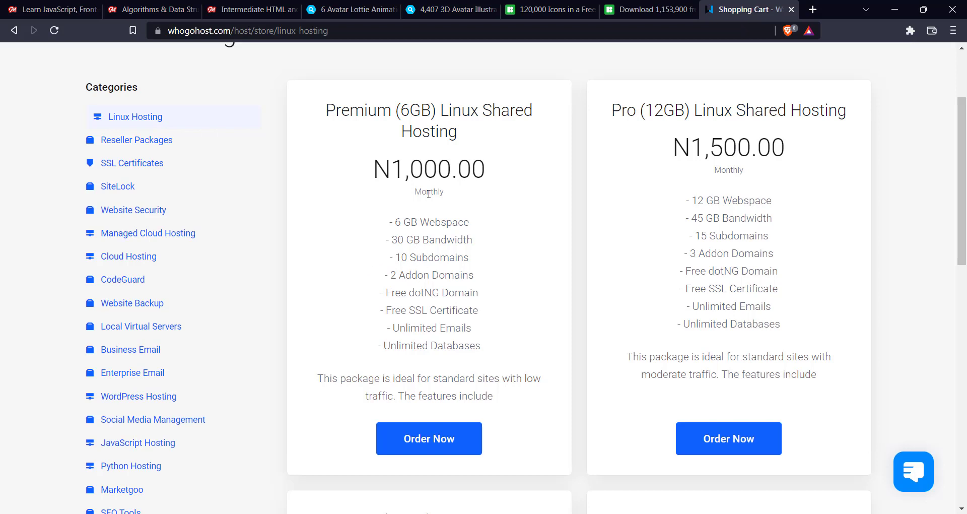
pyautogui.moveTo(366, 219)
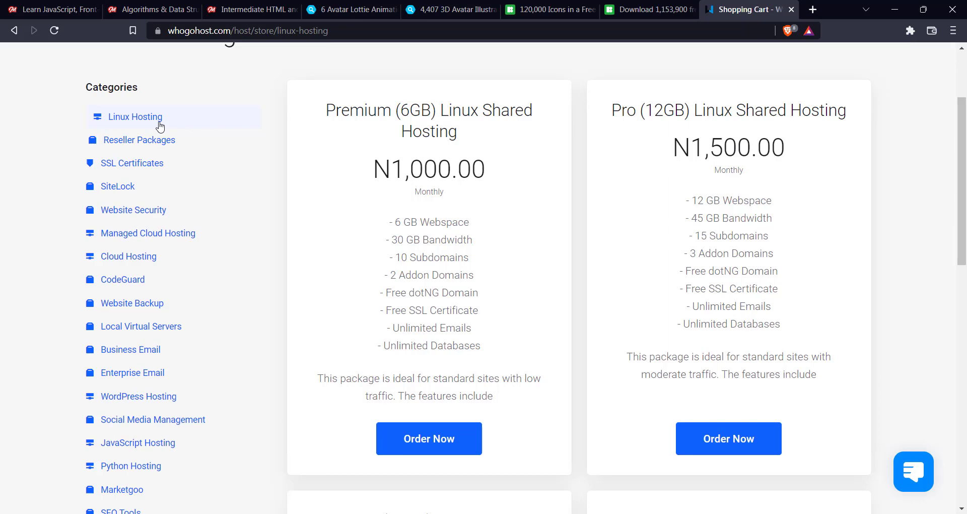
pyautogui.scroll(-3)
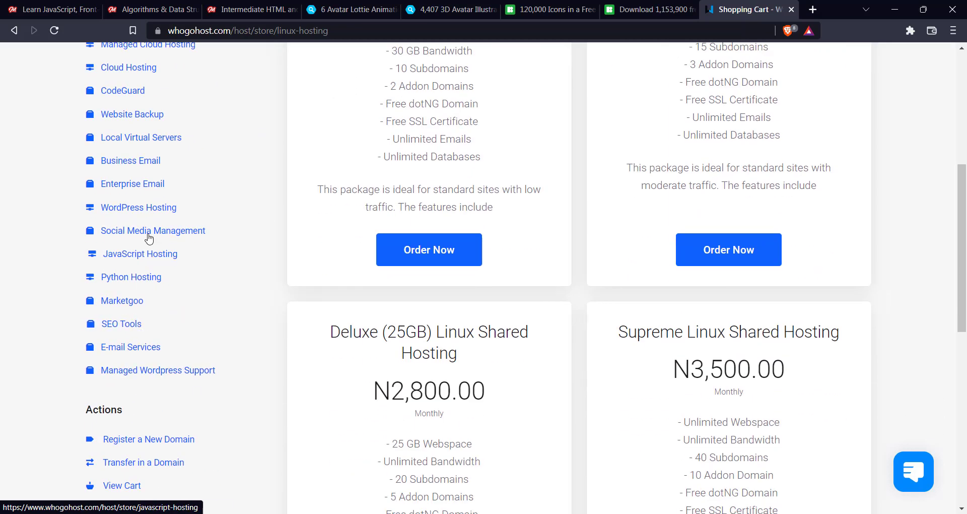
pyautogui.moveTo(146, 207)
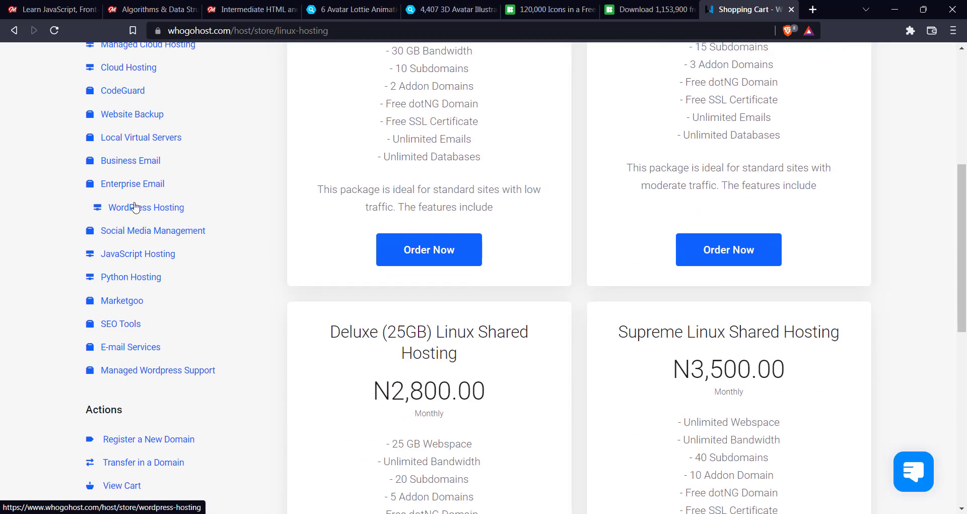
pyautogui.scroll(3)
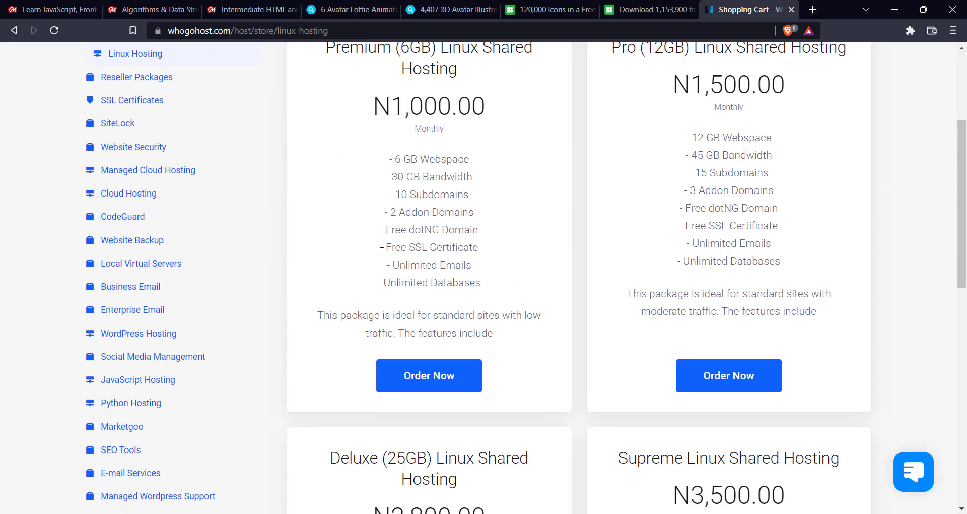
pyautogui.scroll(3)
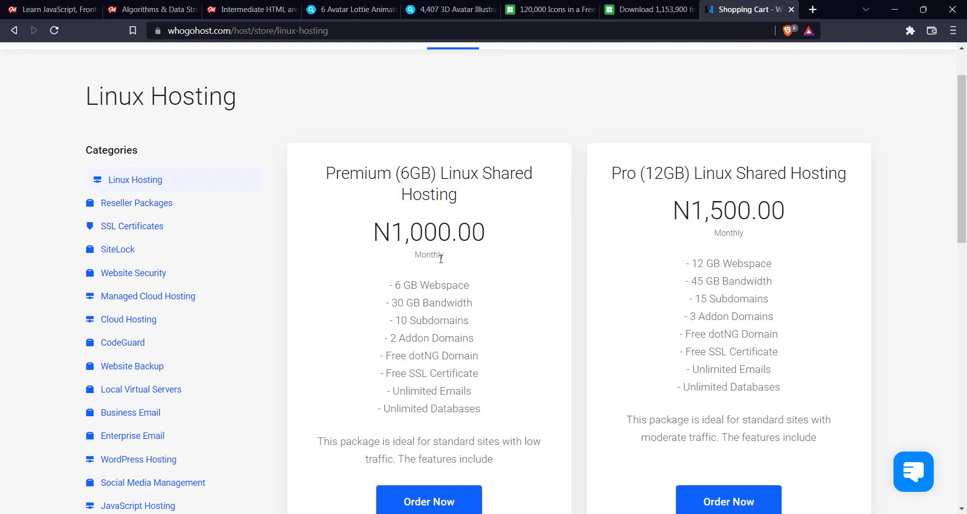
pyautogui.moveTo(451, 260)
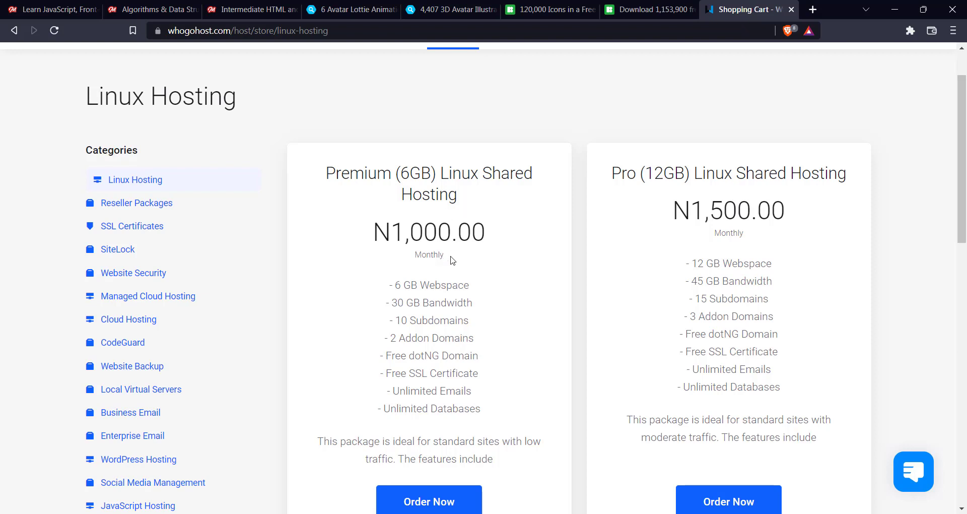
pyautogui.scroll(-3)
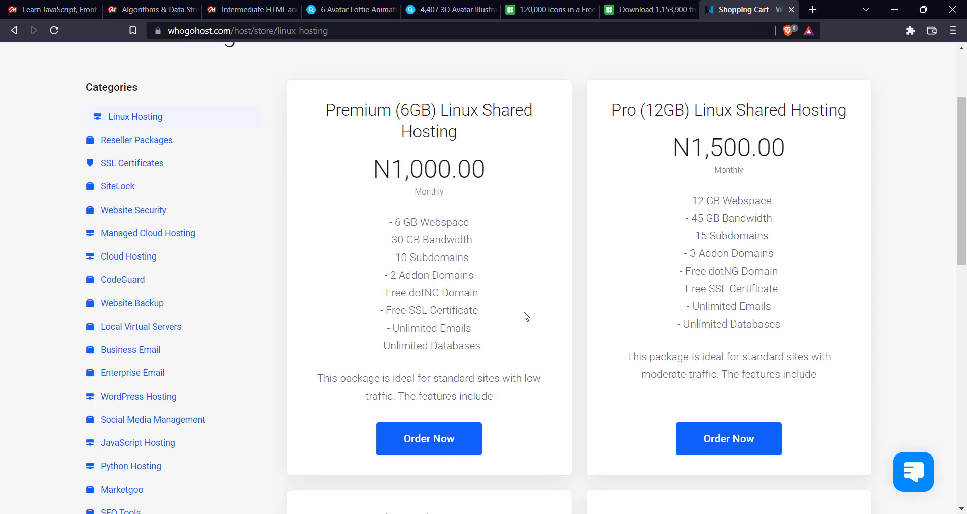
pyautogui.moveTo(480, 280)
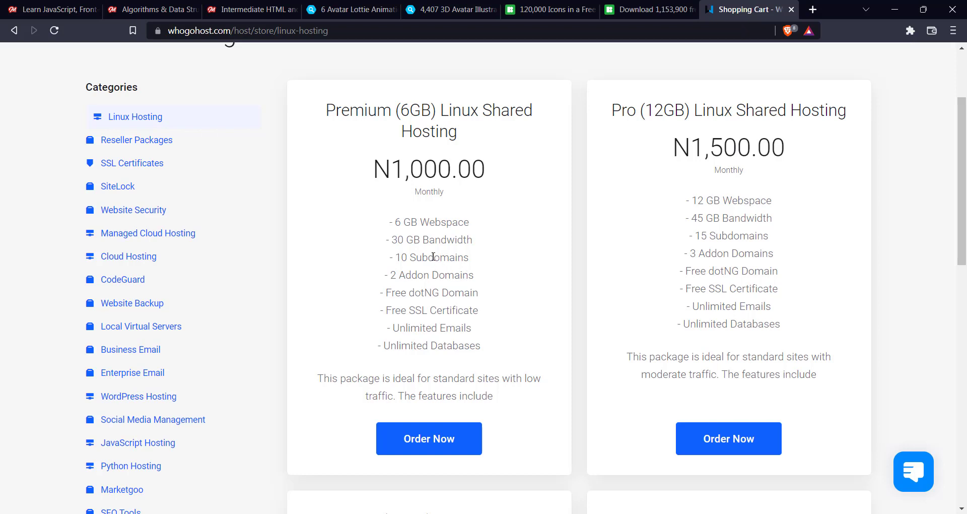
pyautogui.moveTo(481, 206)
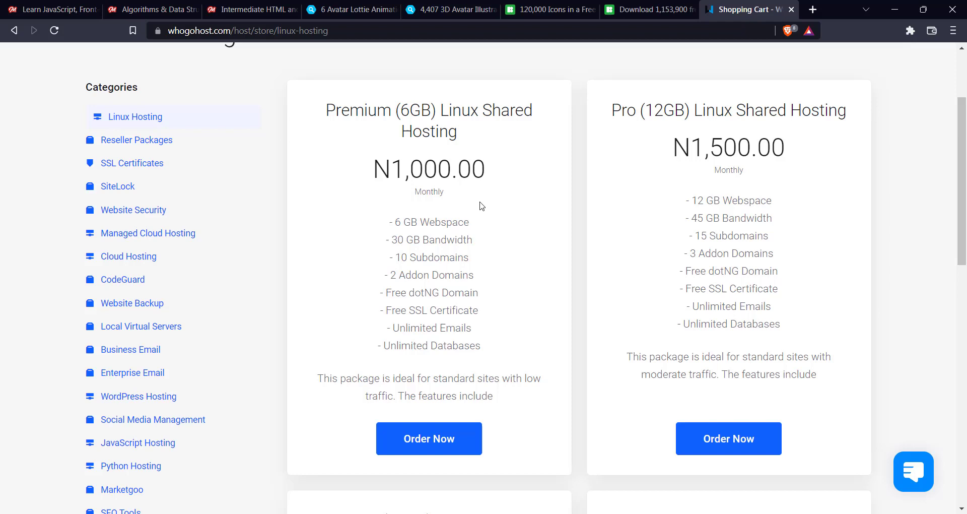
pyautogui.moveTo(508, 183)
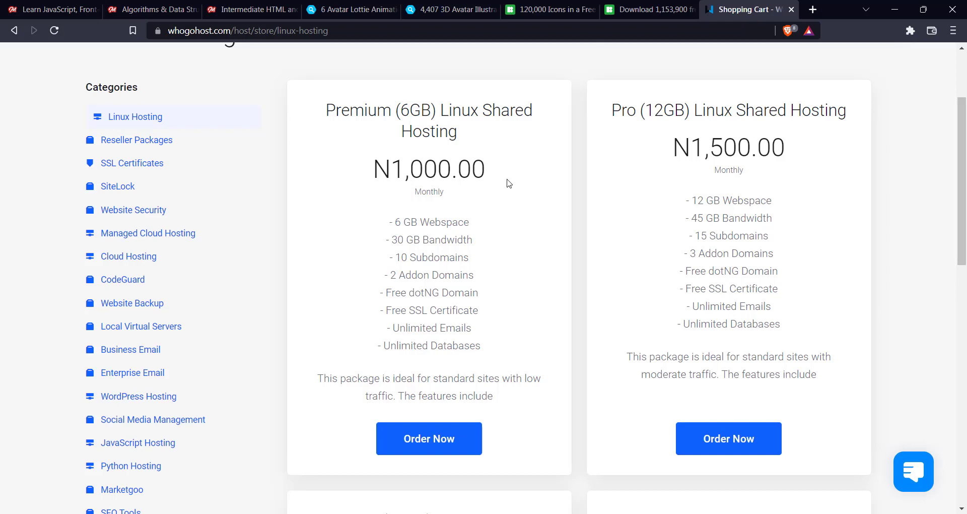
pyautogui.moveTo(486, 219)
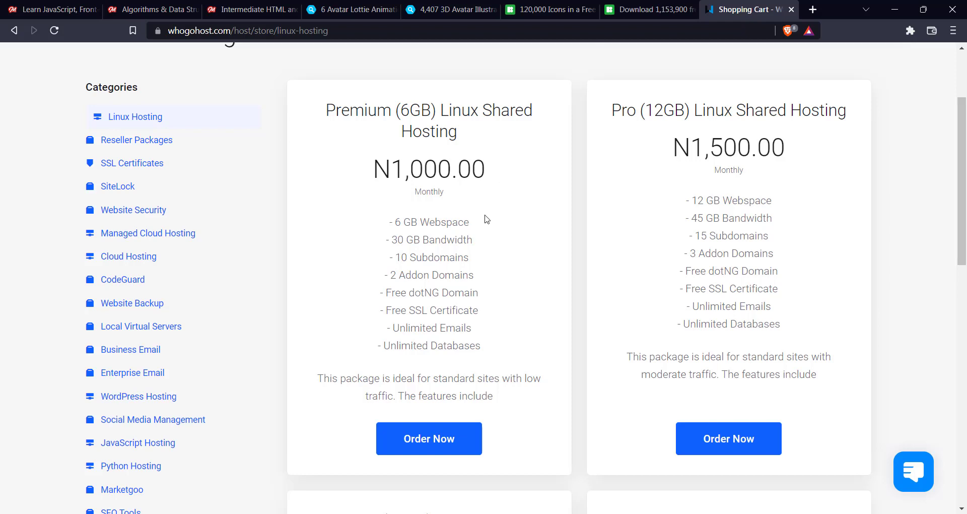
pyautogui.moveTo(462, 206)
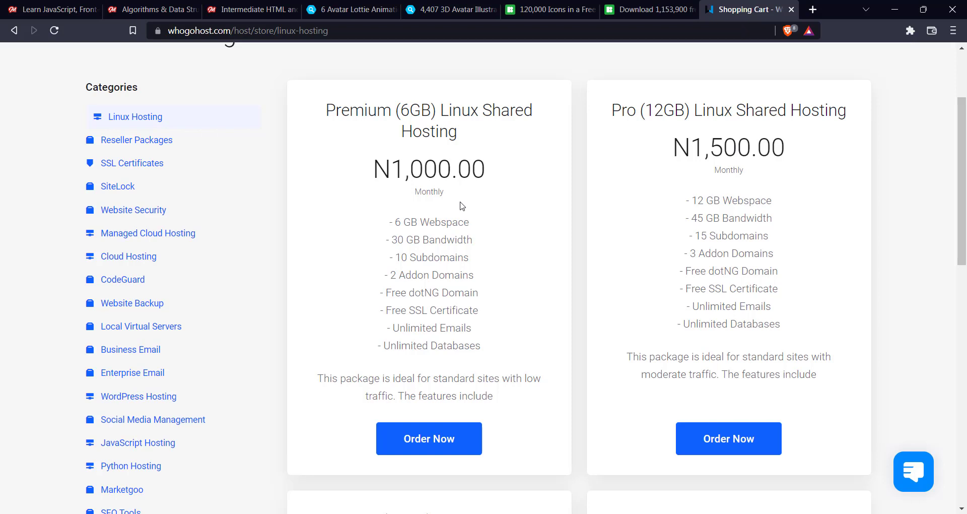
pyautogui.moveTo(488, 210)
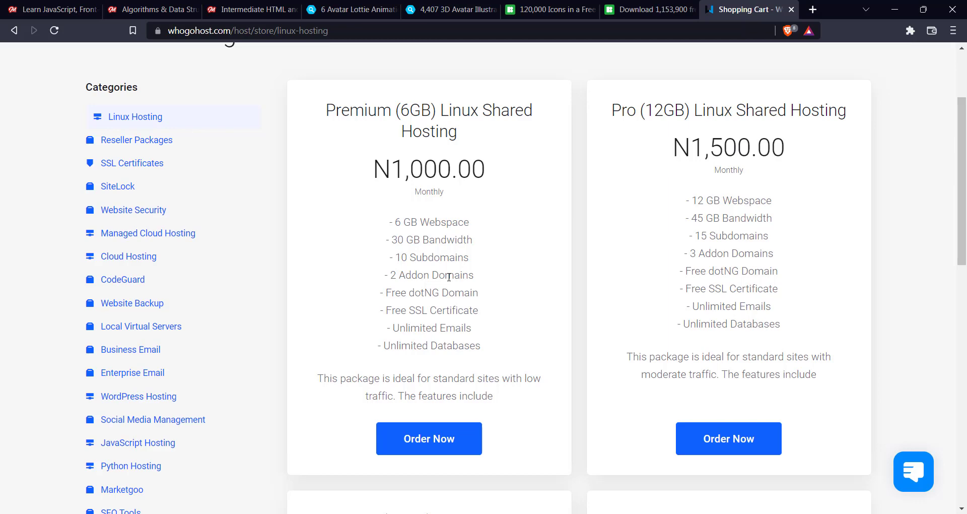
pyautogui.moveTo(770, 290)
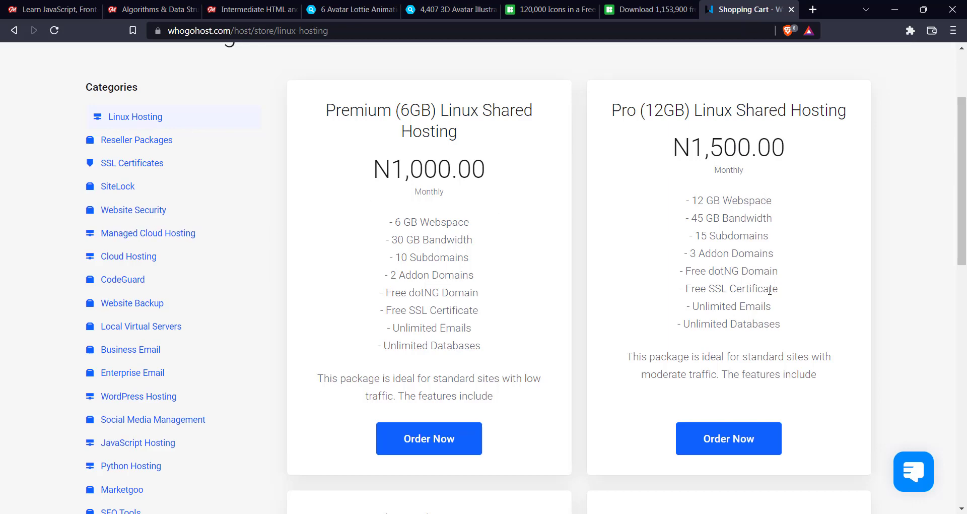
pyautogui.scroll(3)
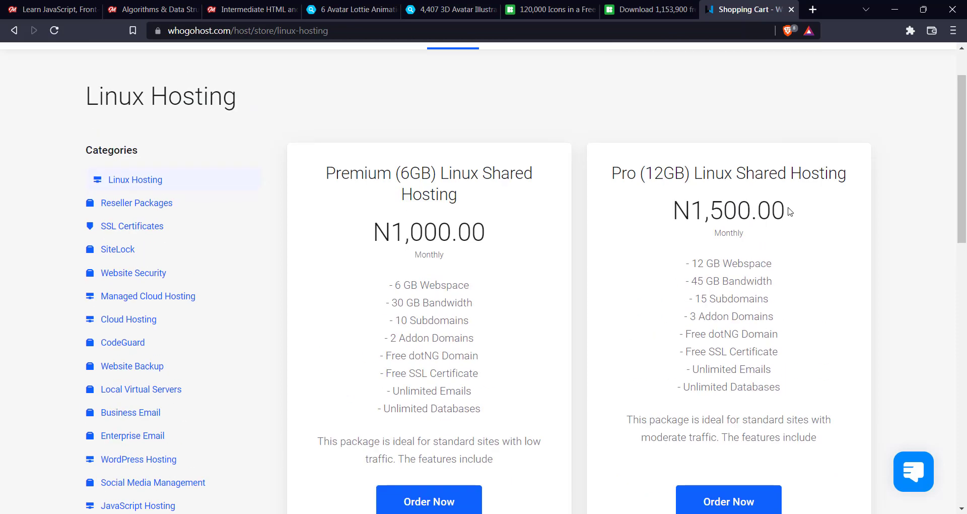
pyautogui.scroll(-3)
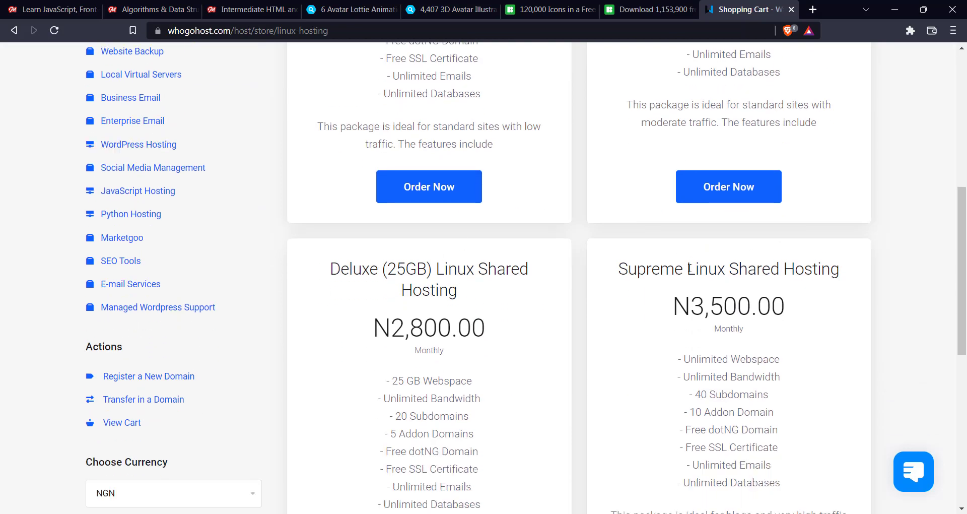
pyautogui.scroll(3)
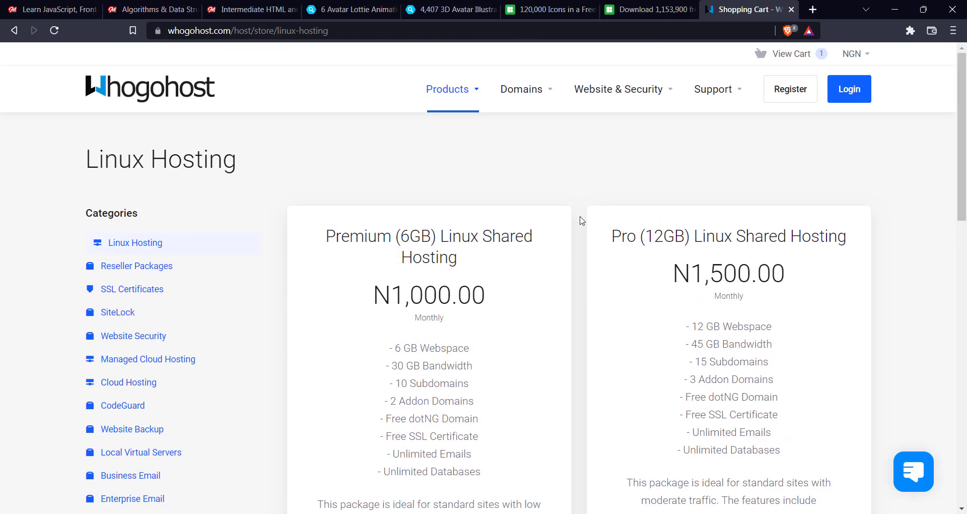
pyautogui.scroll(-3)
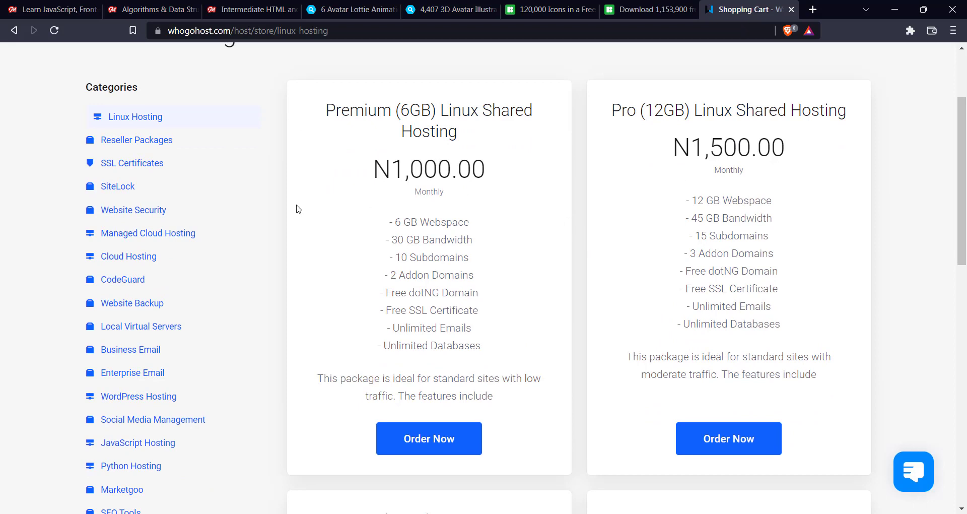
pyautogui.moveTo(417, 236)
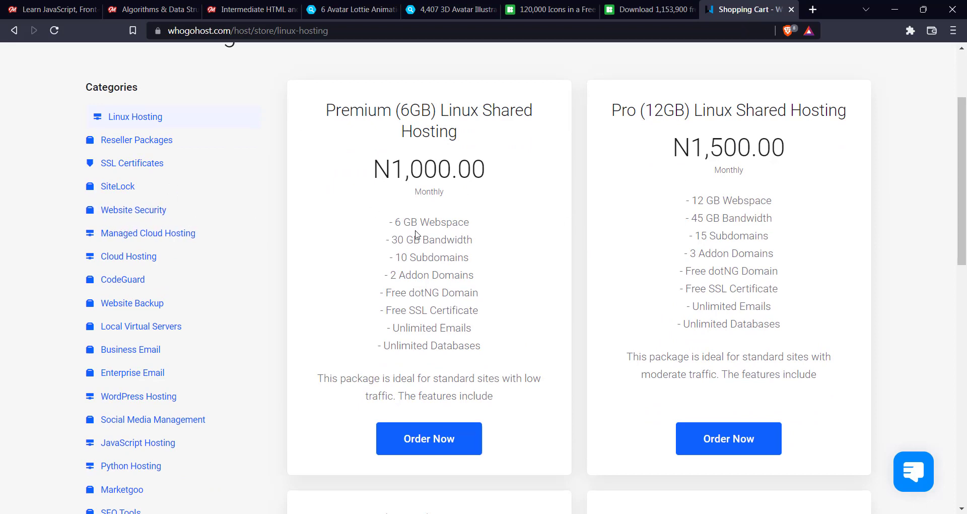
pyautogui.scroll(-3)
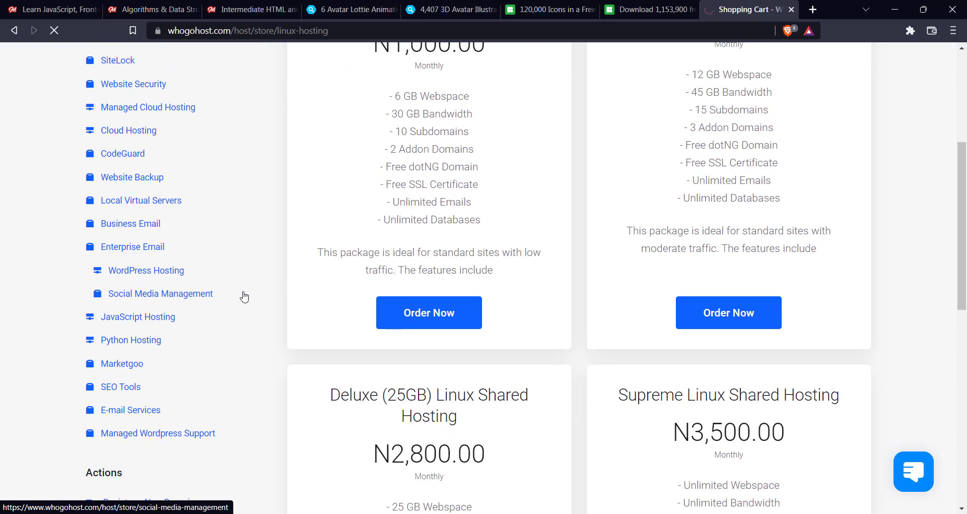
# Browse WordPress Hosting plans: WP Beginner N2,500, WP Standard N3,500, WP Standard Plus N5,000
pyautogui.click(146, 270)
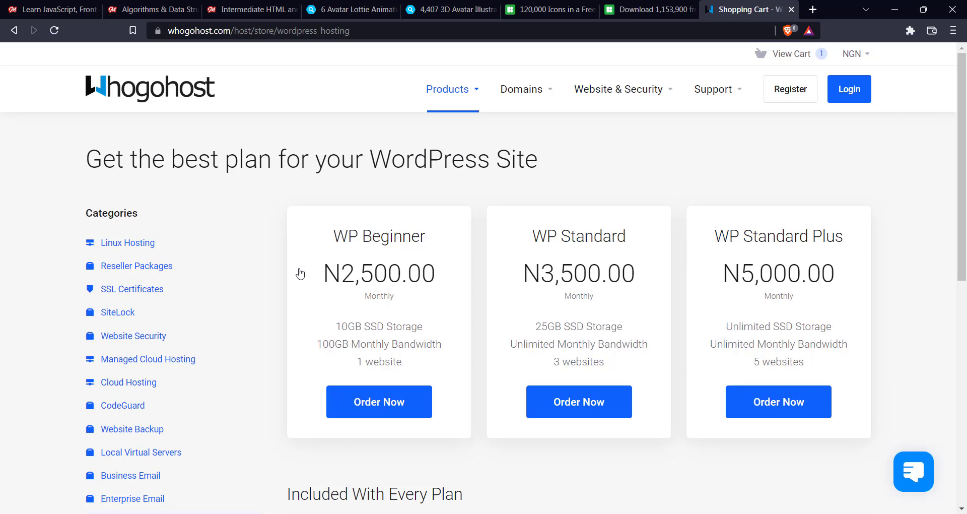
pyautogui.scroll(-3)
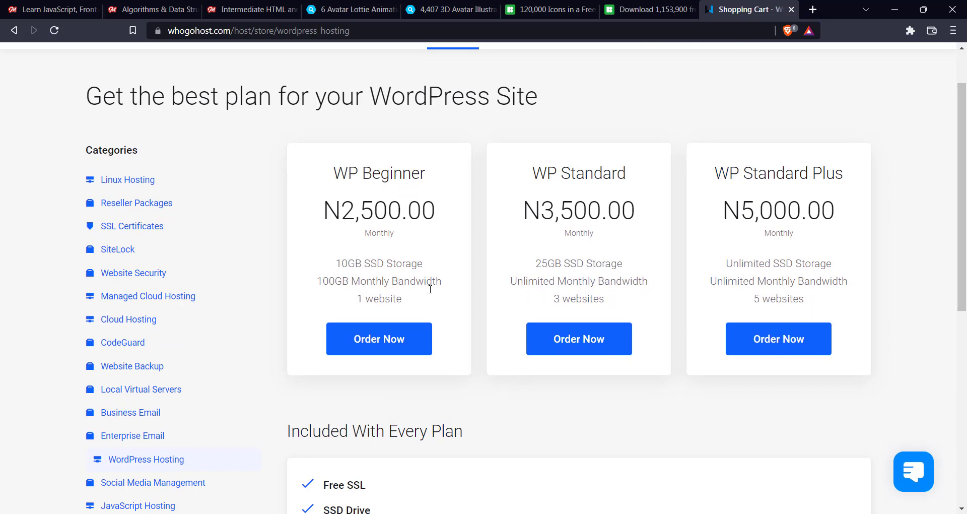
pyautogui.moveTo(430, 271)
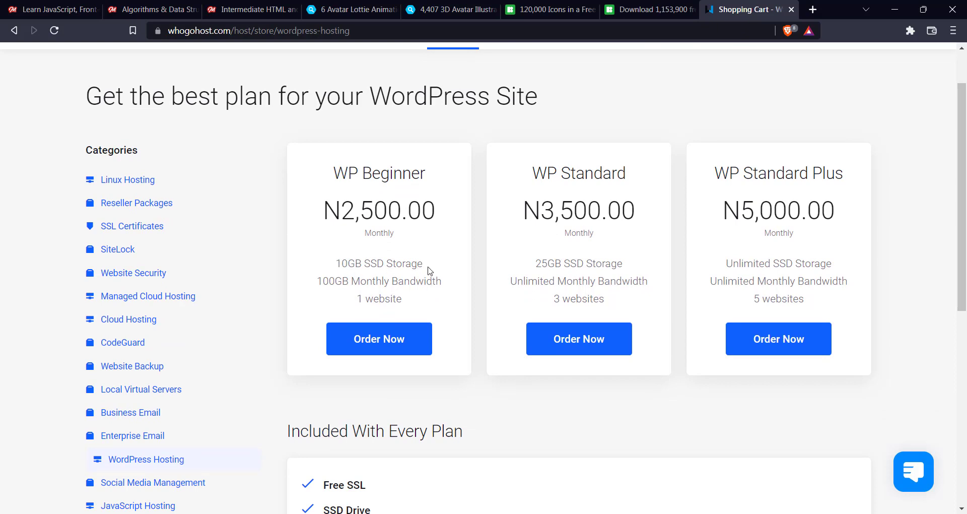
pyautogui.moveTo(421, 257)
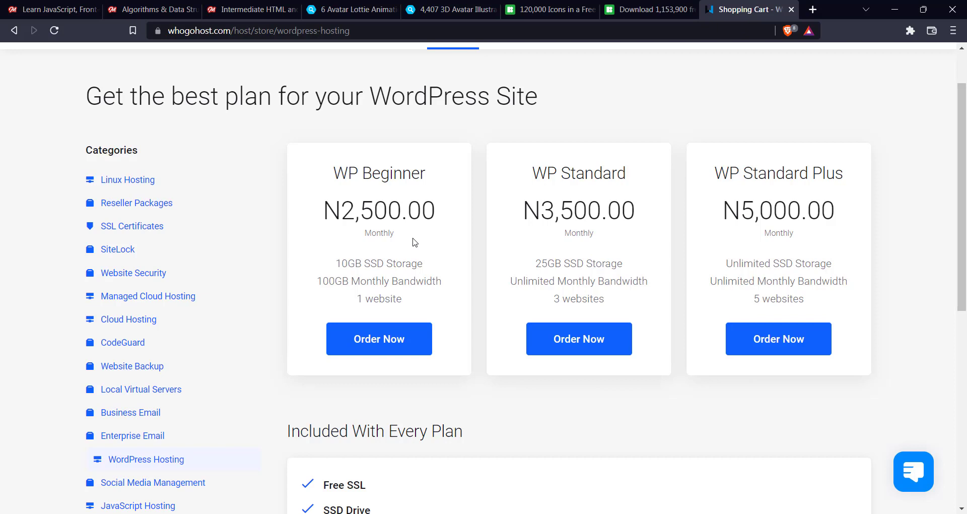
pyautogui.moveTo(447, 271)
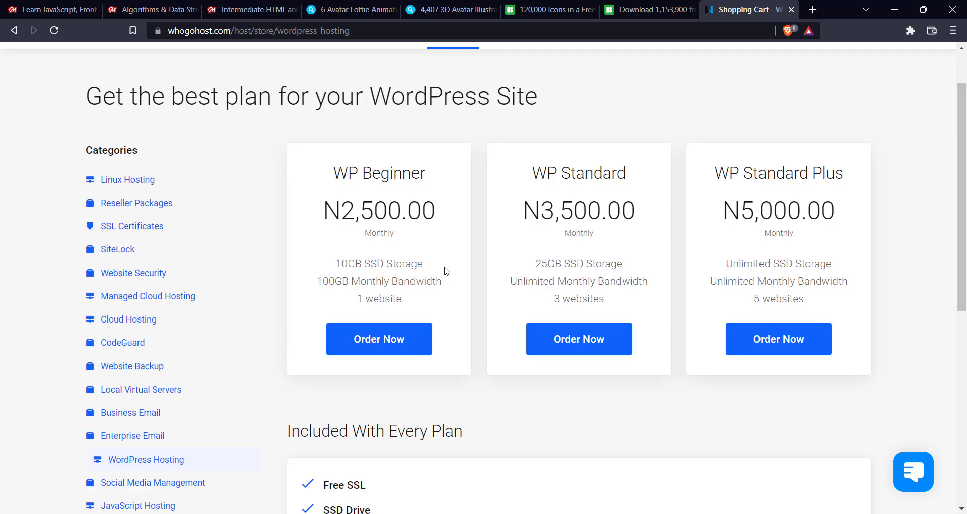
pyautogui.moveTo(129, 180)
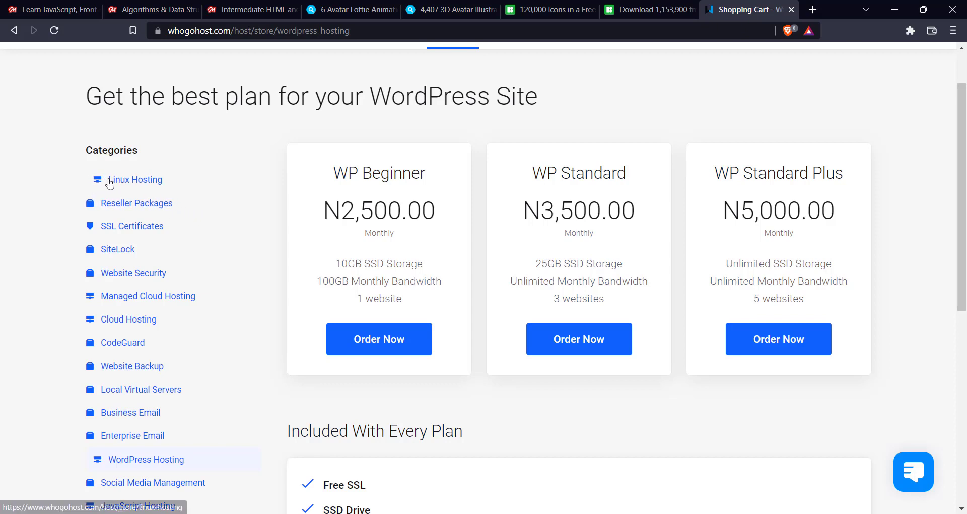
# Order the Premium (6GB) Linux Shared Hosting plan at N1,000 from Linux Hosting
pyautogui.click(134, 179)
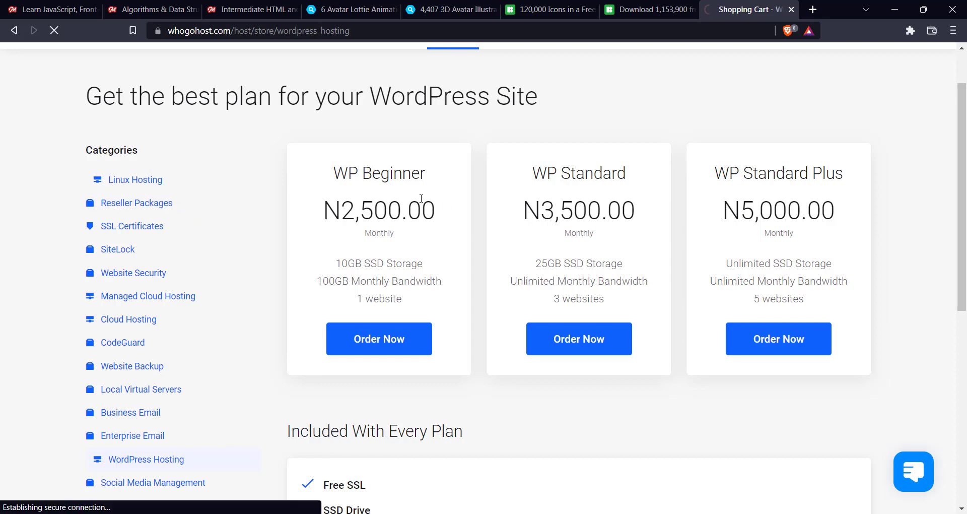
pyautogui.click(135, 179)
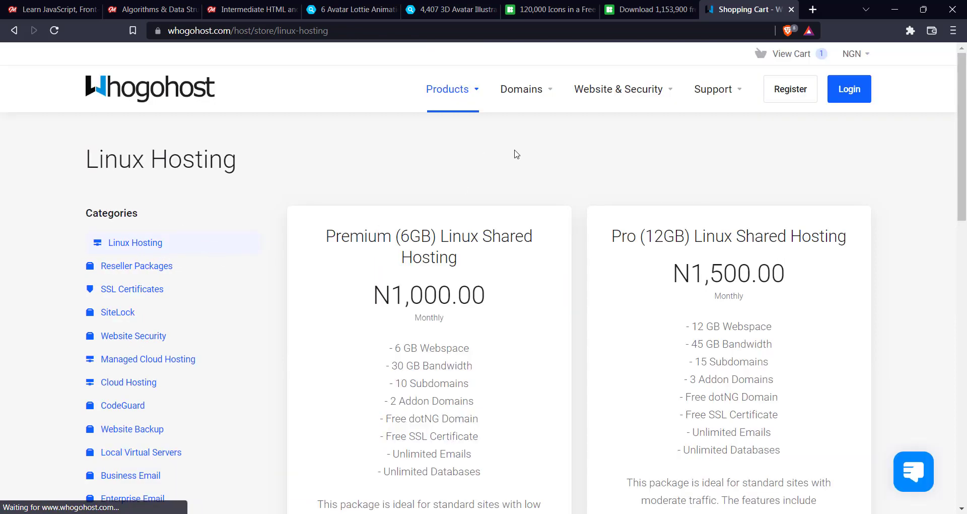
pyautogui.scroll(-3)
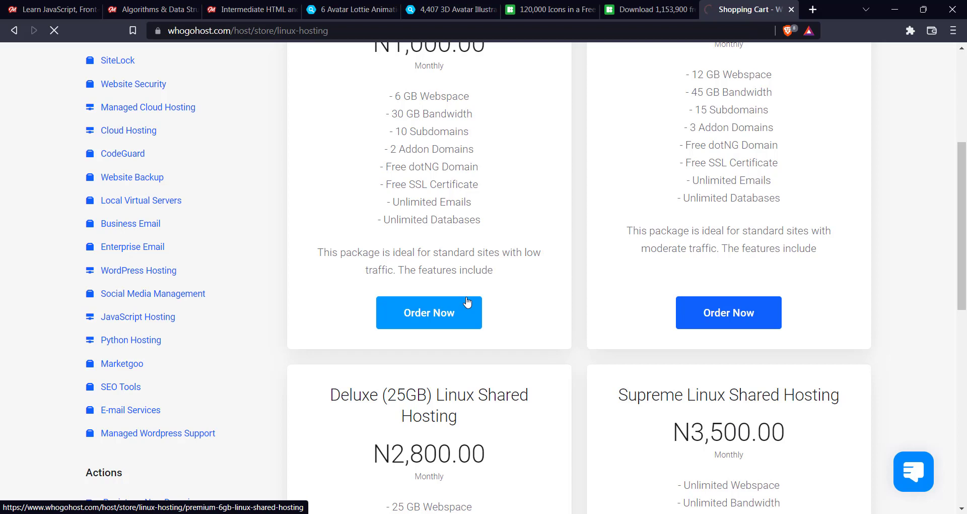
pyautogui.click(429, 313)
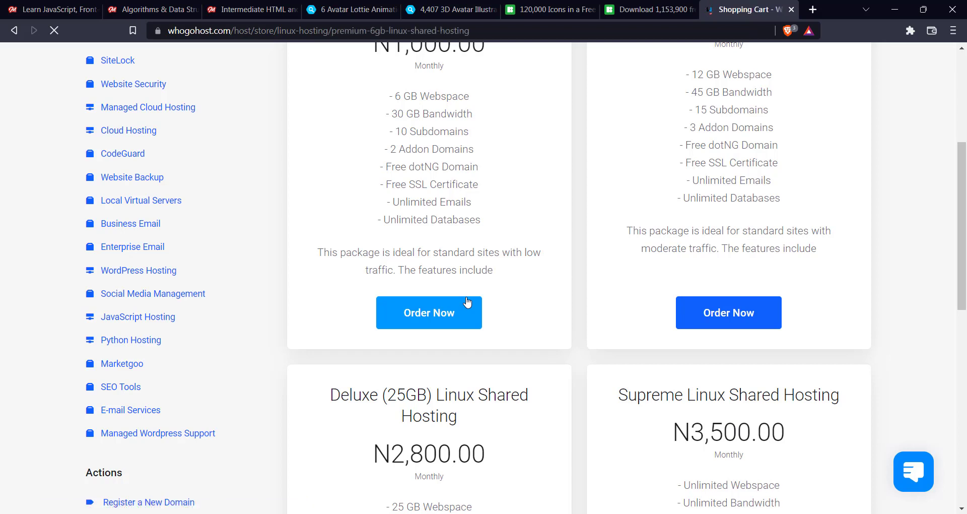
# Choose wordpresstutor.site from the shopping cart as the Premium plan's domain
pyautogui.click(429, 312)
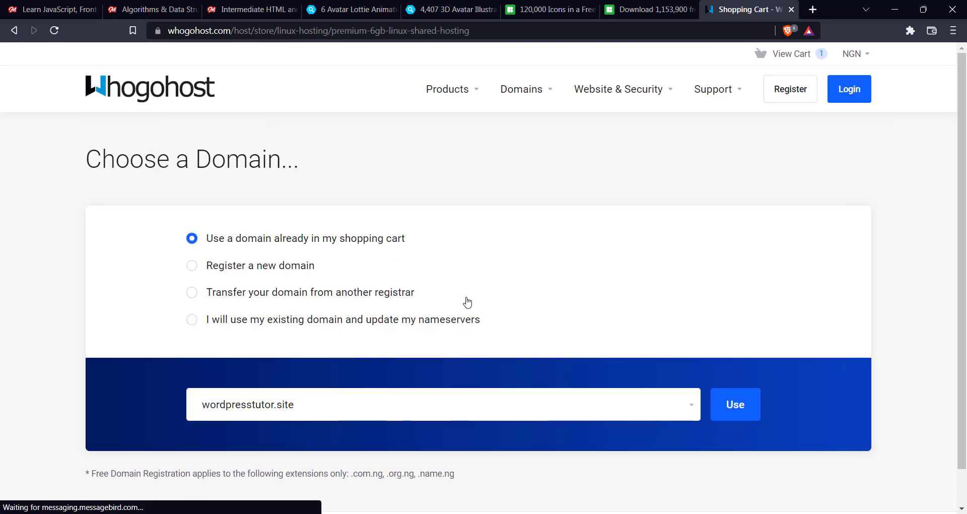
pyautogui.moveTo(150, 134)
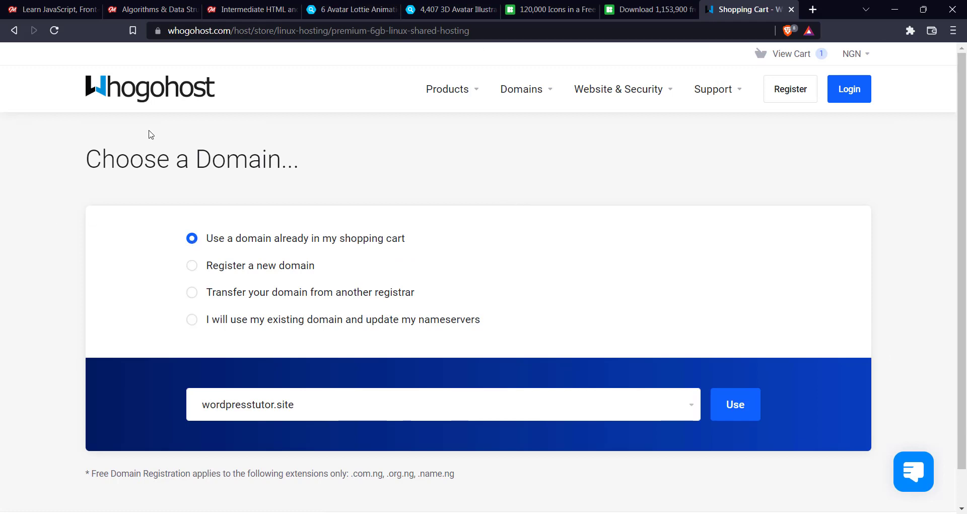
pyautogui.scroll(-3)
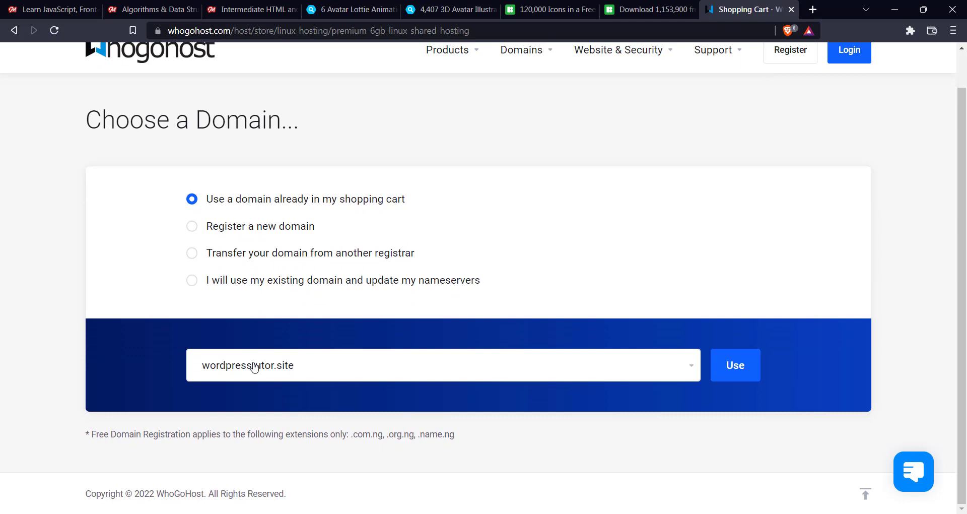
pyautogui.moveTo(221, 247)
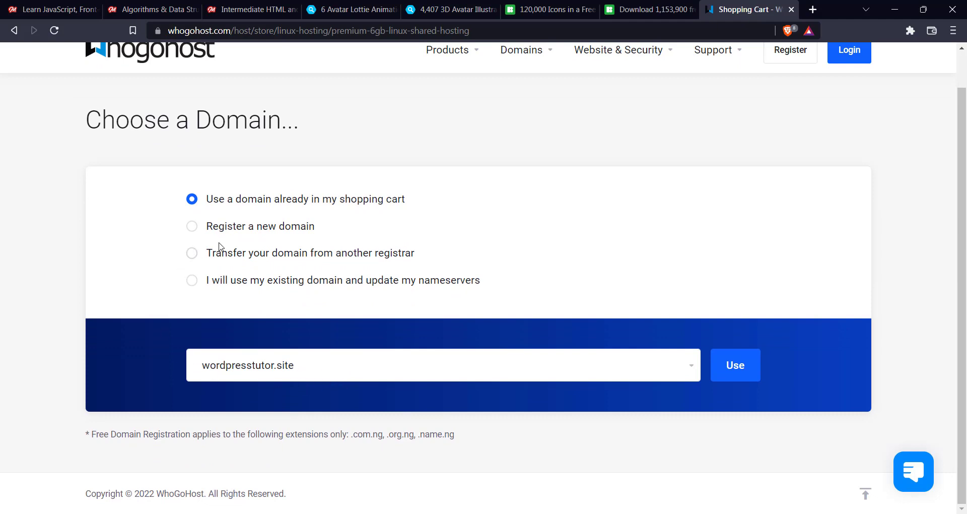
pyautogui.moveTo(556, 244)
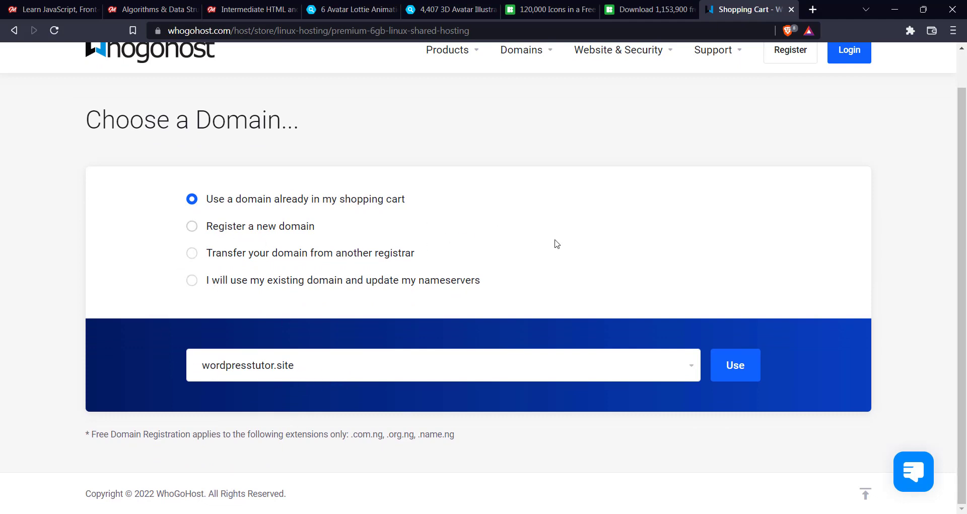
pyautogui.moveTo(506, 216)
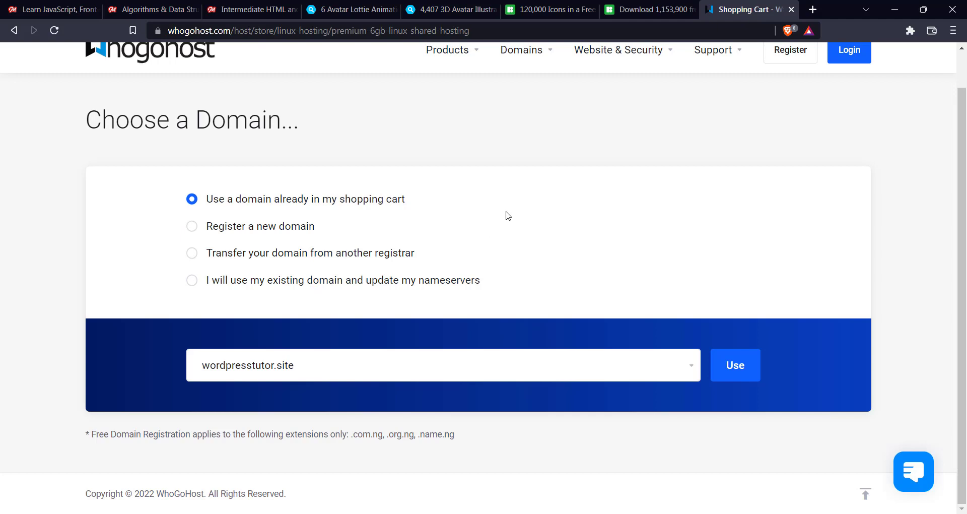
pyautogui.moveTo(267, 260)
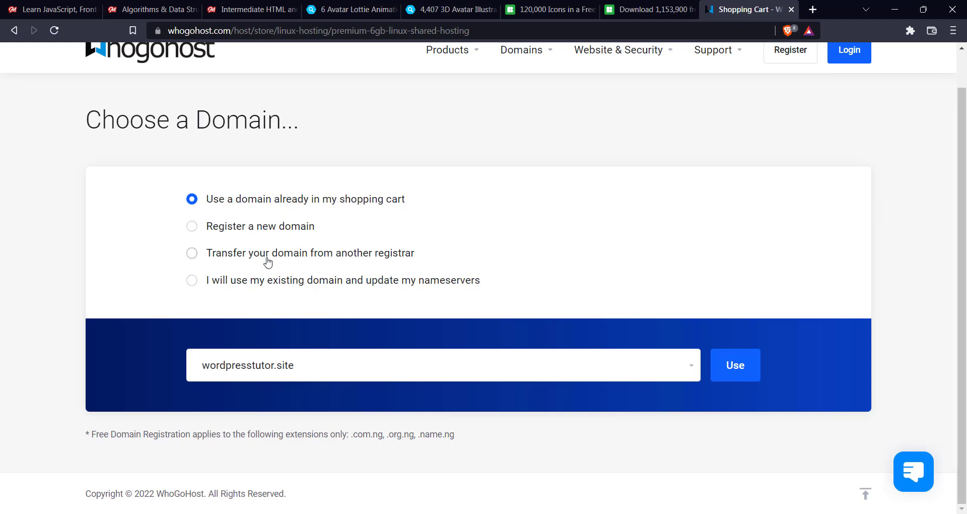
pyautogui.moveTo(659, 272)
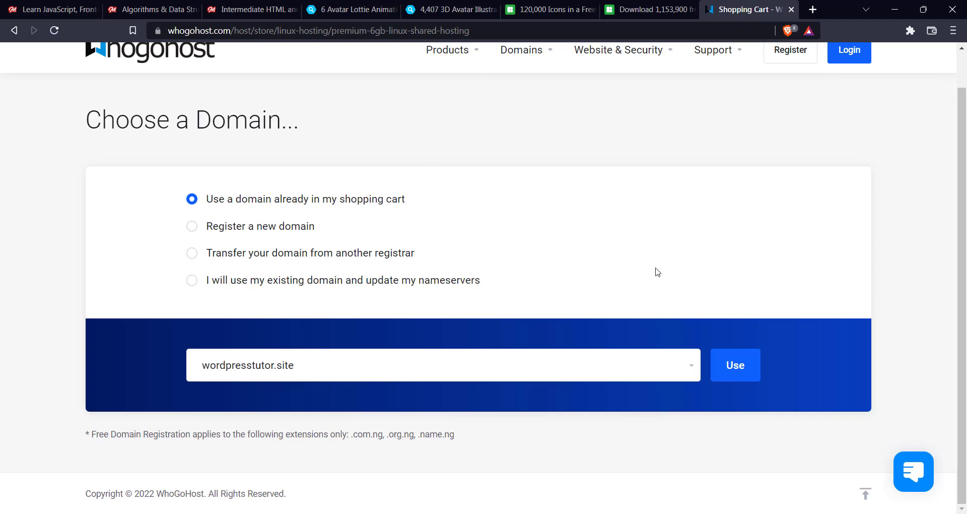
pyautogui.moveTo(299, 287)
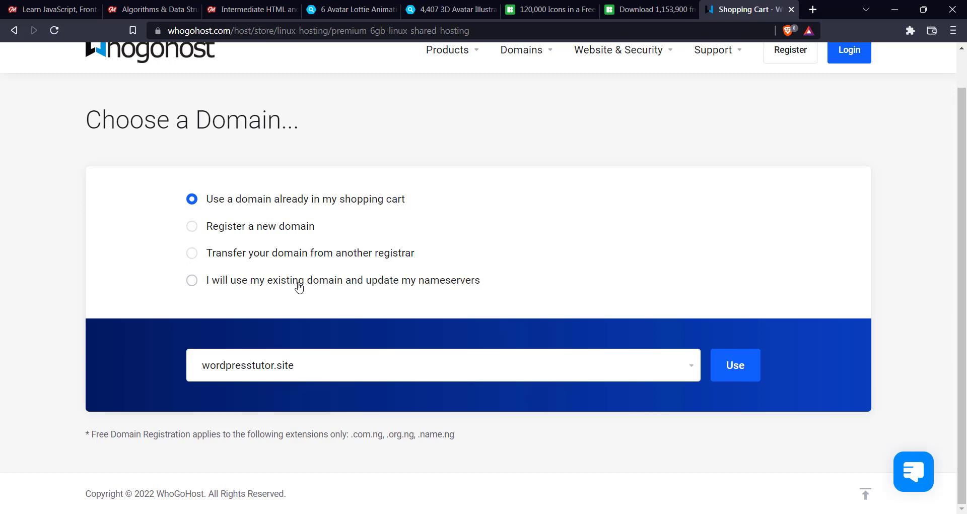
pyautogui.moveTo(259, 281)
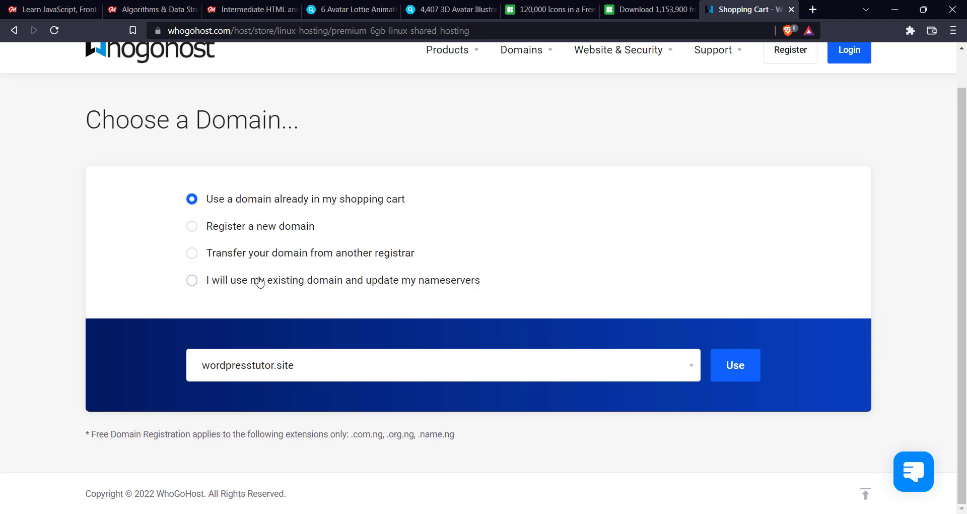
pyautogui.moveTo(327, 228)
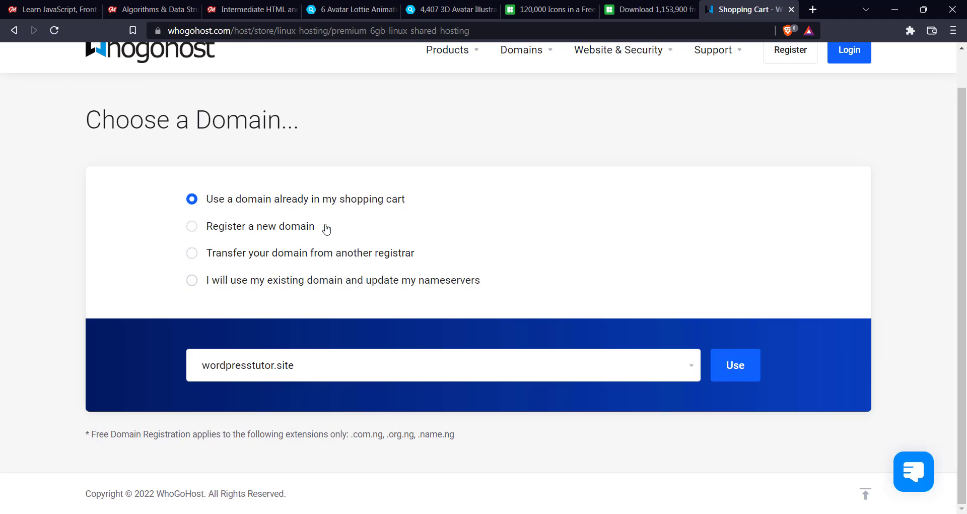
pyautogui.moveTo(355, 210)
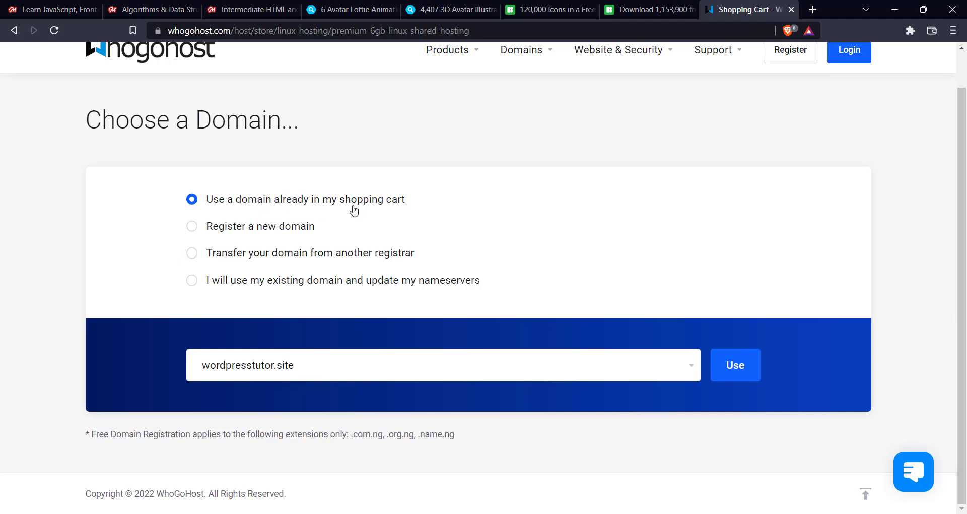
pyautogui.moveTo(243, 380)
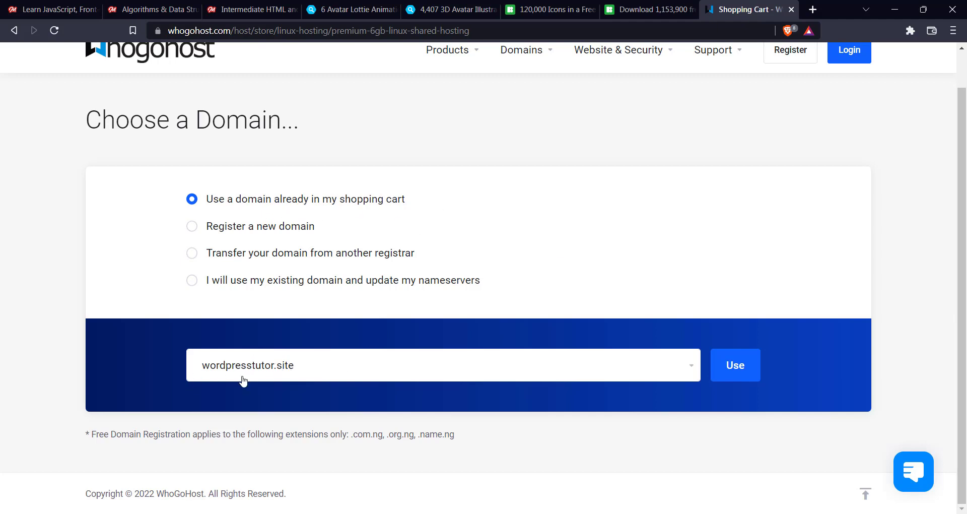
pyautogui.moveTo(183, 303)
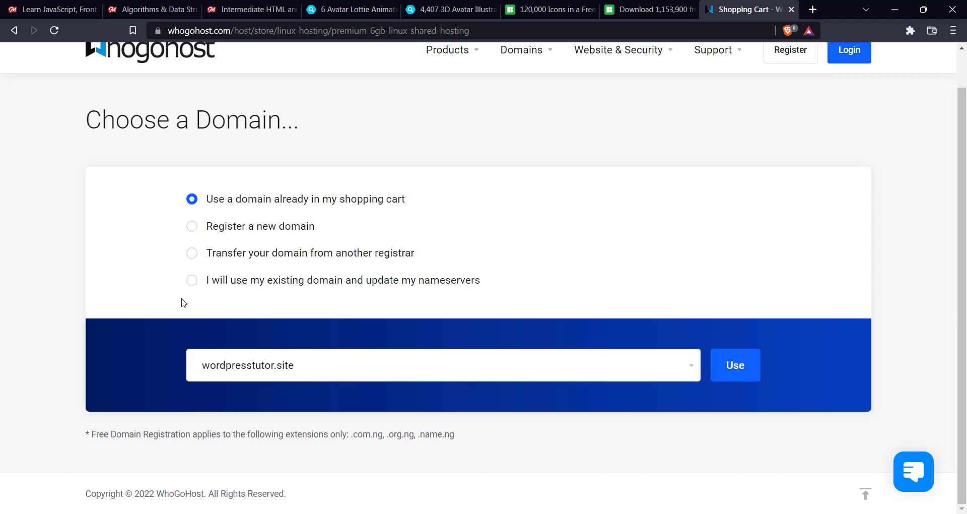
pyautogui.moveTo(735, 365)
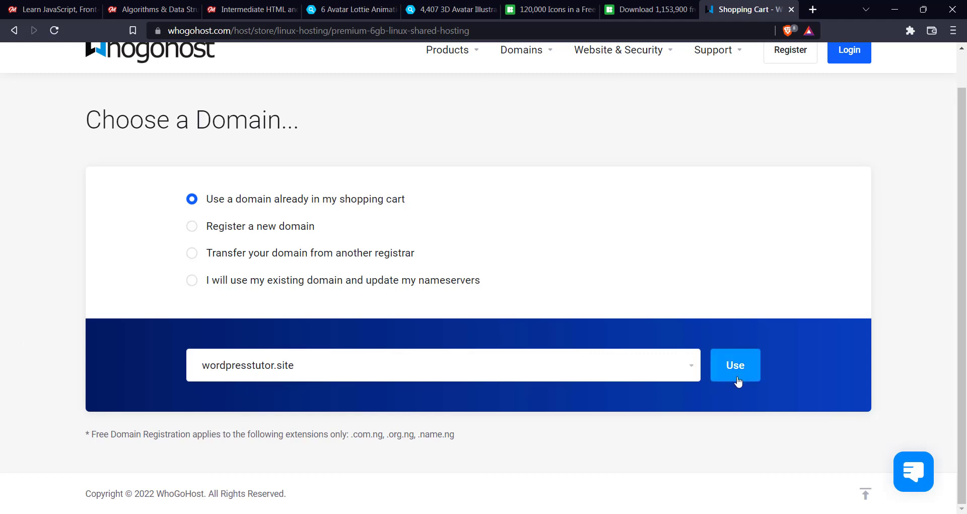
pyautogui.click(734, 365)
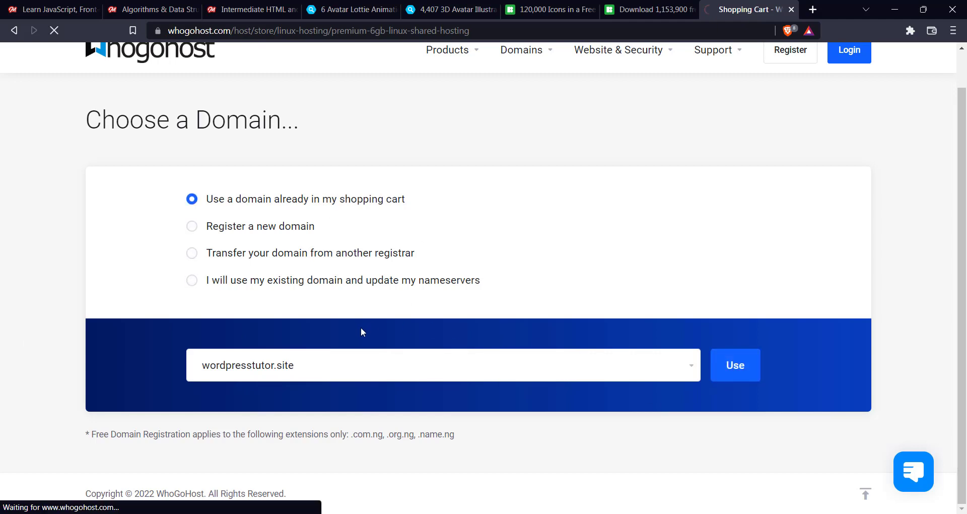
pyautogui.click(734, 365)
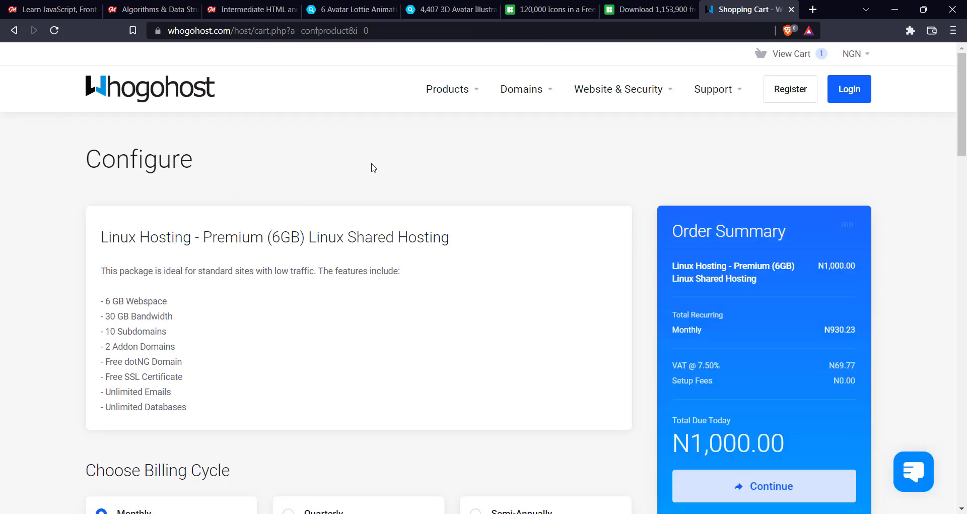
pyautogui.scroll(-3)
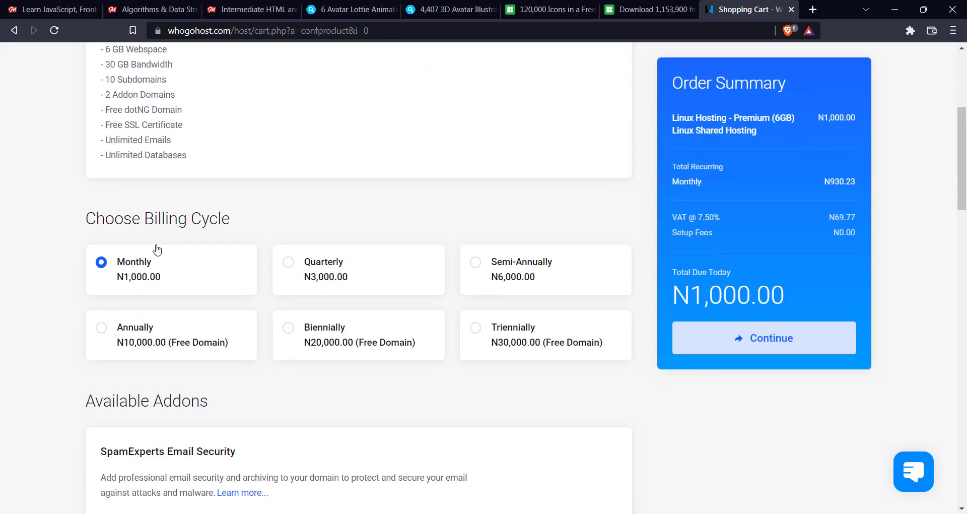
pyautogui.scroll(-3)
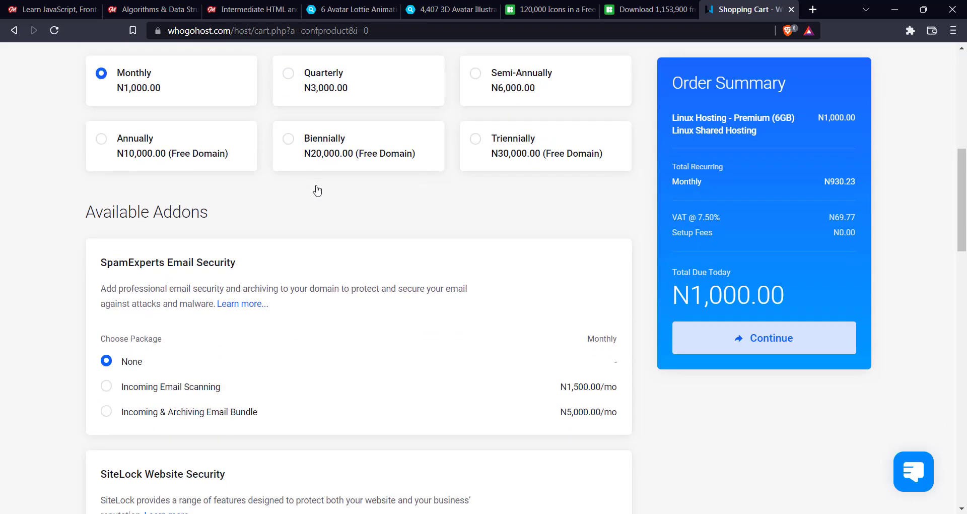
pyautogui.scroll(-3)
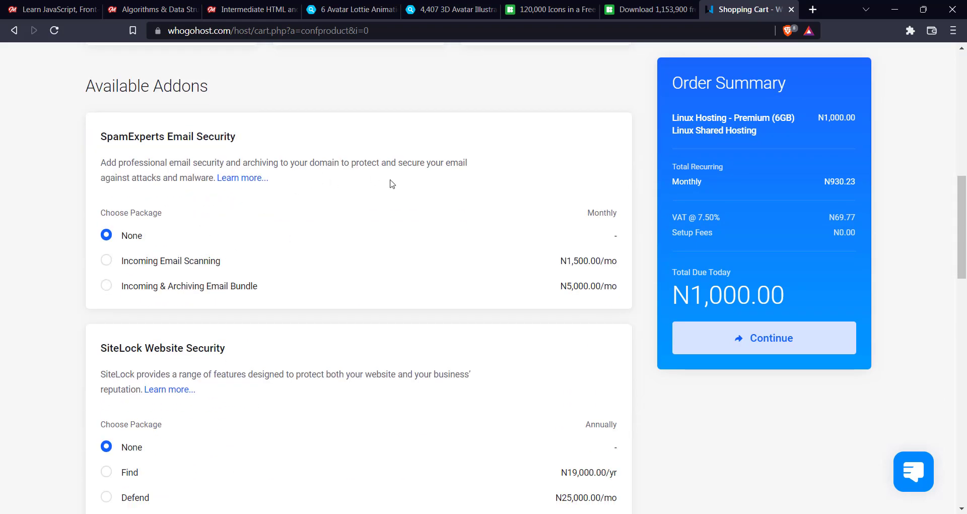
pyautogui.moveTo(361, 176)
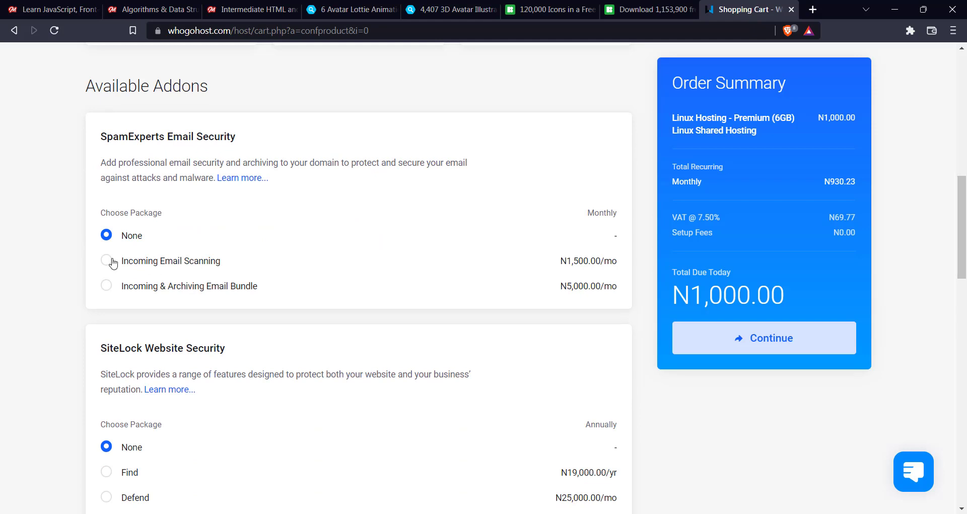
pyautogui.scroll(-3)
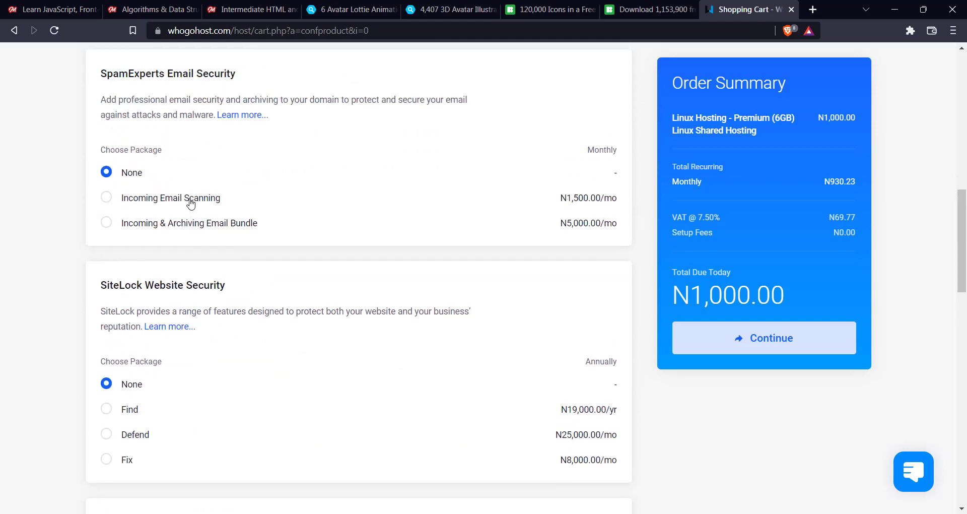
pyautogui.scroll(3)
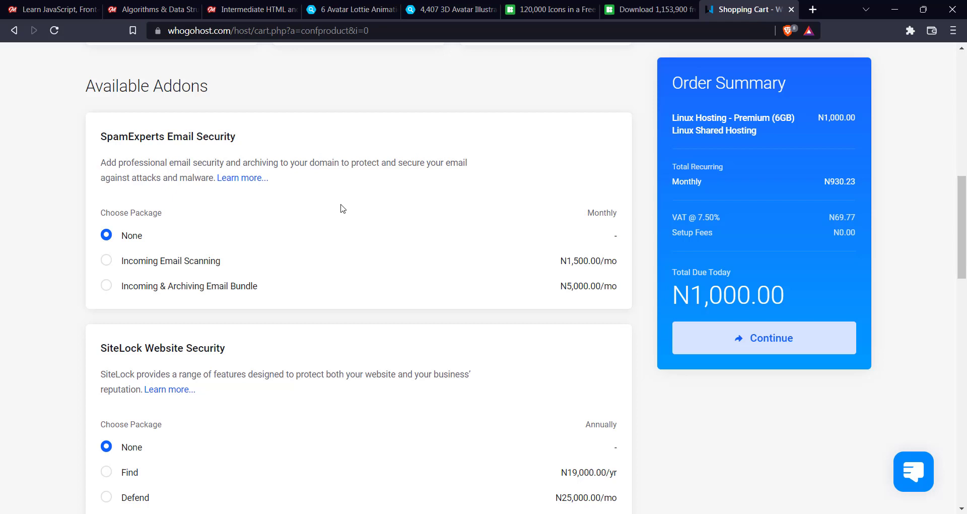
pyautogui.moveTo(383, 280)
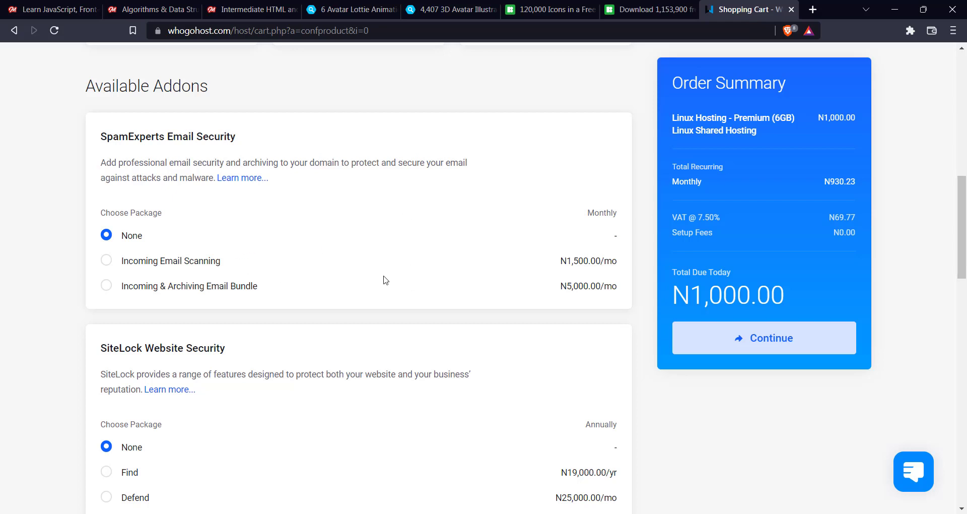
pyautogui.moveTo(381, 272)
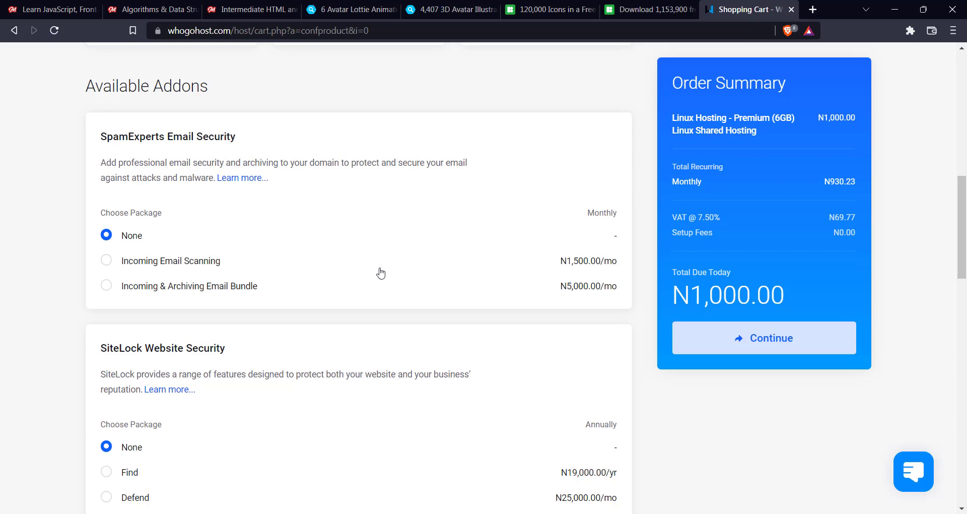
pyautogui.scroll(-3)
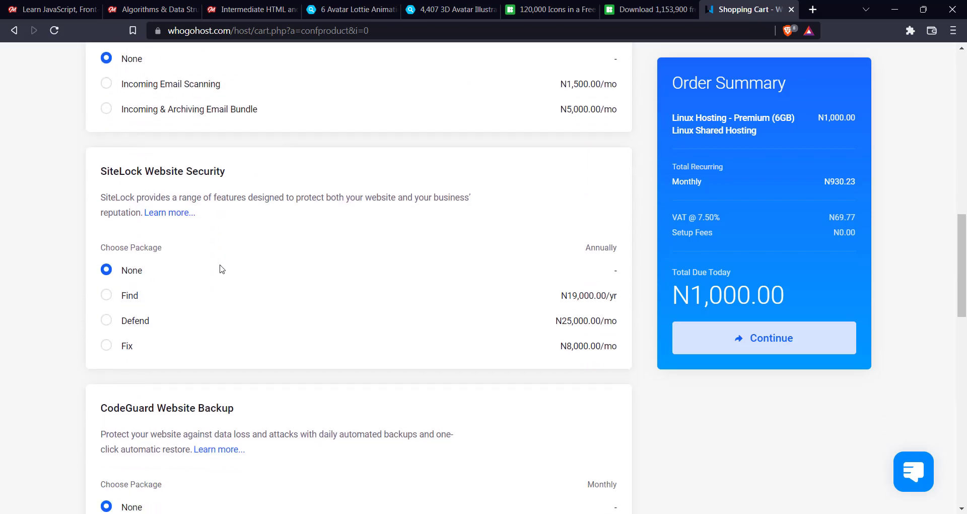
pyautogui.scroll(-3)
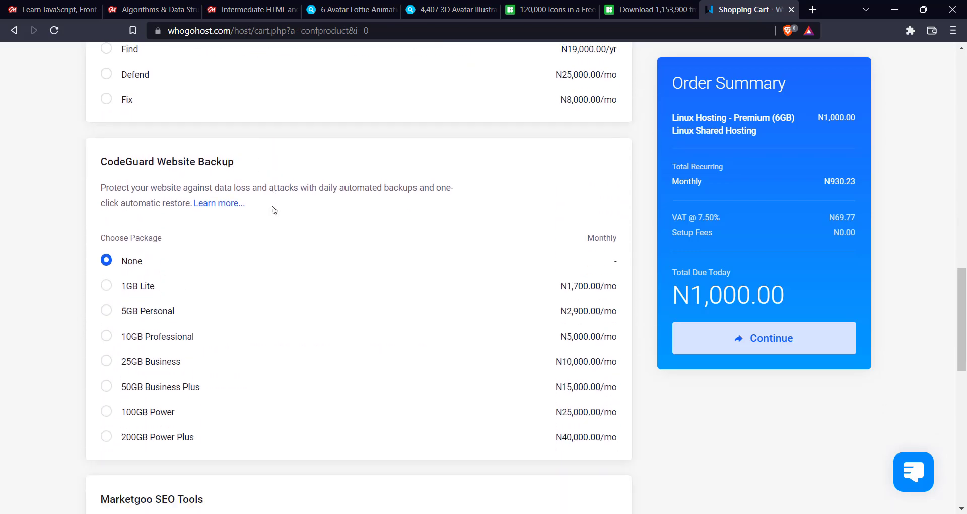
pyautogui.scroll(-3)
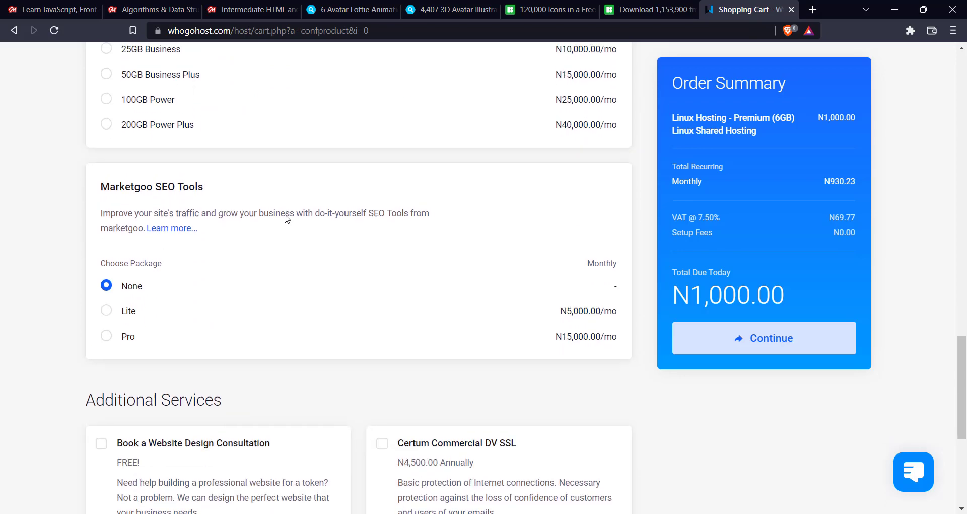
pyautogui.scroll(3)
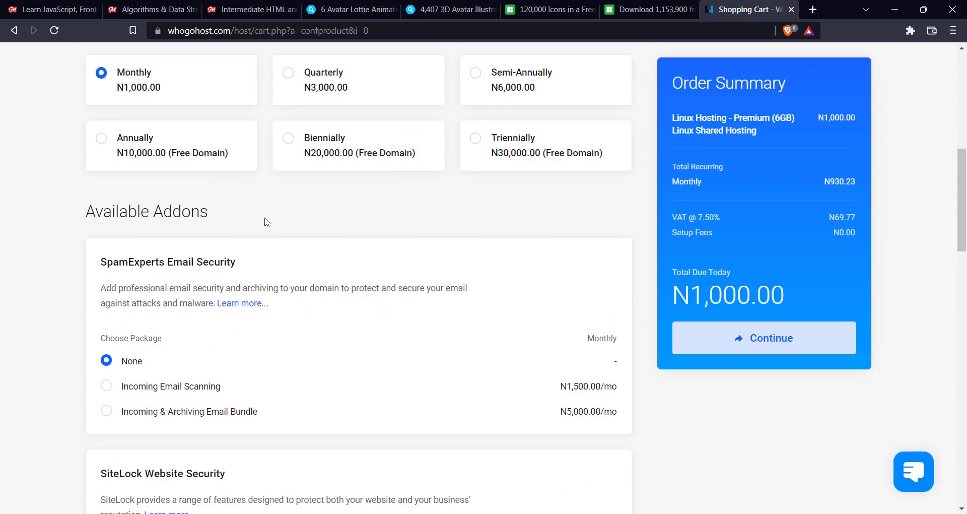
pyautogui.scroll(-3)
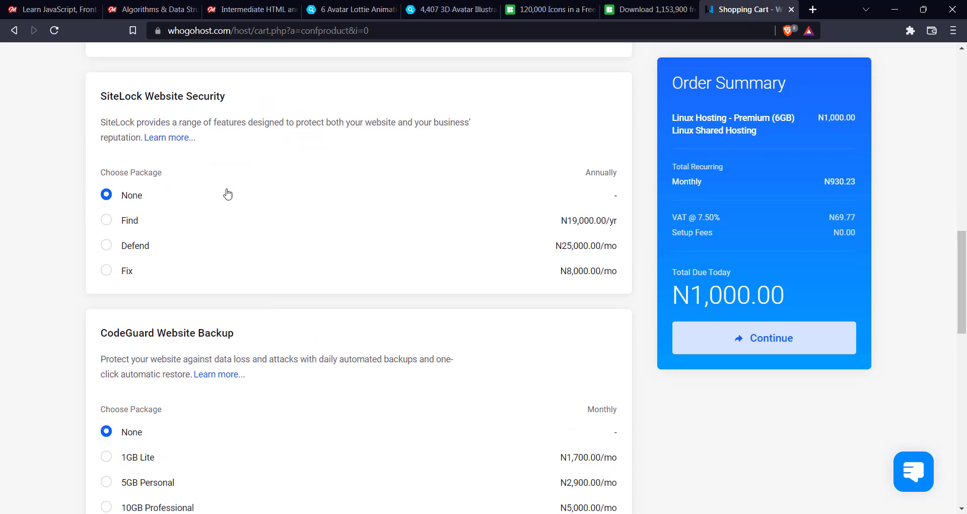
pyautogui.scroll(-3)
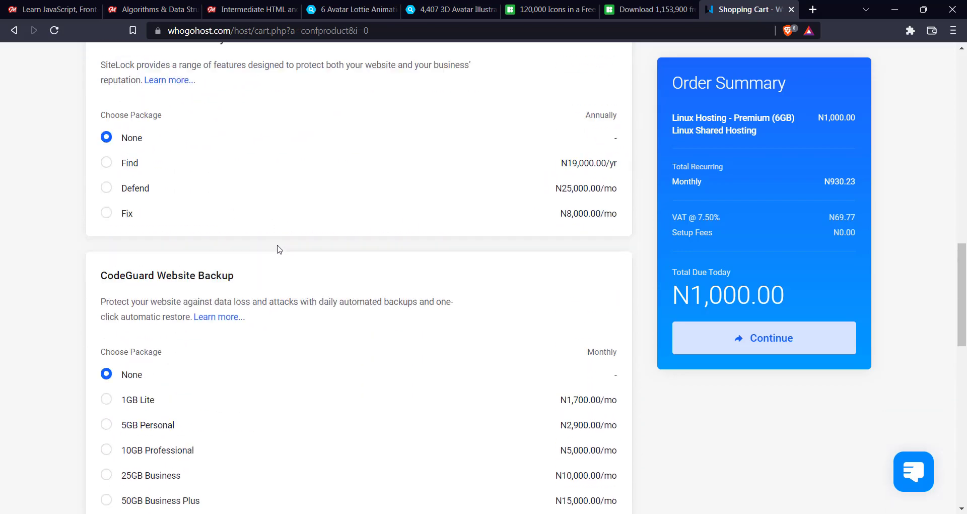
pyautogui.scroll(3)
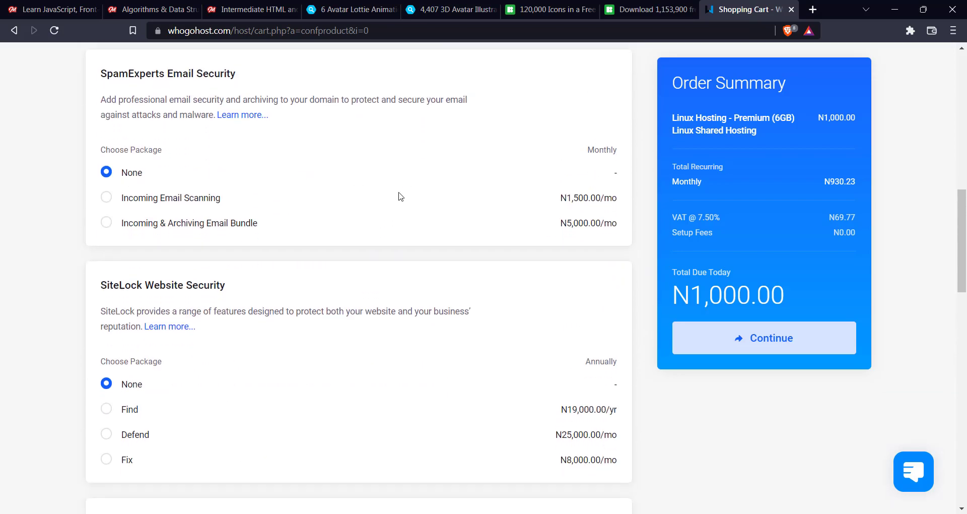
pyautogui.moveTo(212, 260)
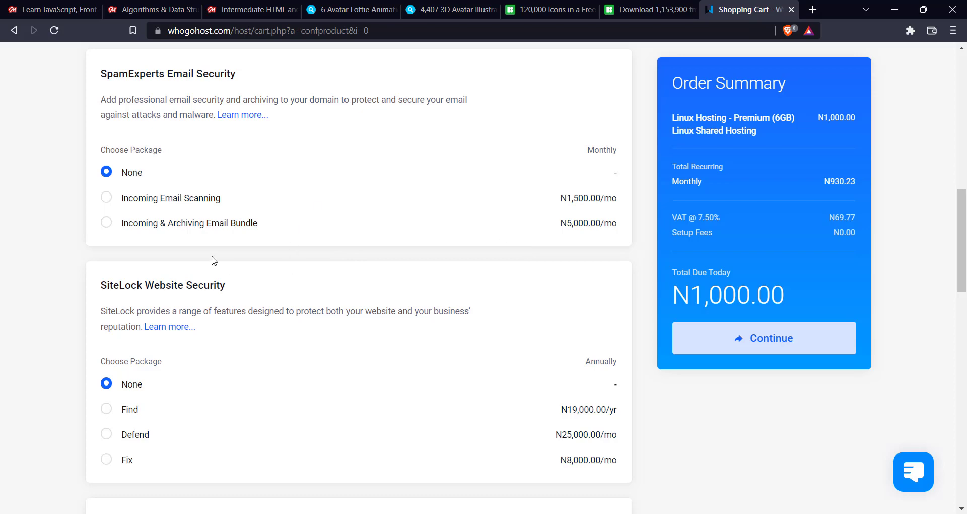
pyautogui.scroll(-3)
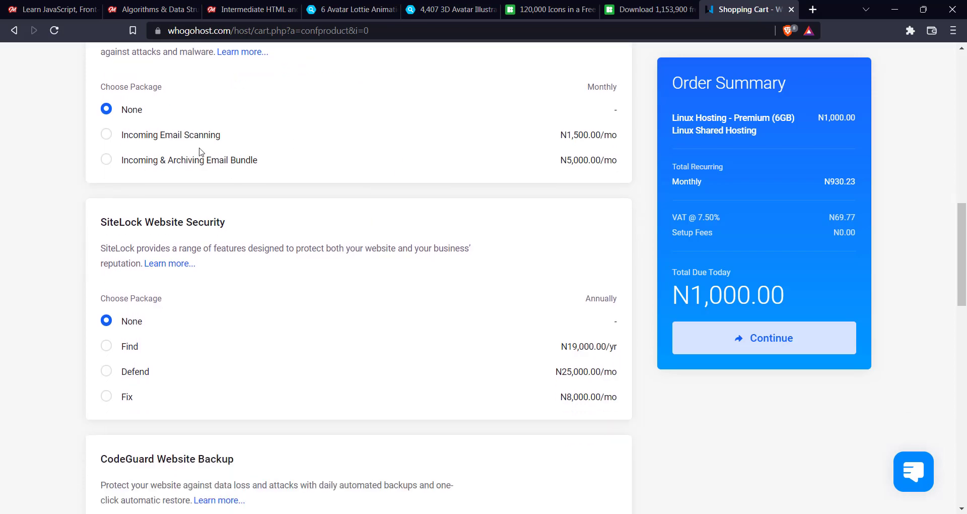
pyautogui.scroll(3)
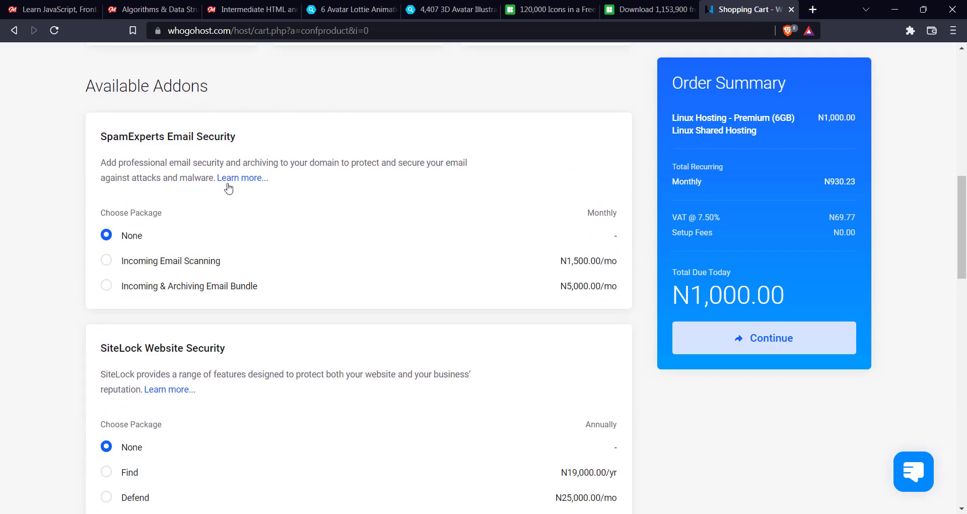
pyautogui.scroll(-3)
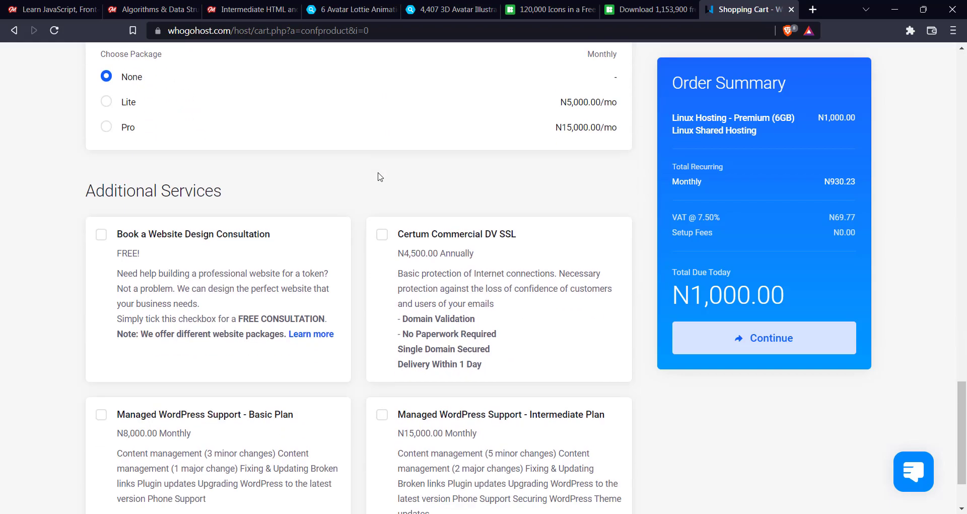
pyautogui.scroll(-3)
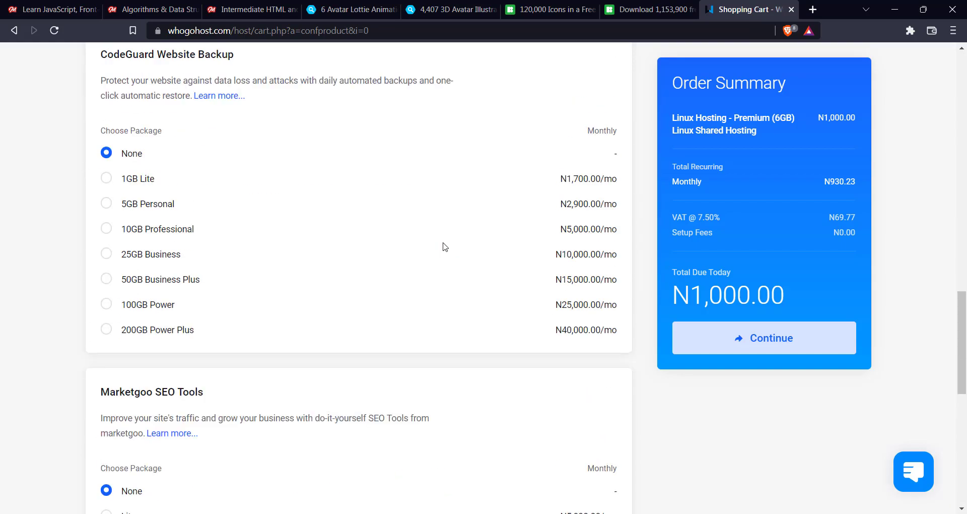
pyautogui.scroll(3)
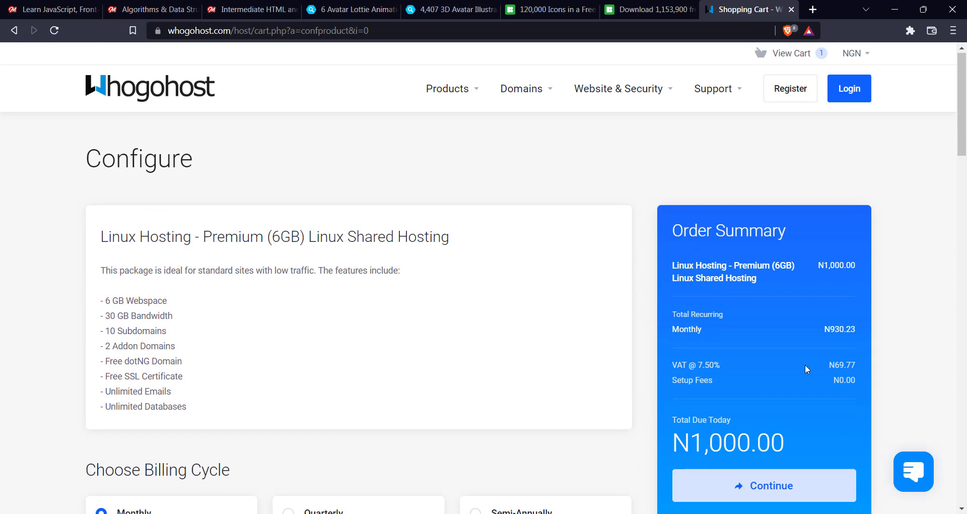
pyautogui.scroll(-3)
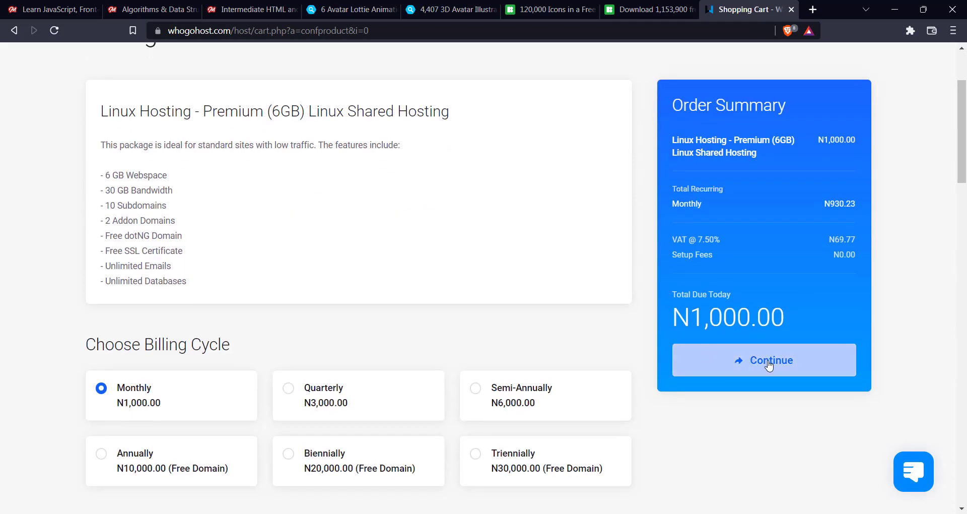
# Continue to Review & Checkout showing Premium hosting and wordpresstutor.site, N2,700 due
pyautogui.click(764, 360)
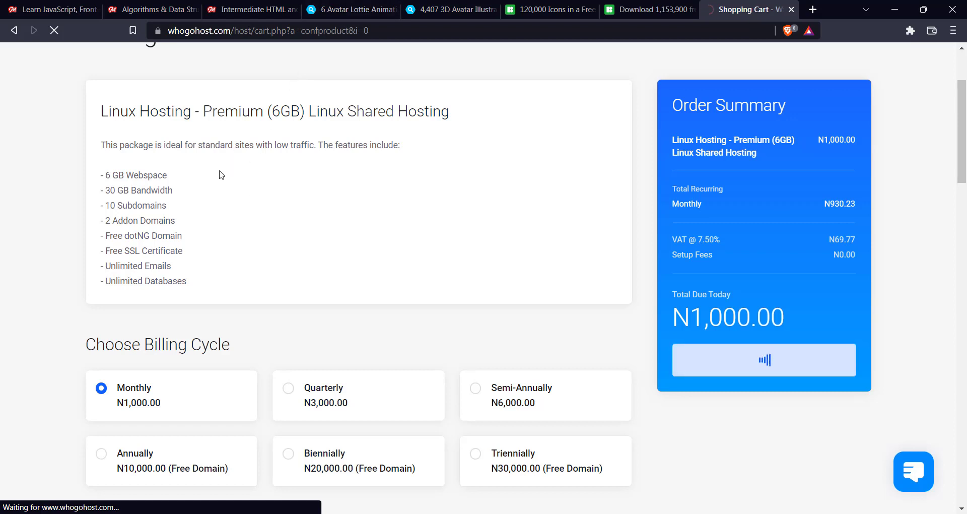
pyautogui.click(763, 360)
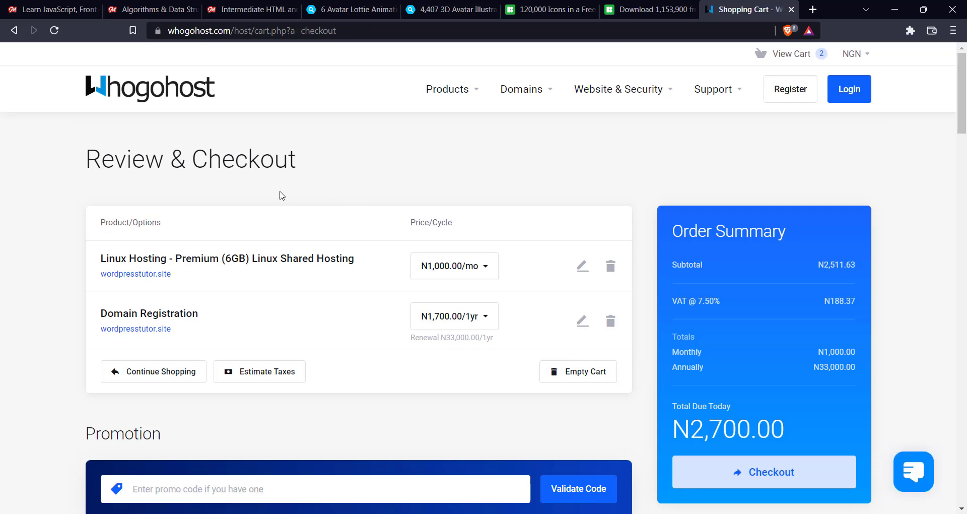
pyautogui.moveTo(372, 166)
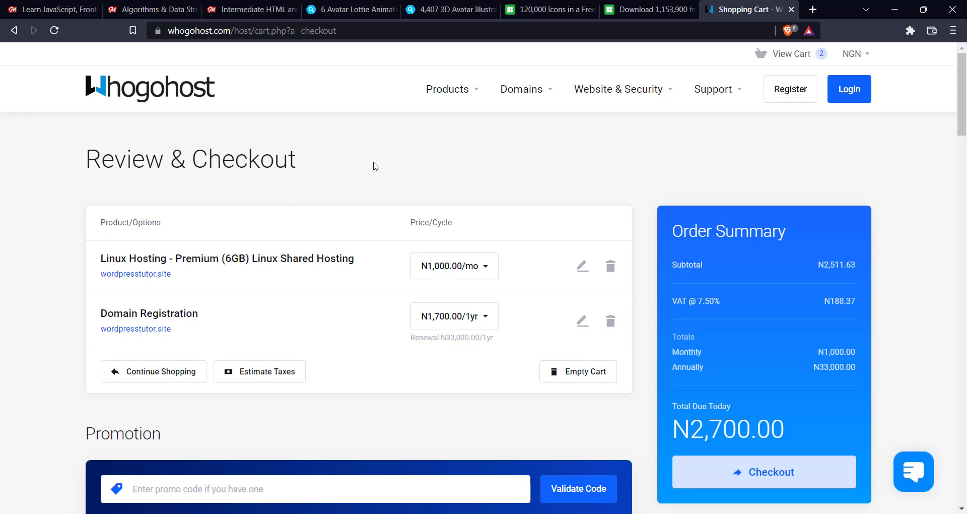
# Choose 1 Year @ N1,700.00 for domain registration and review the N2,511.63 subtotal
pyautogui.scroll(-3)
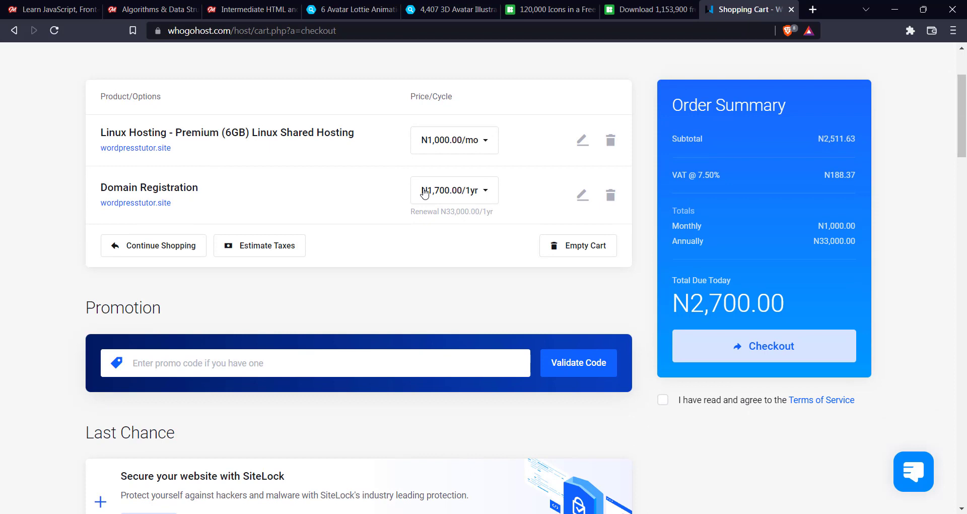
pyautogui.click(453, 190)
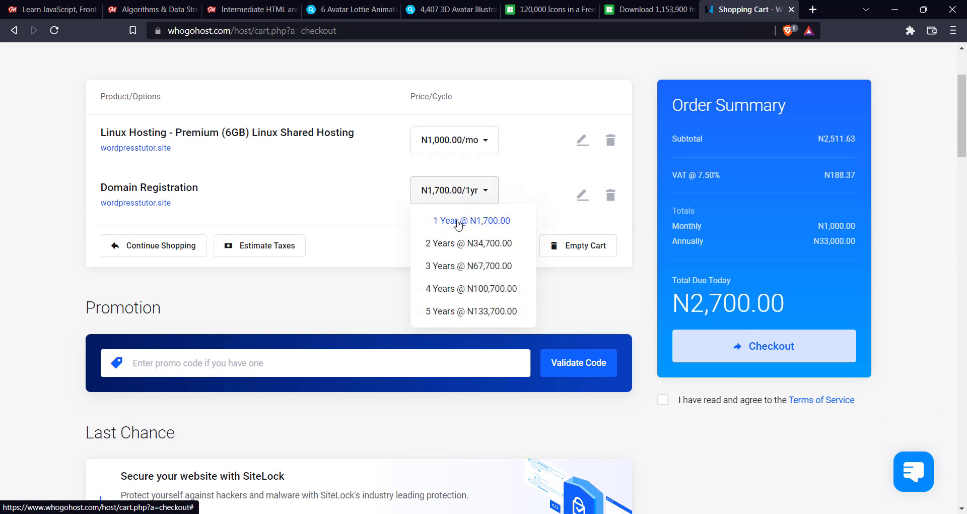
pyautogui.click(472, 221)
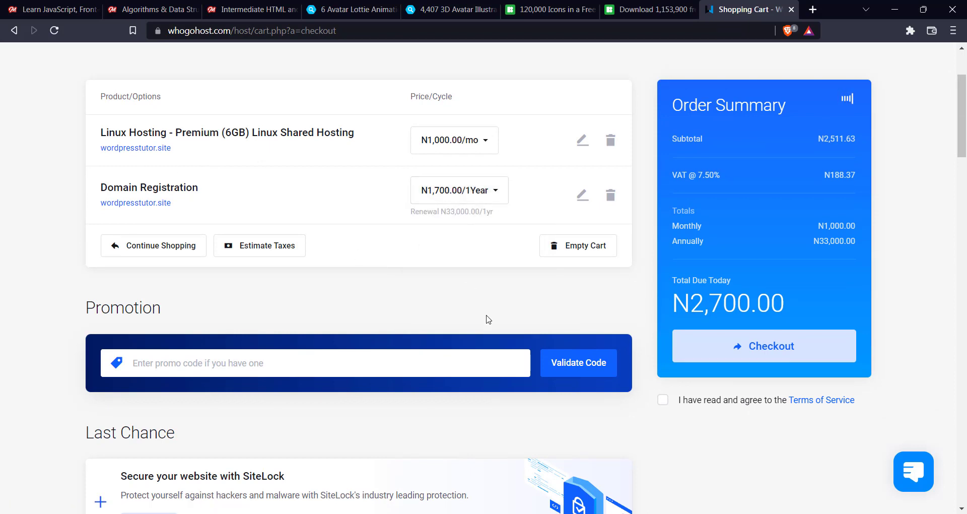
pyautogui.moveTo(449, 231)
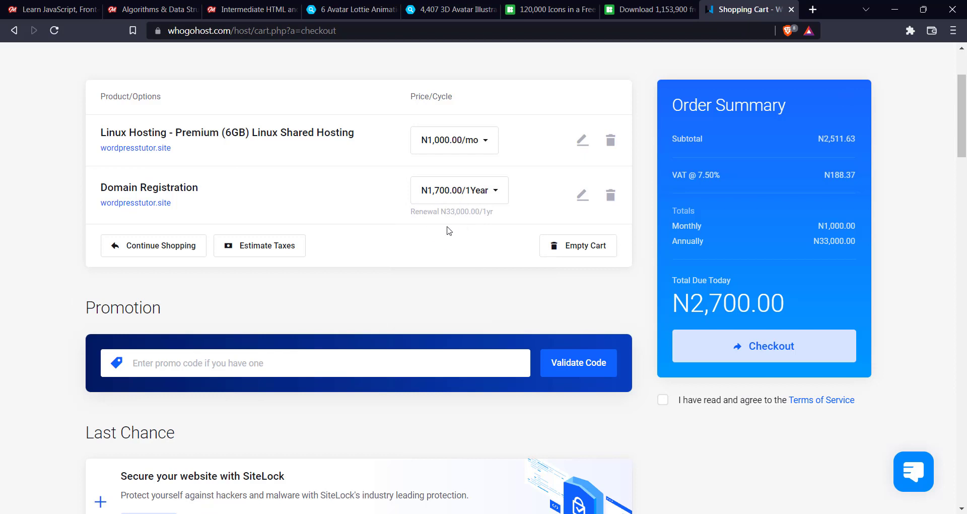
pyautogui.scroll(3)
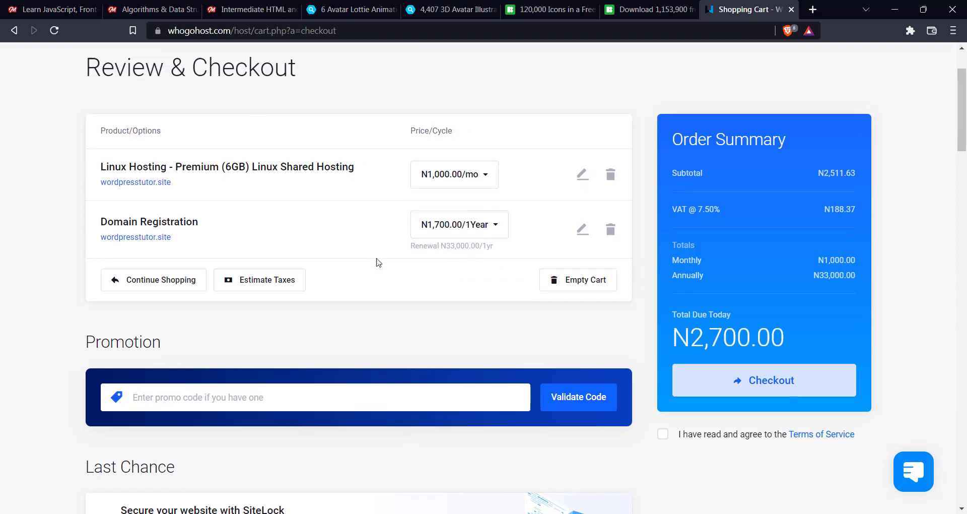
pyautogui.scroll(3)
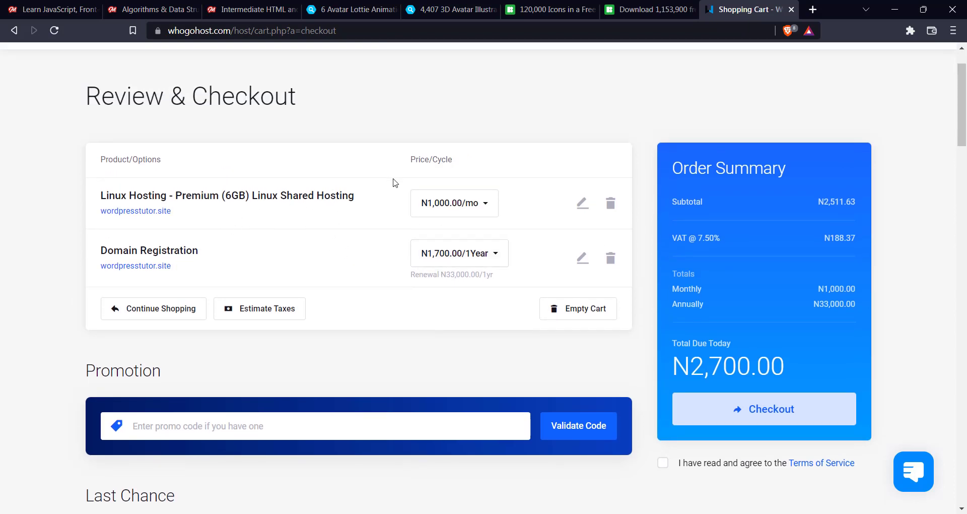
pyautogui.moveTo(217, 245)
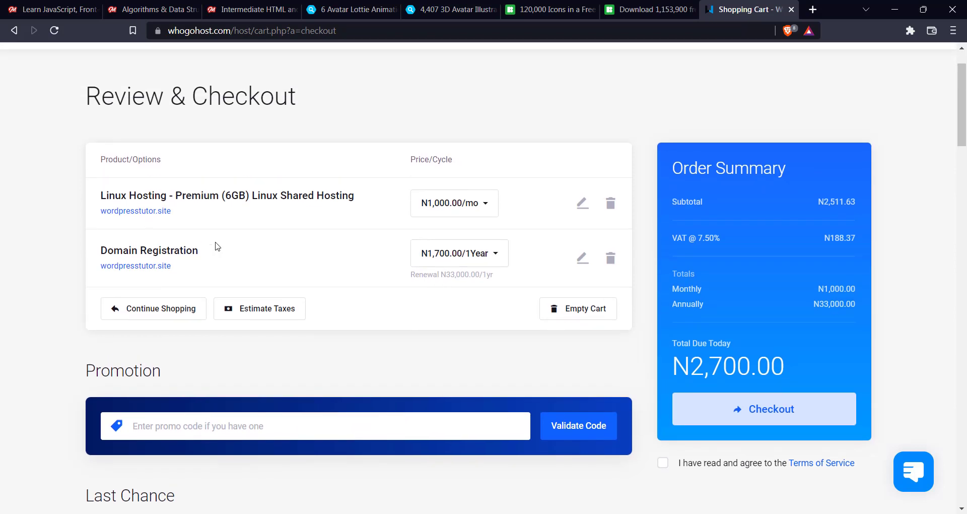
pyautogui.scroll(-3)
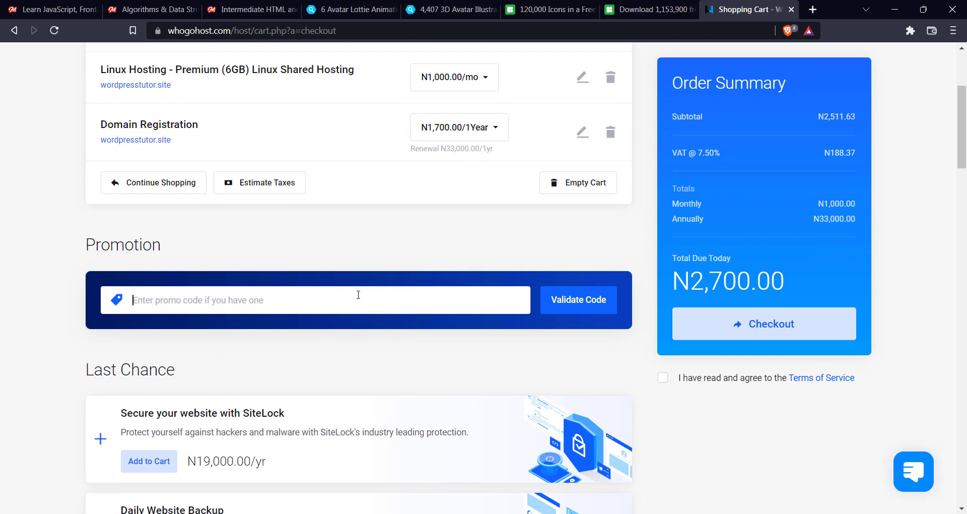
pyautogui.scroll(3)
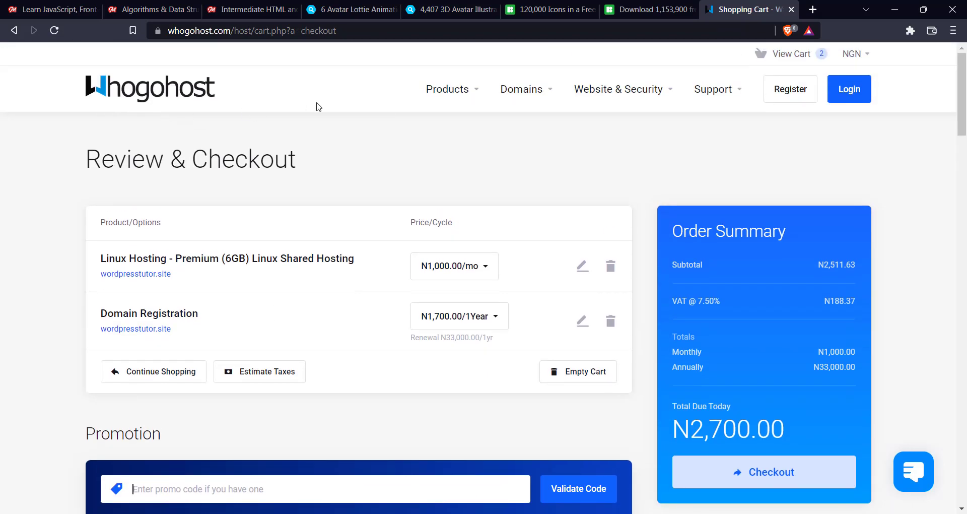
pyautogui.scroll(-3)
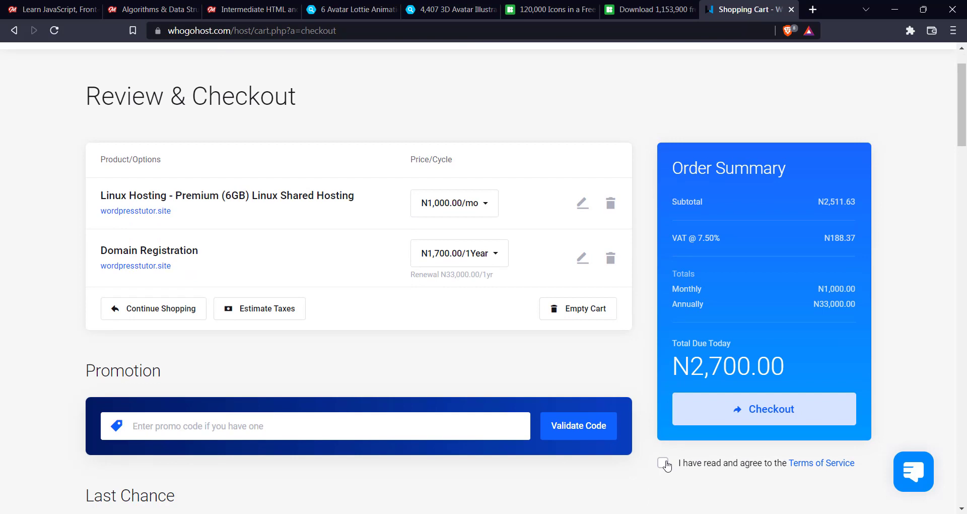
# Agree to the Terms of Service and submit the order at checkout
pyautogui.click(663, 462)
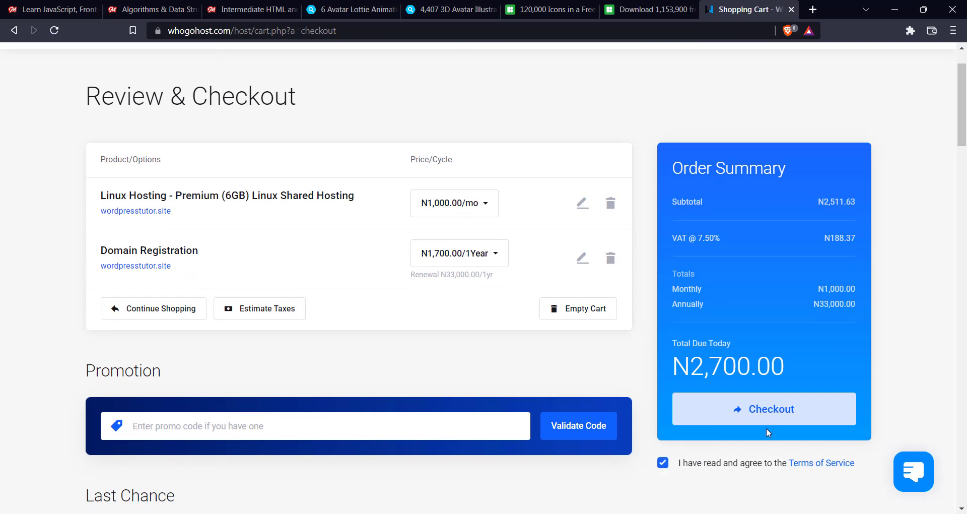
pyautogui.click(764, 408)
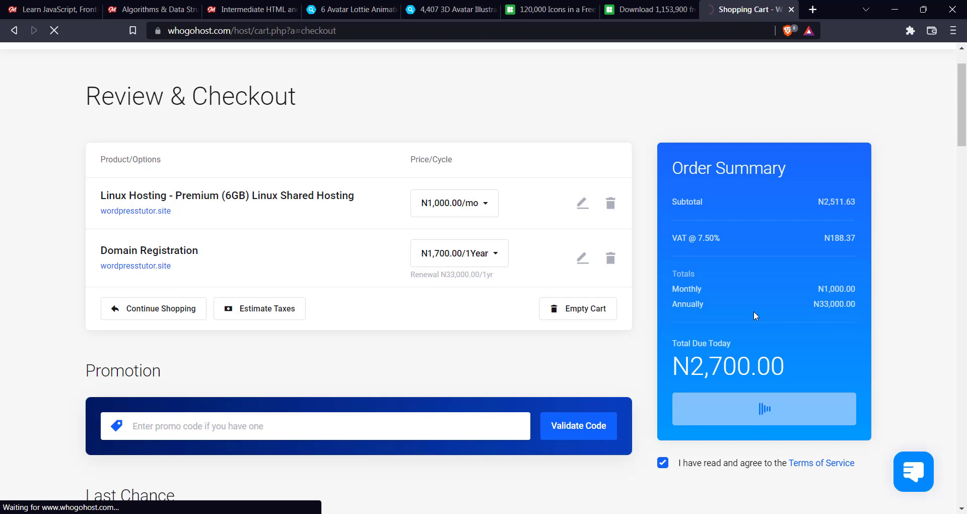
pyautogui.click(763, 408)
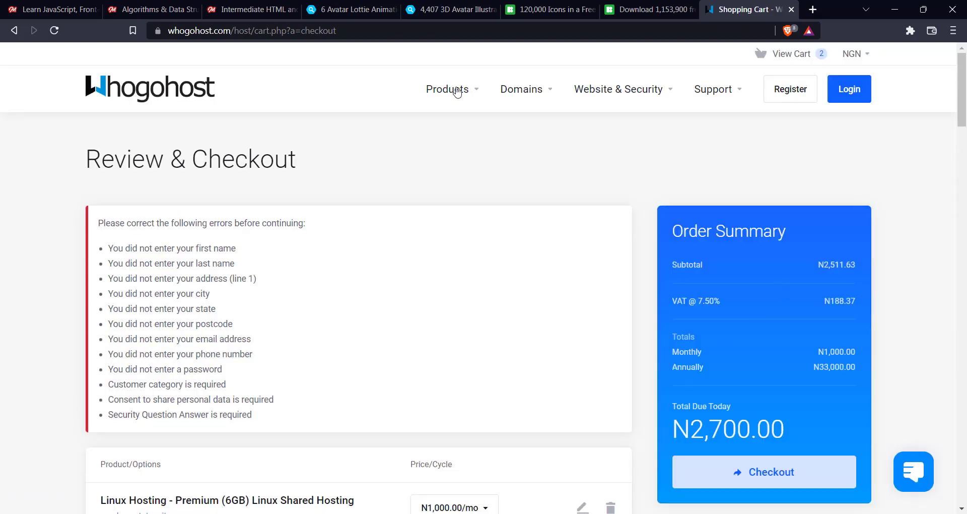
pyautogui.scroll(-3)
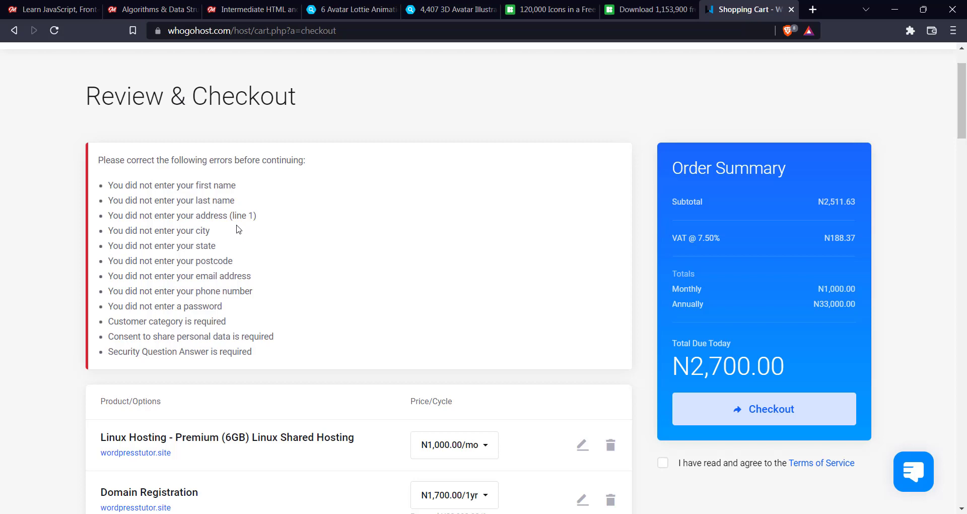
pyautogui.moveTo(349, 273)
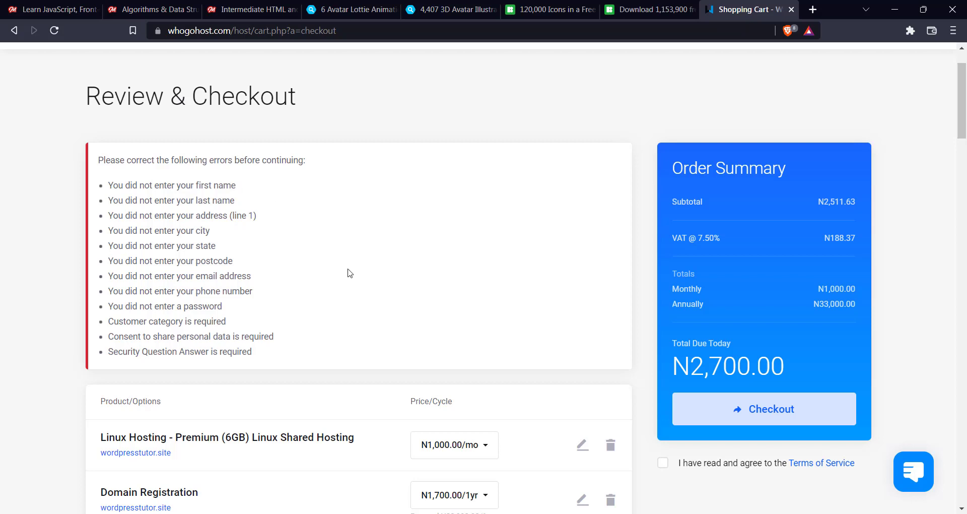
pyautogui.moveTo(352, 239)
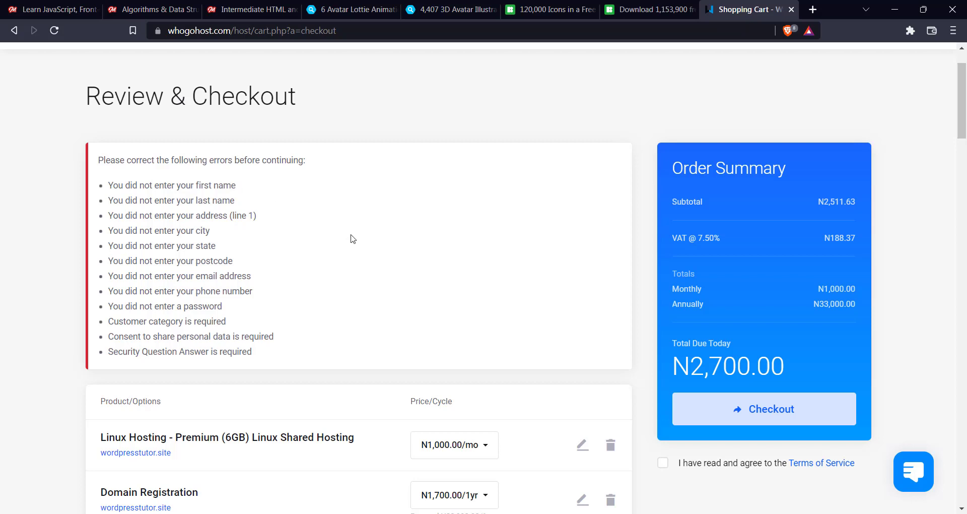
pyautogui.moveTo(179, 206)
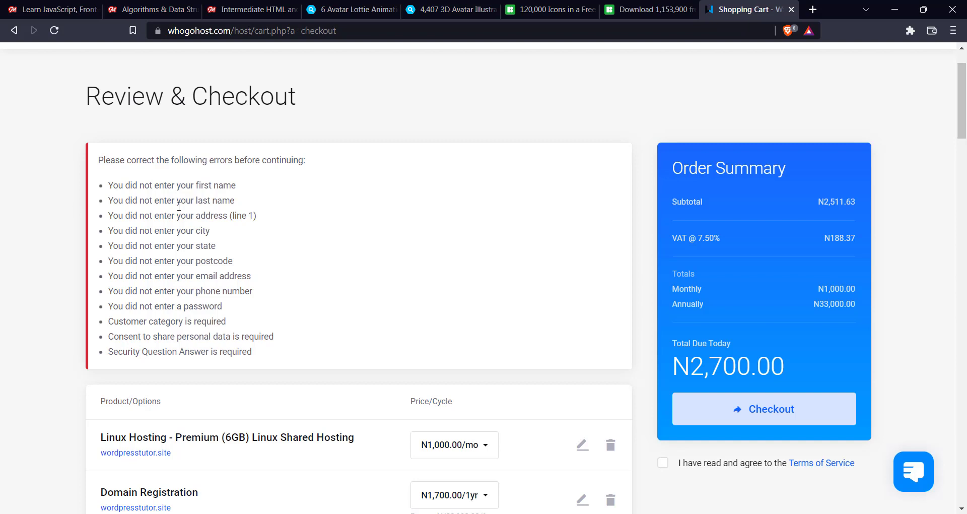
pyautogui.moveTo(144, 176)
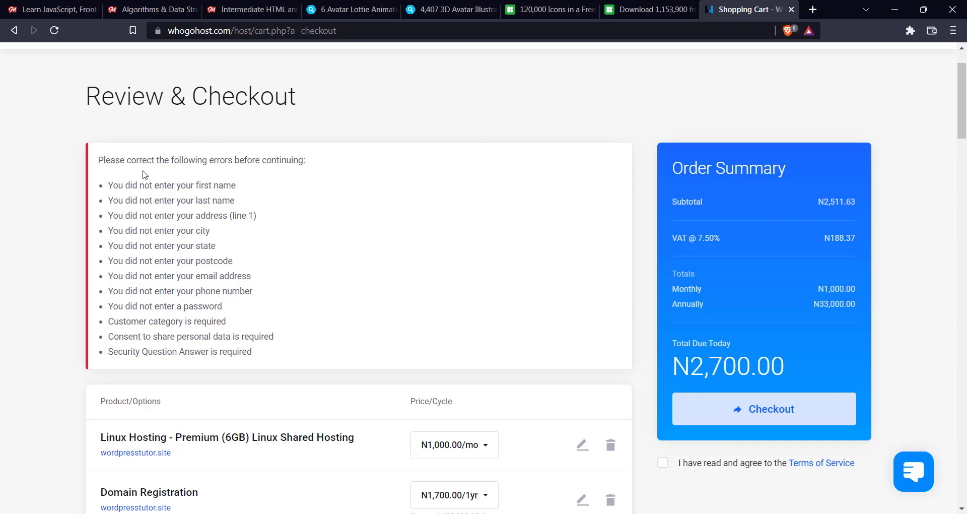
pyautogui.moveTo(155, 186)
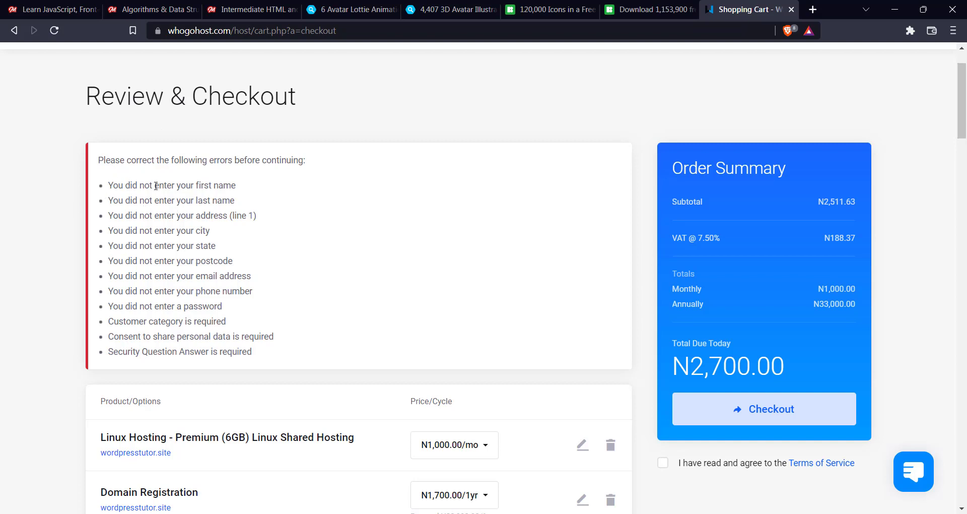
pyautogui.scroll(-3)
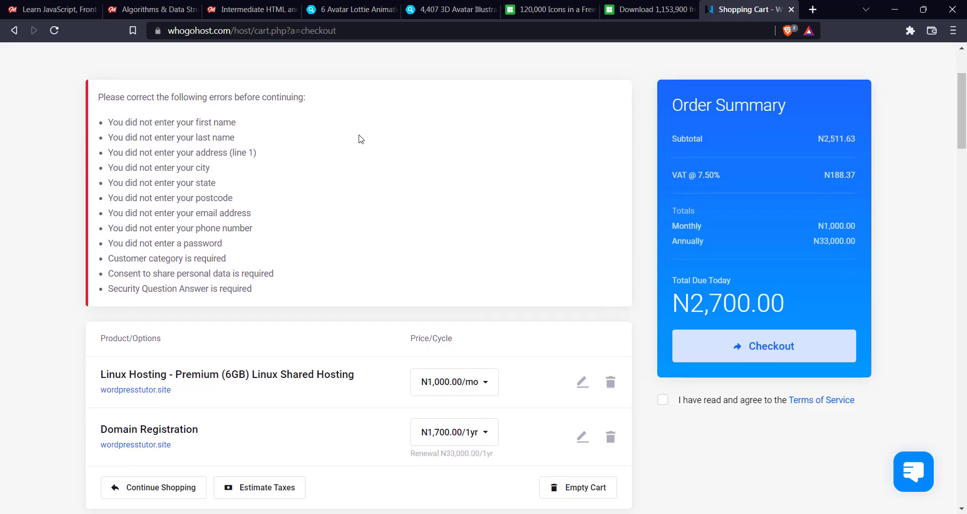
pyautogui.scroll(3)
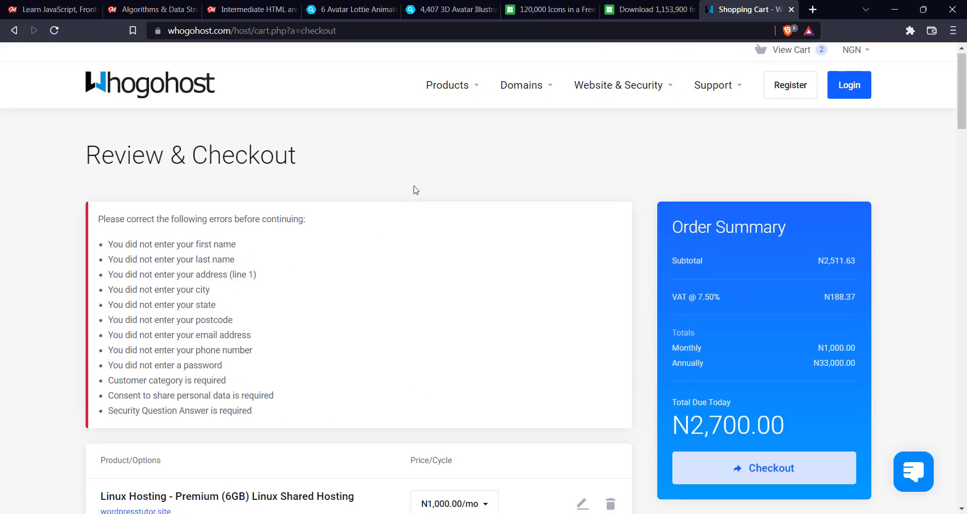
pyautogui.scroll(-3)
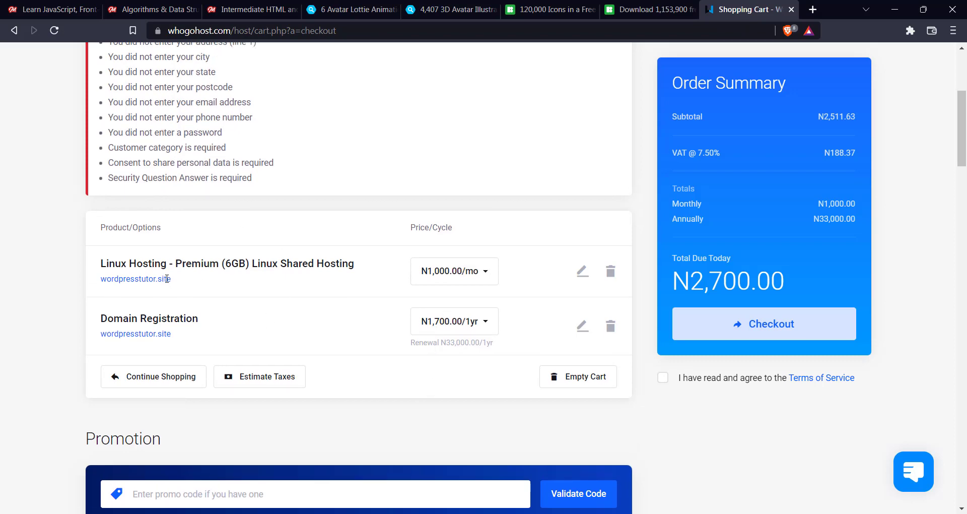
pyautogui.scroll(3)
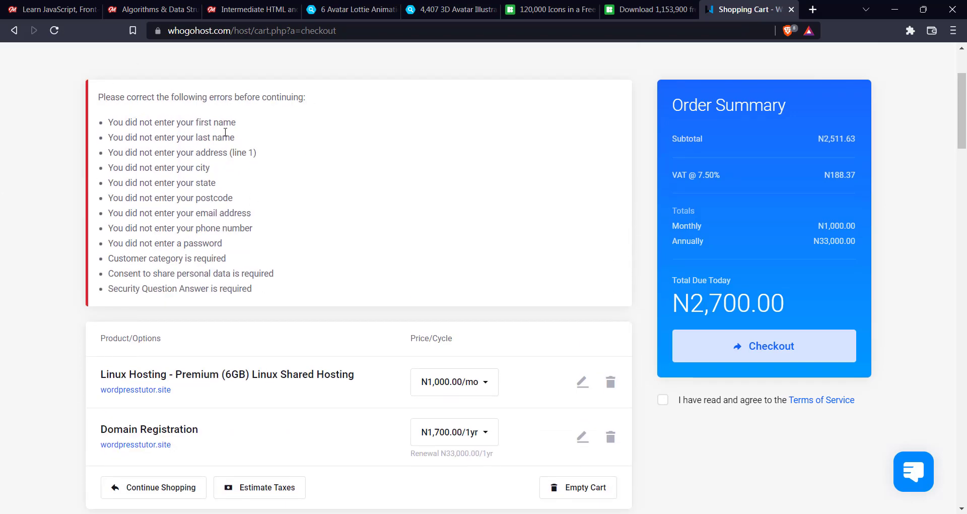
pyautogui.scroll(-3)
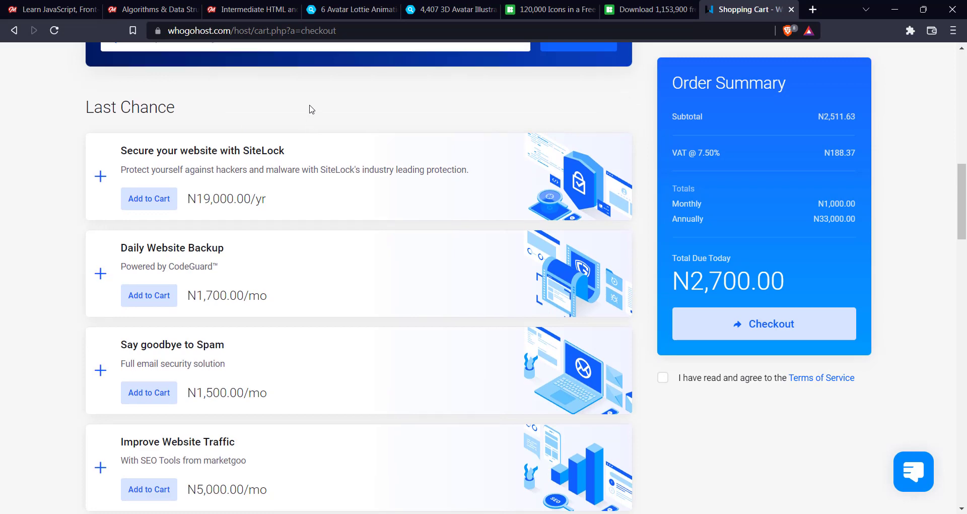
pyautogui.scroll(3)
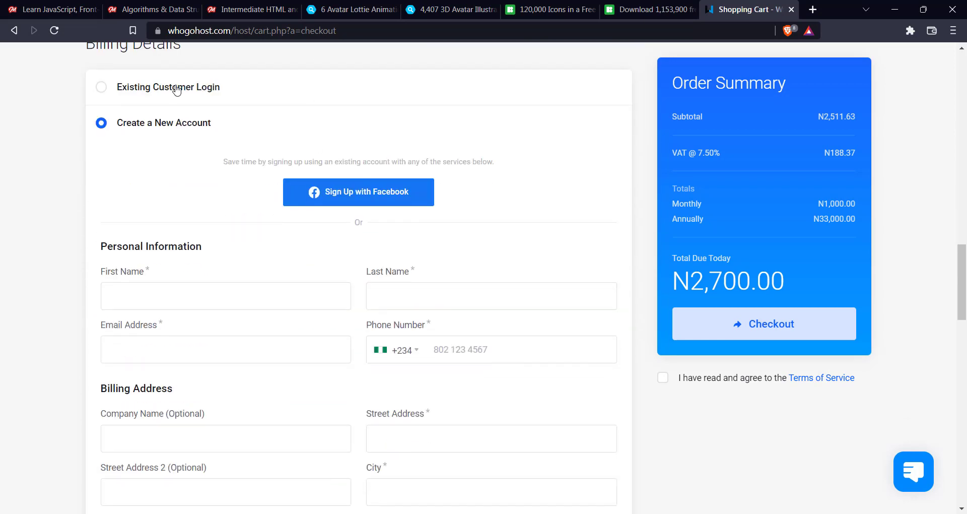
pyautogui.moveTo(270, 96)
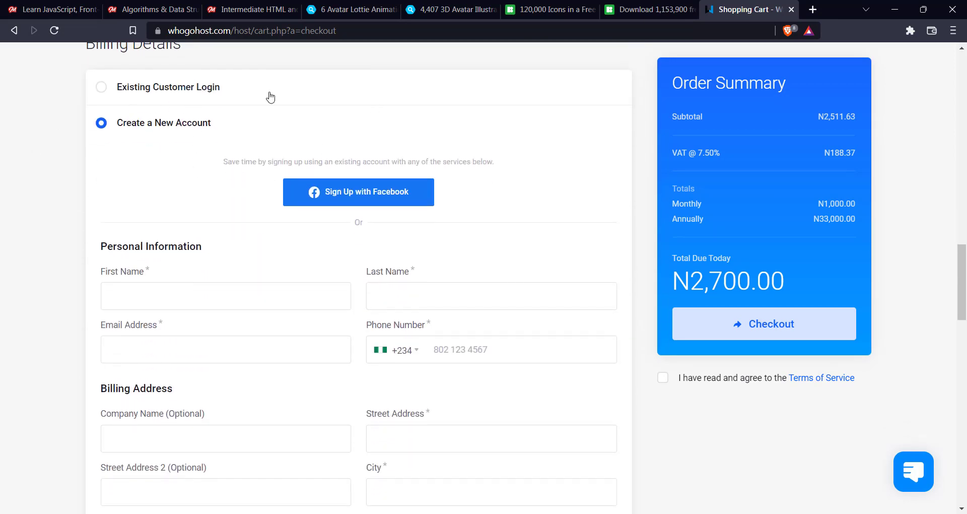
pyautogui.moveTo(279, 200)
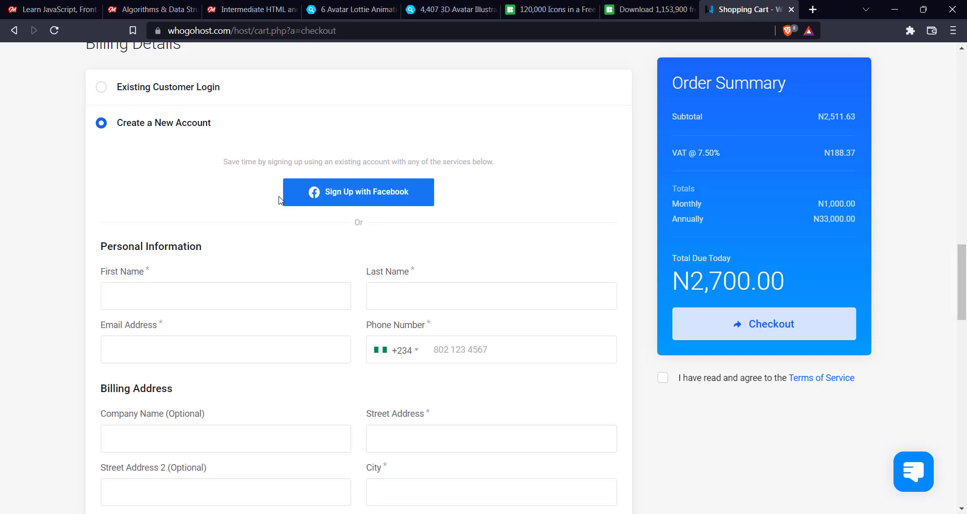
pyautogui.moveTo(141, 170)
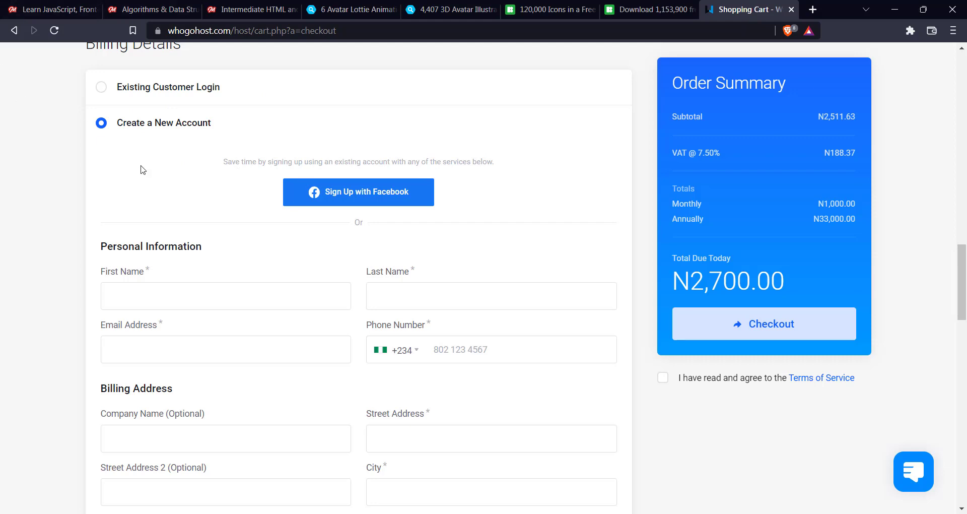
pyautogui.moveTo(333, 214)
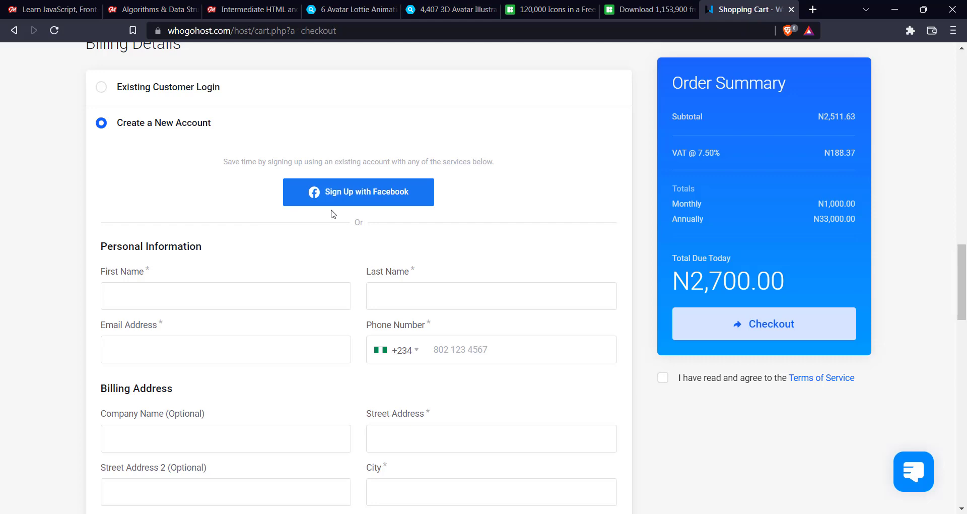
pyautogui.scroll(-3)
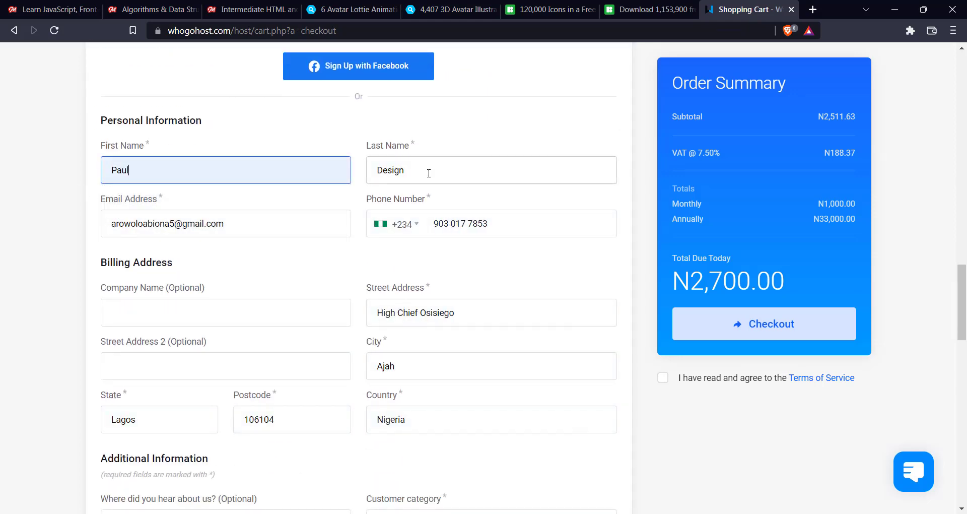
# Replace the email address on the new-account form and scroll to Additional Information
pyautogui.click(226, 223)
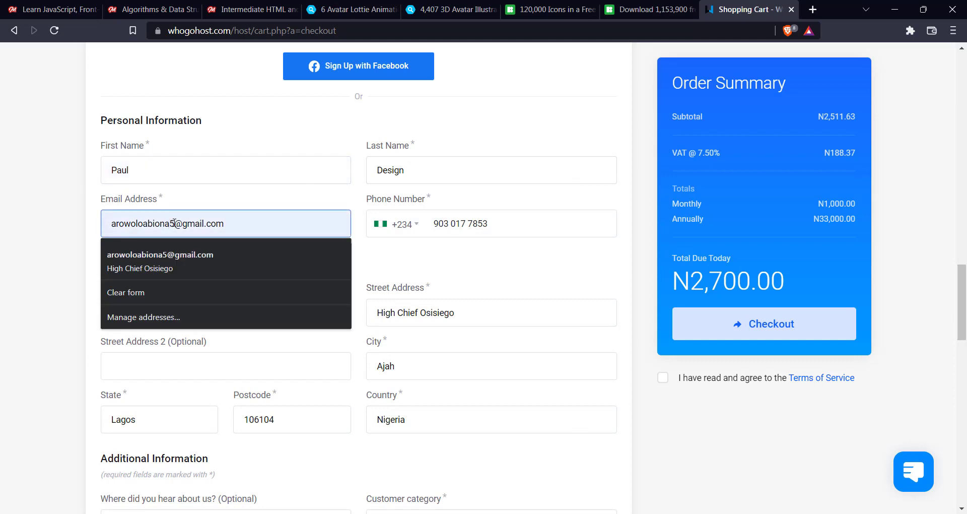
pyautogui.doubleClick(154, 223)
pyautogui.write('tutorial')
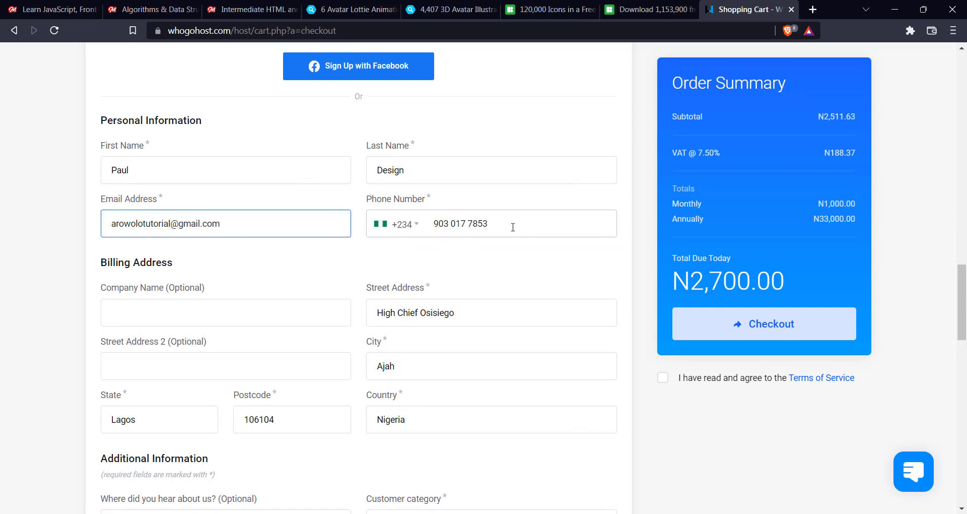
pyautogui.scroll(-3)
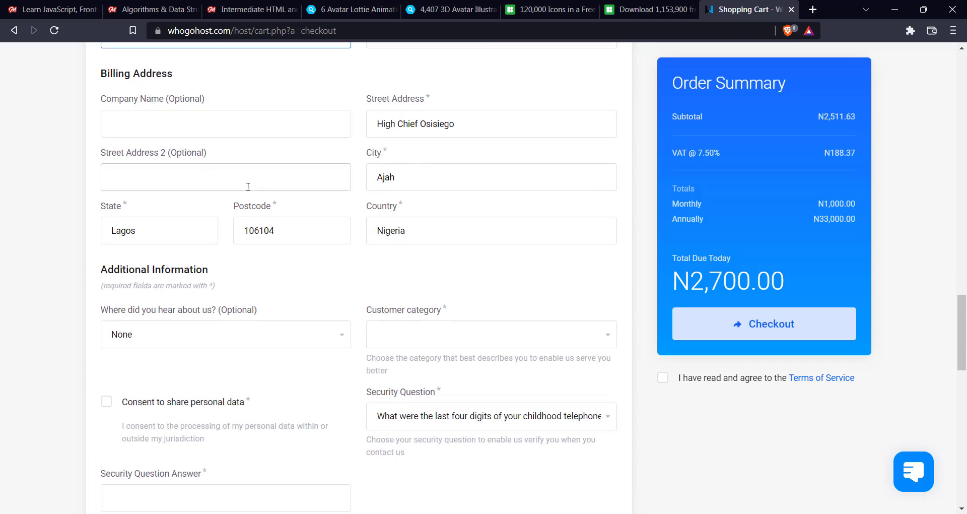
pyautogui.scroll(-3)
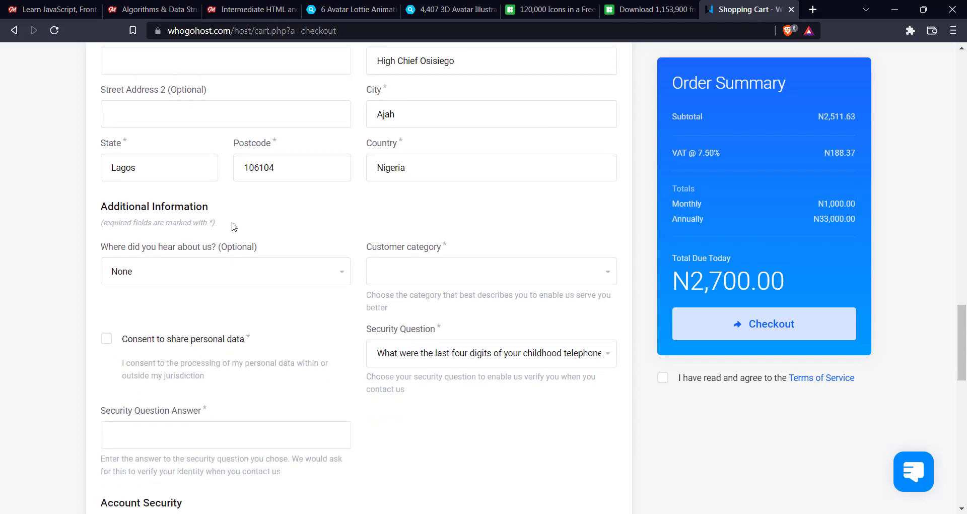
pyautogui.moveTo(223, 234)
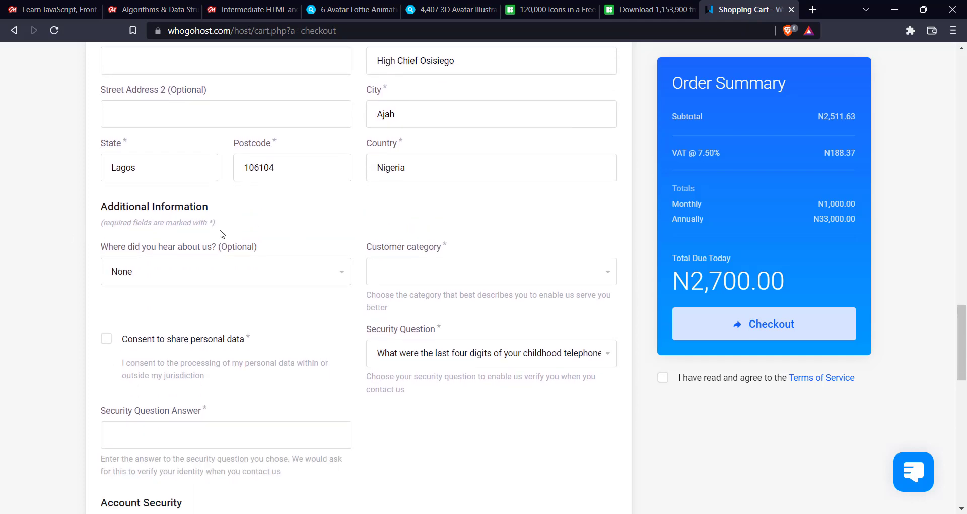
# Keep None as the referral source and set customer category to Web Designer
pyautogui.scroll(3)
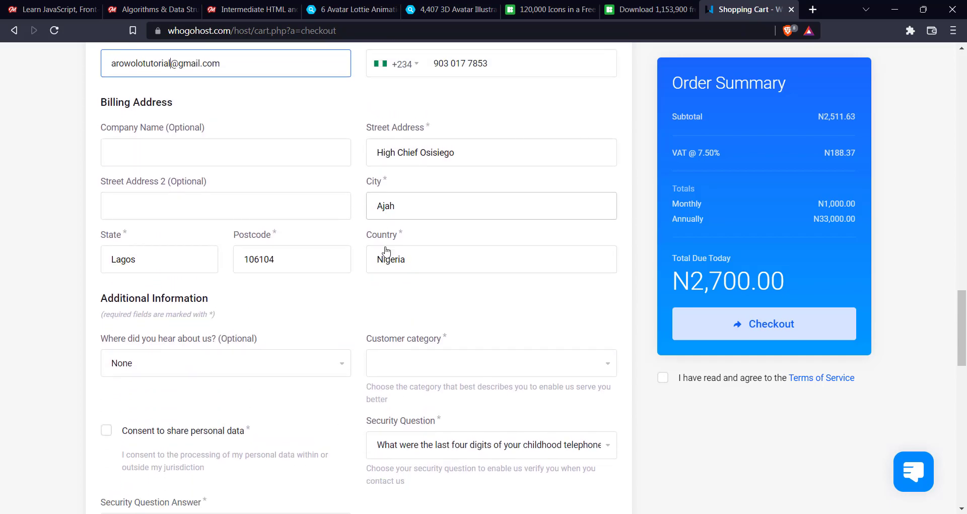
pyautogui.click(225, 363)
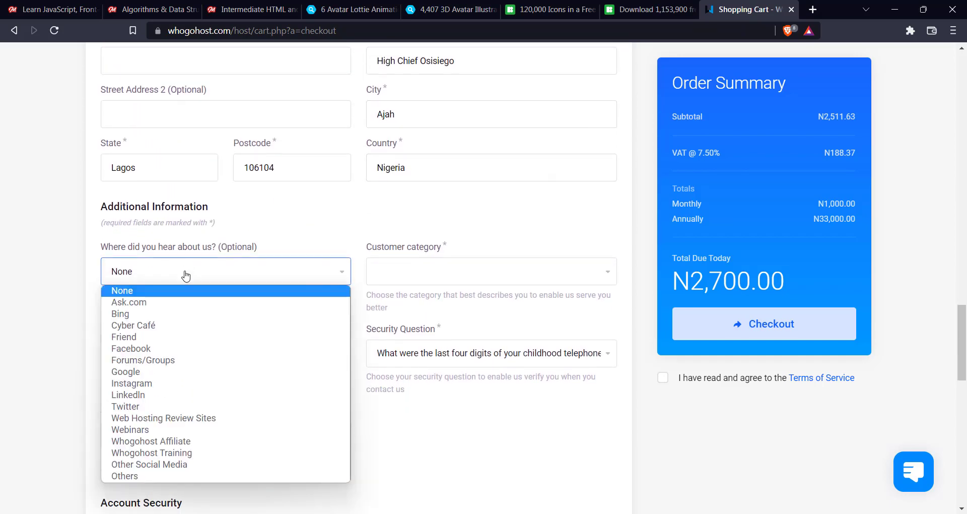
pyautogui.click(122, 291)
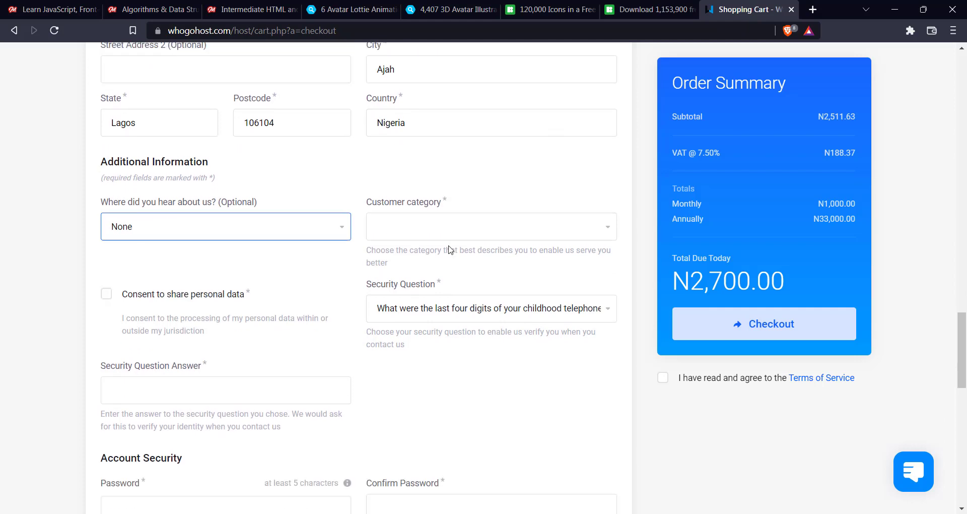
pyautogui.click(490, 226)
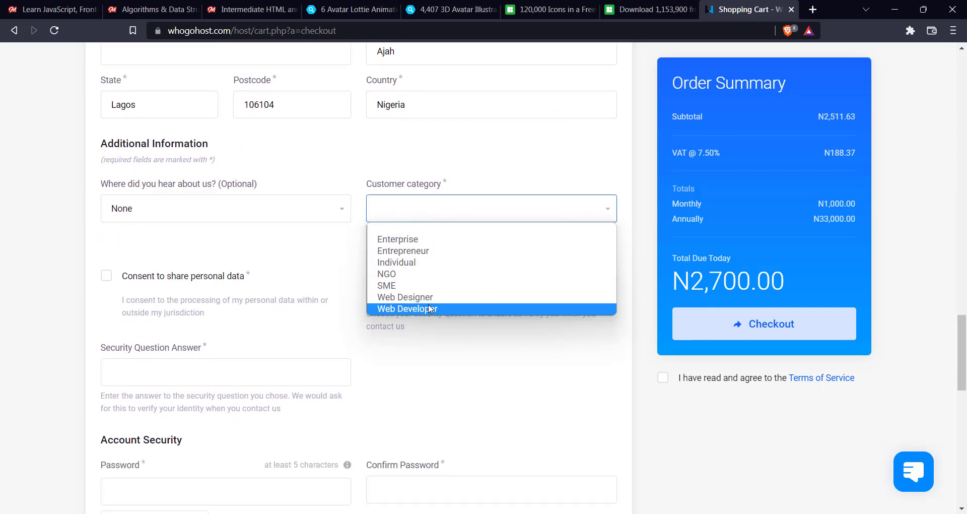
pyautogui.moveTo(405, 297)
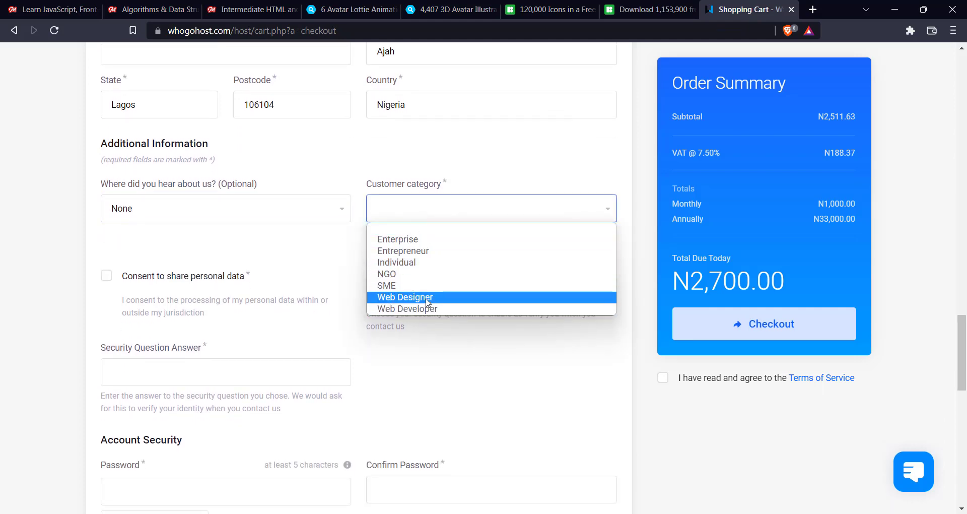
pyautogui.click(405, 297)
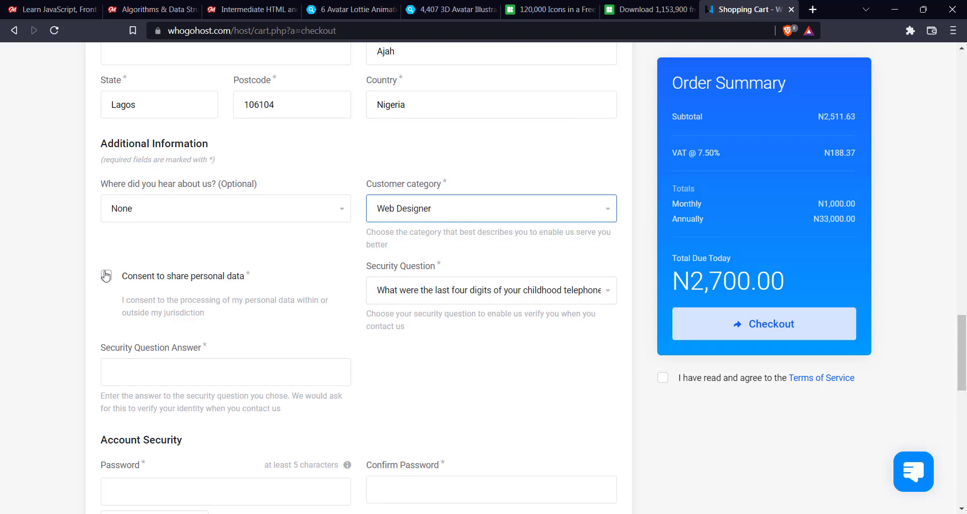
# Consent to sharing personal data and choose the first-pet security question
pyautogui.click(490, 290)
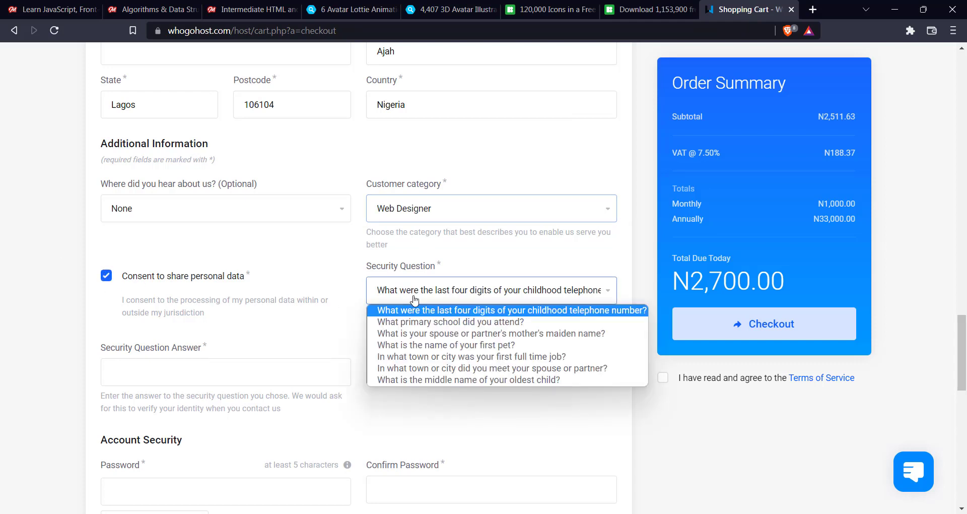
pyautogui.click(446, 344)
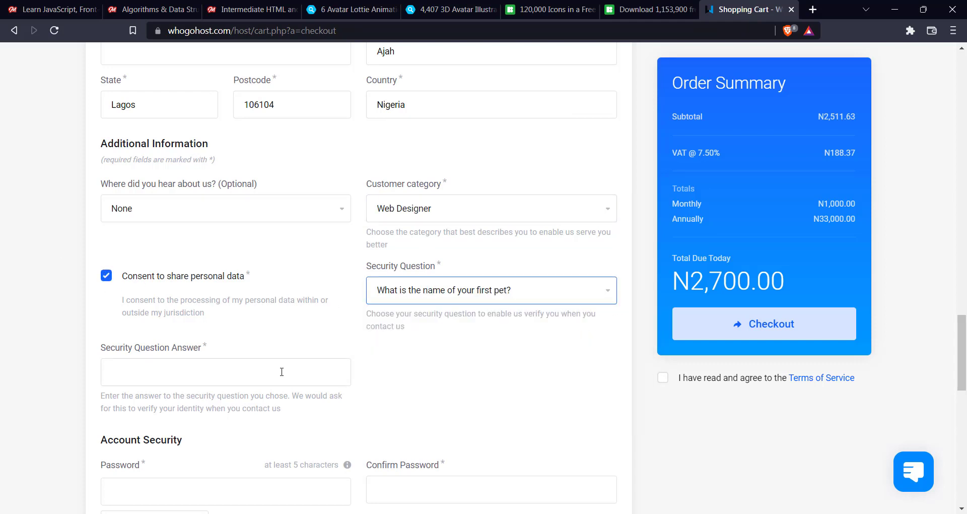
pyautogui.click(226, 372)
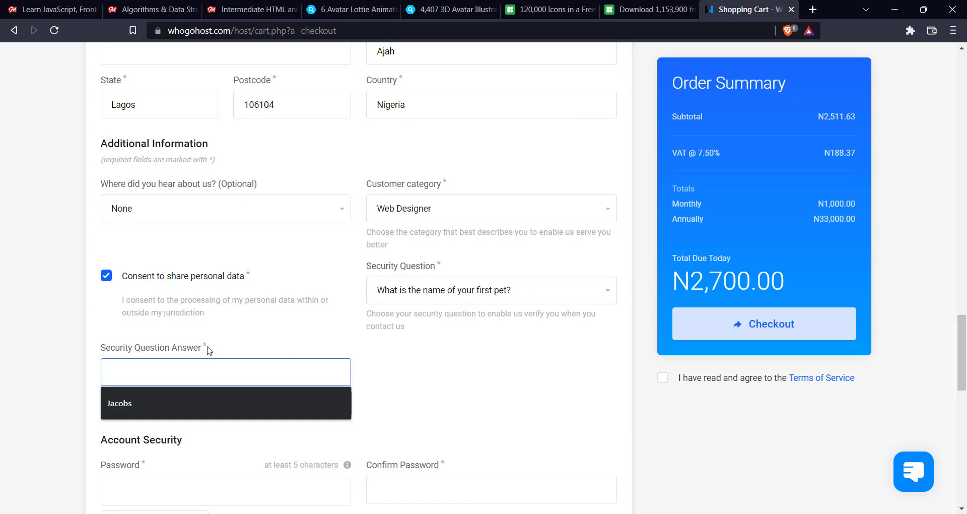
# Enter 'Lucky' as the first-pet security answer
pyautogui.write('Lucky')
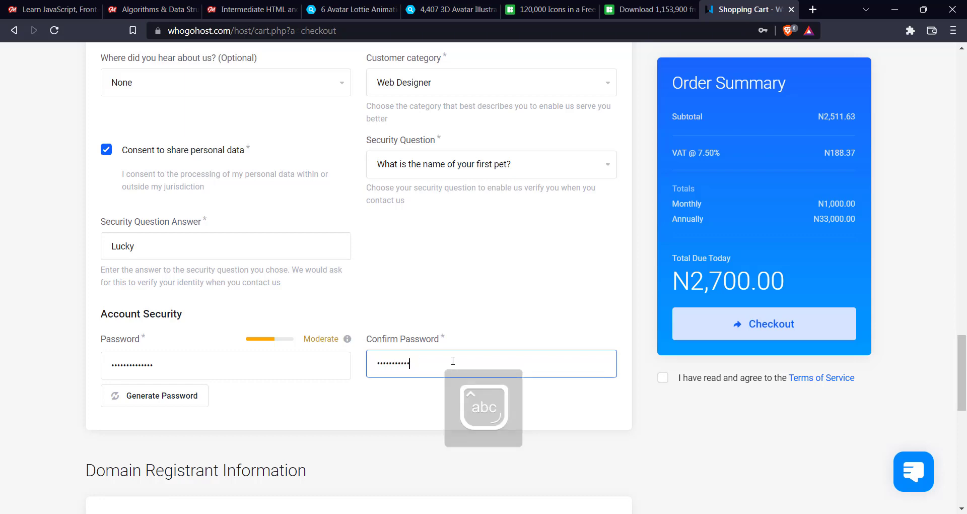
# Leave Paystack (Subscription) as payment method and switch off the Receive Emails toggle
pyautogui.scroll(-3)
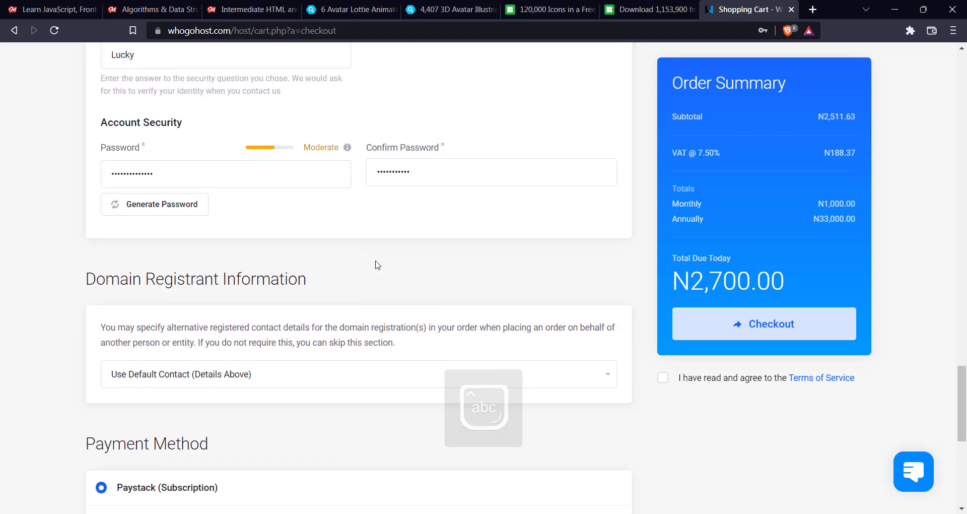
pyautogui.scroll(-3)
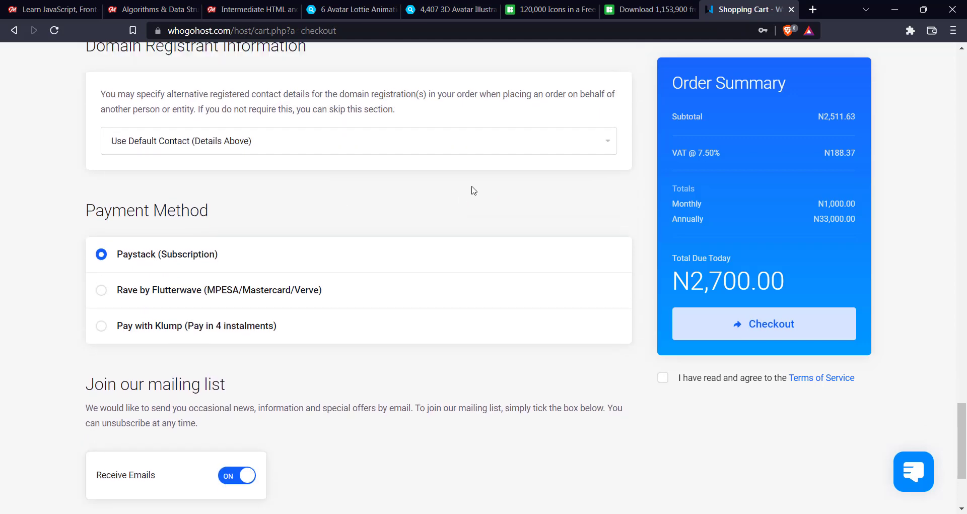
pyautogui.scroll(3)
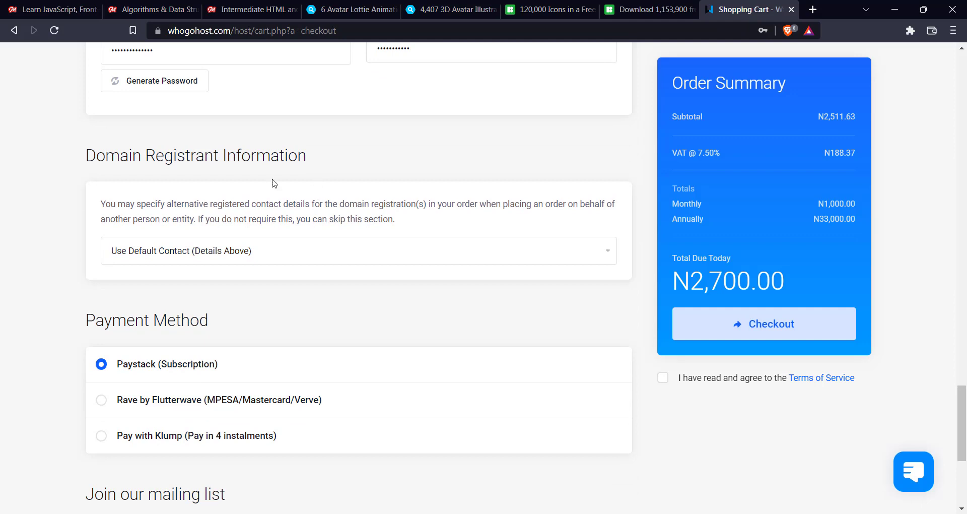
pyautogui.moveTo(399, 290)
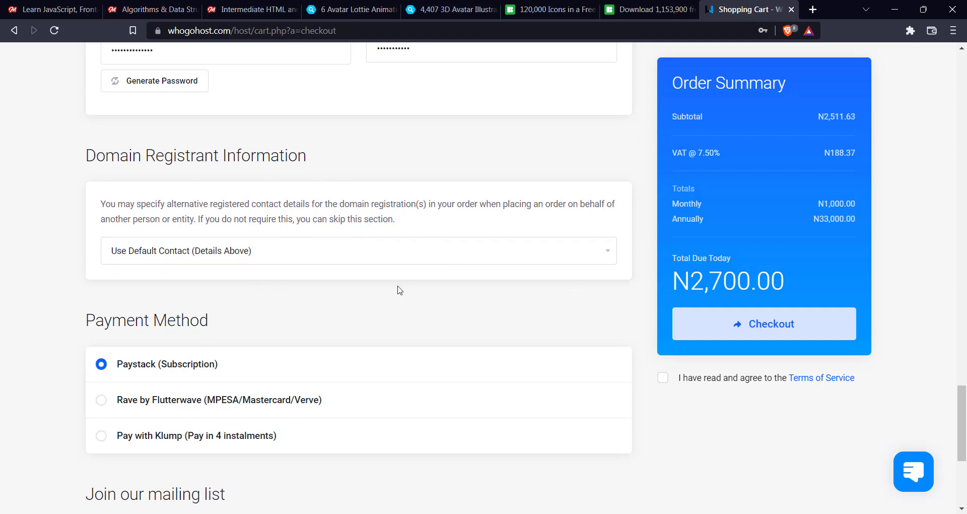
pyautogui.scroll(-3)
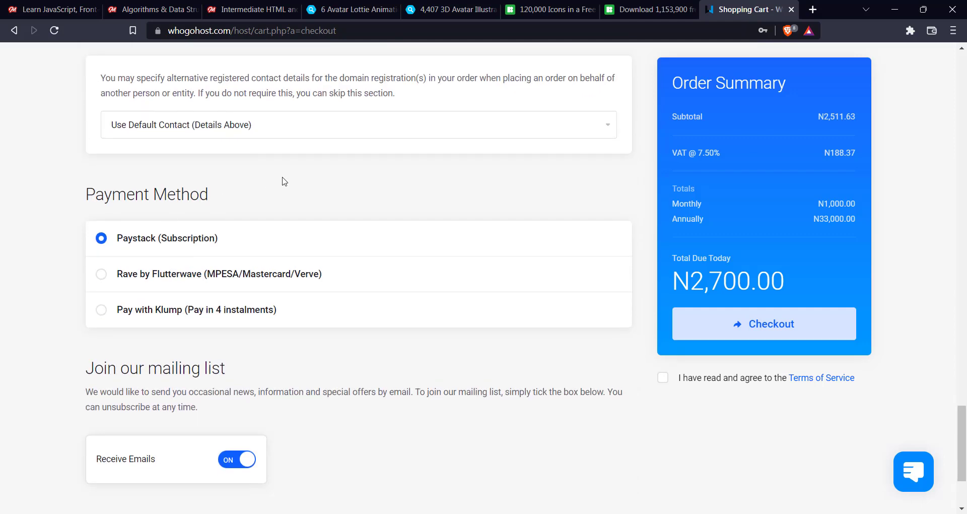
pyautogui.moveTo(290, 233)
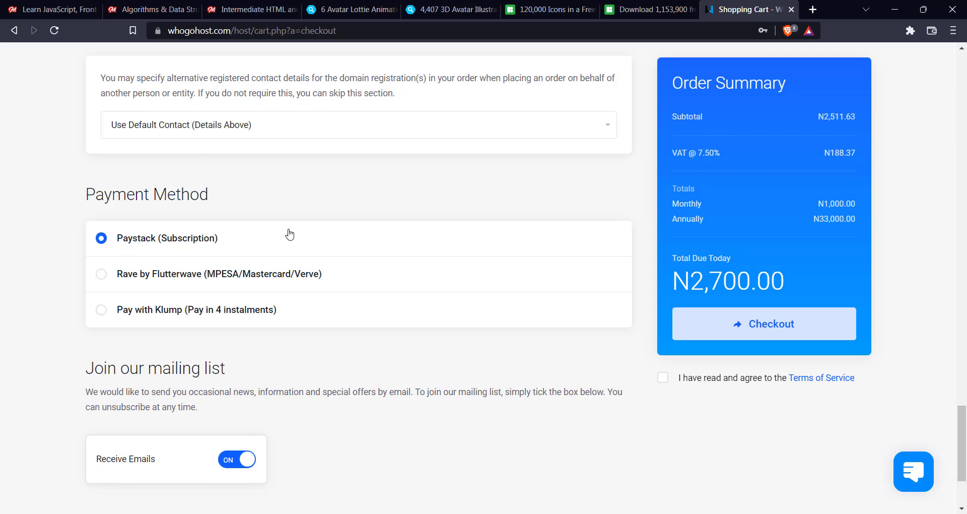
pyautogui.moveTo(17, 126)
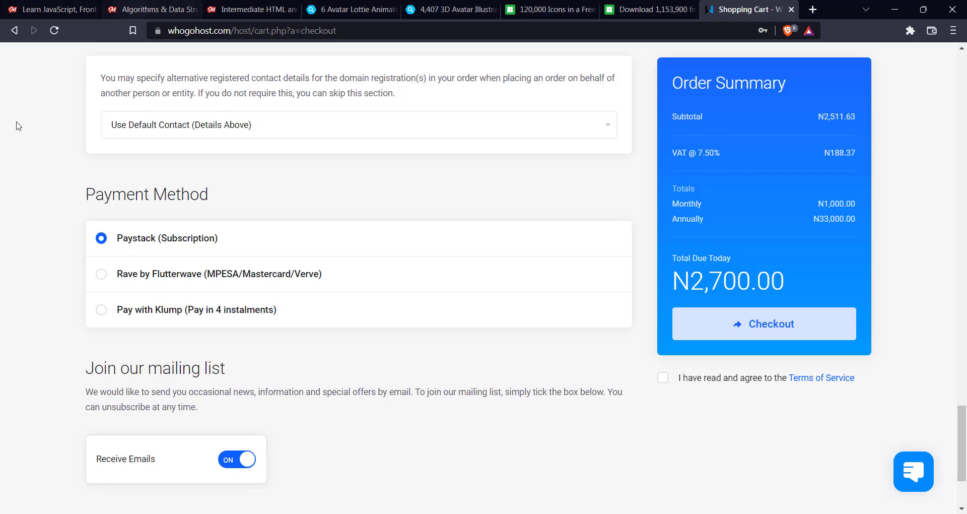
pyautogui.moveTo(305, 197)
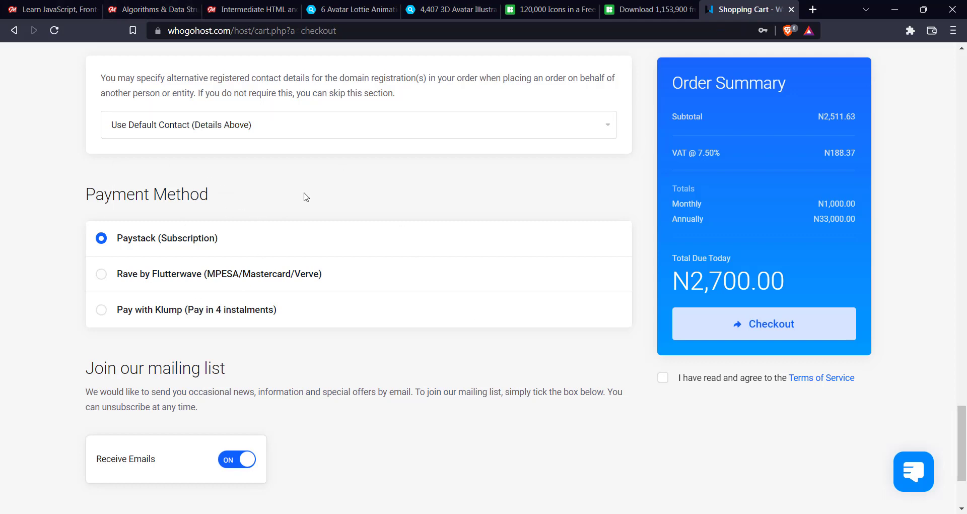
pyautogui.moveTo(291, 193)
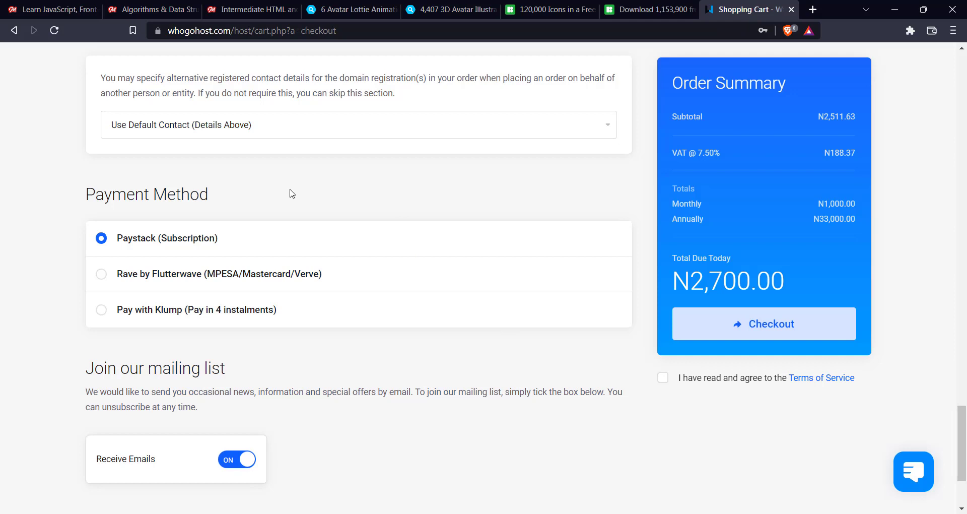
pyautogui.scroll(-3)
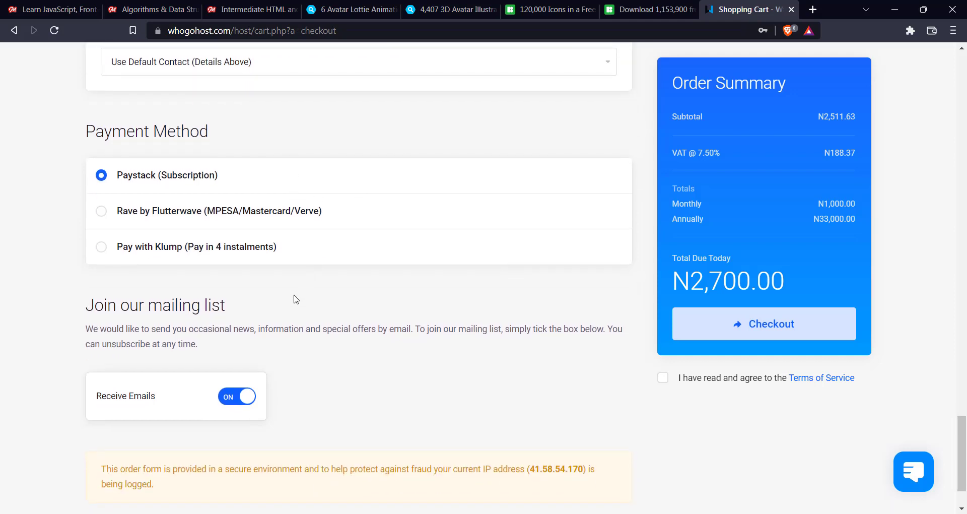
pyautogui.moveTo(260, 268)
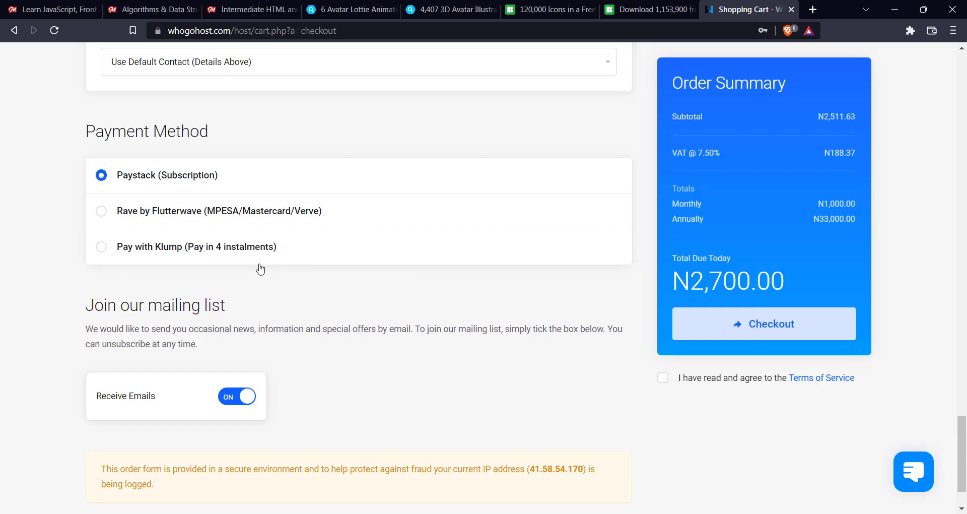
pyautogui.scroll(-3)
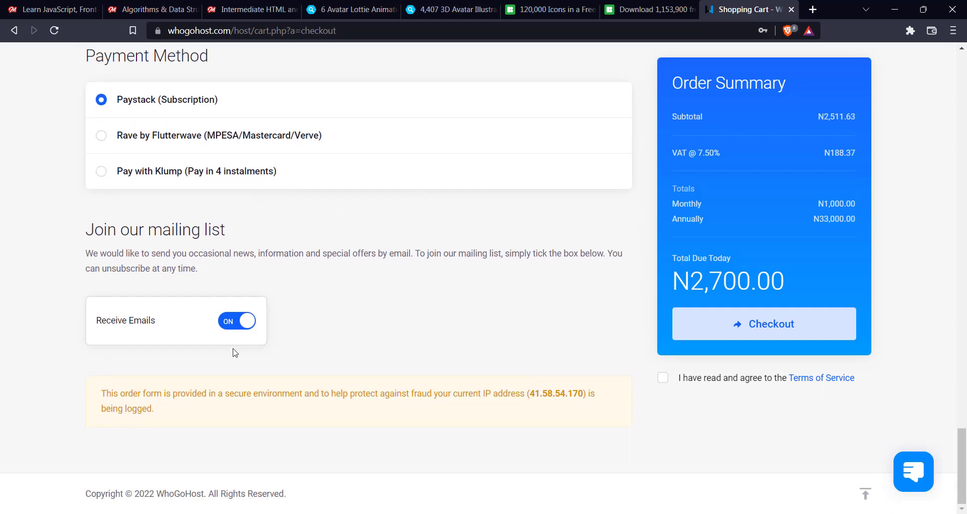
pyautogui.moveTo(327, 397)
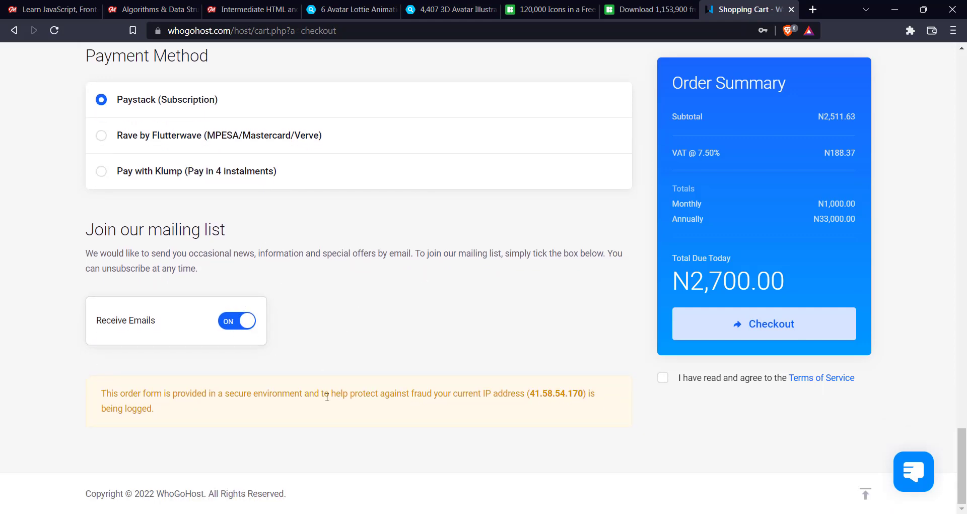
pyautogui.click(237, 320)
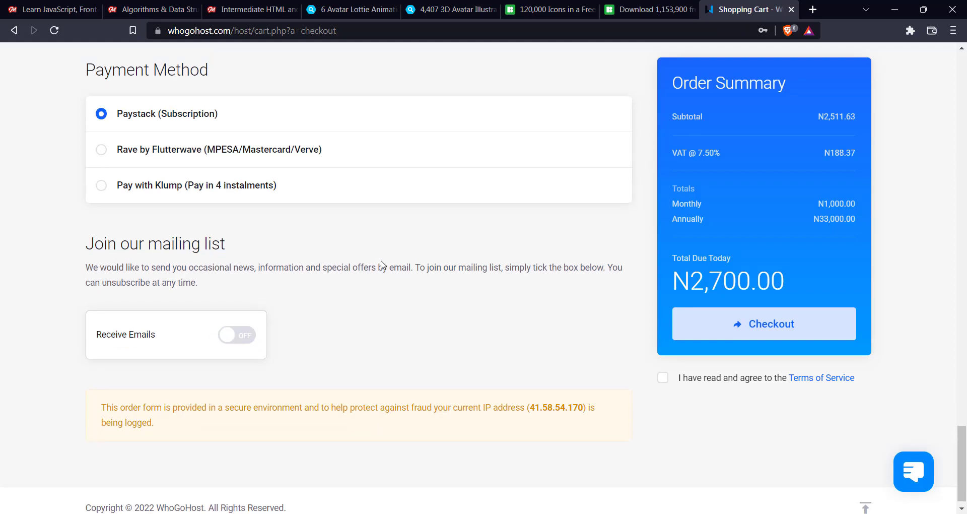
# Agree to the Terms of Service, add '5' to the email address, and check out
pyautogui.scroll(3)
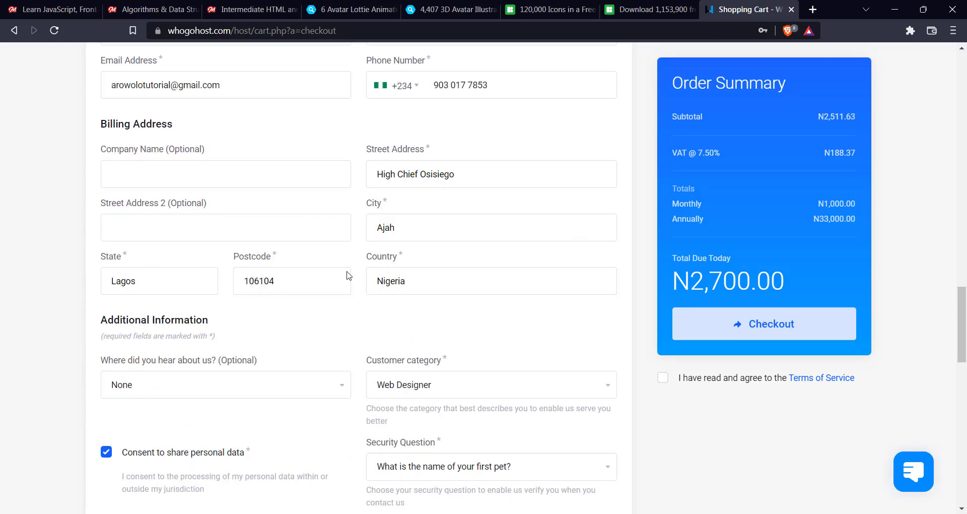
pyautogui.click(764, 324)
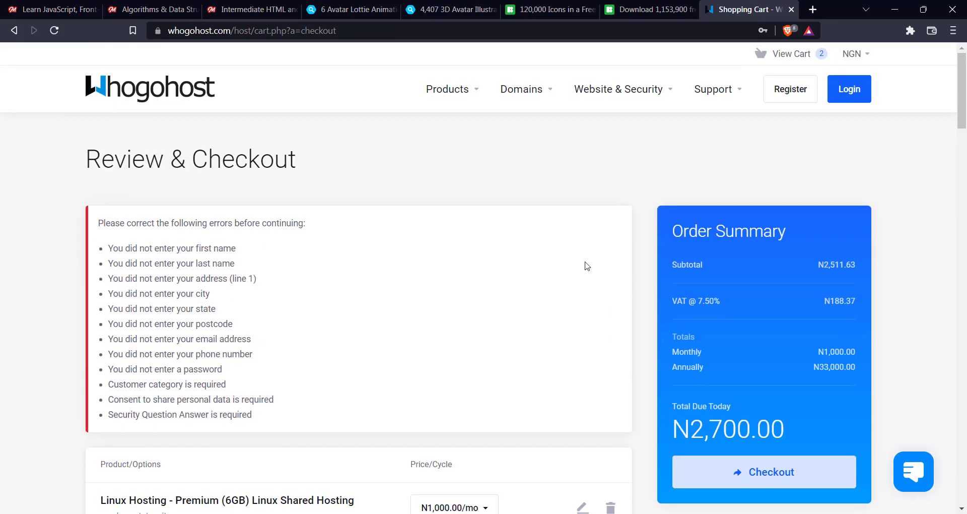
pyautogui.scroll(-3)
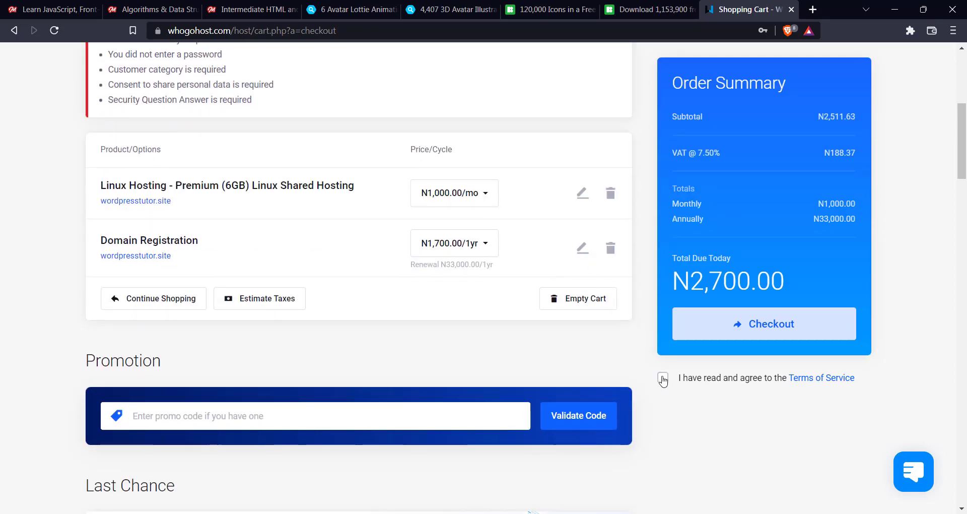
pyautogui.click(663, 378)
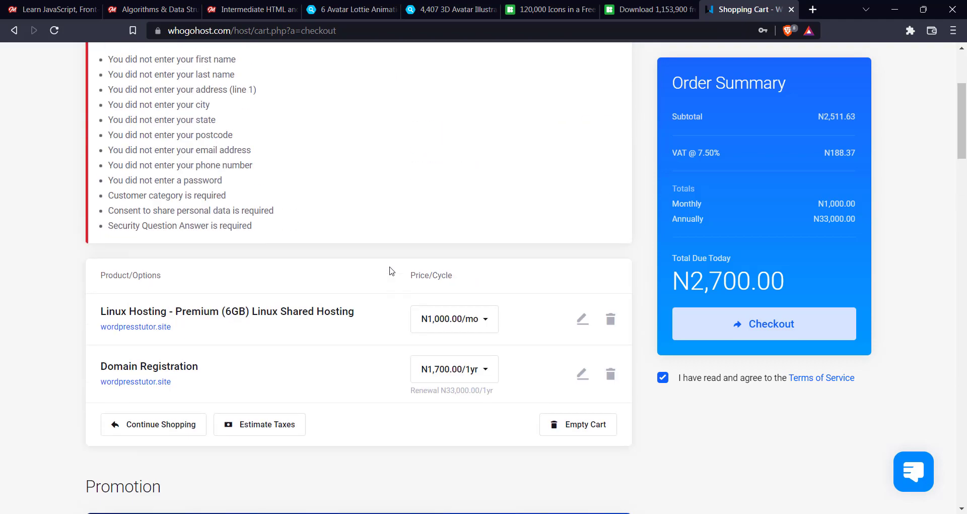
pyautogui.scroll(-3)
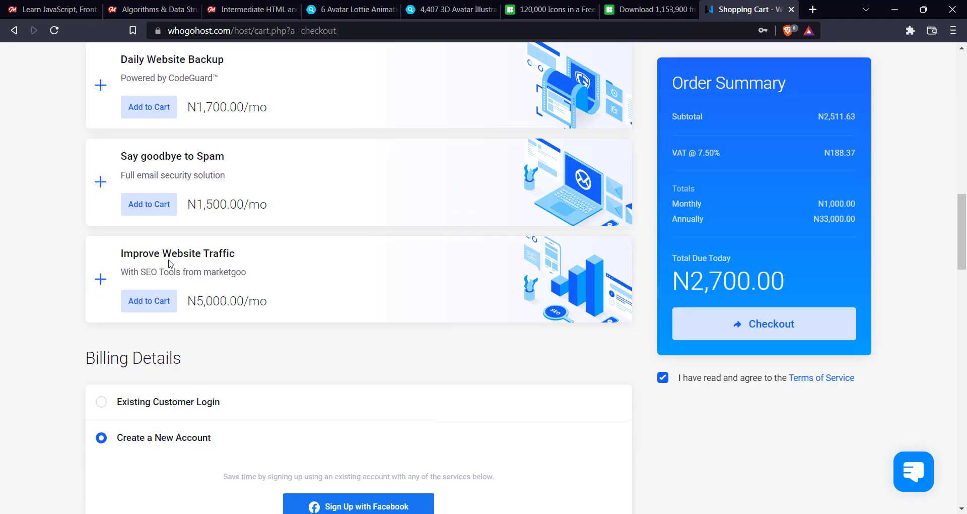
pyautogui.scroll(-3)
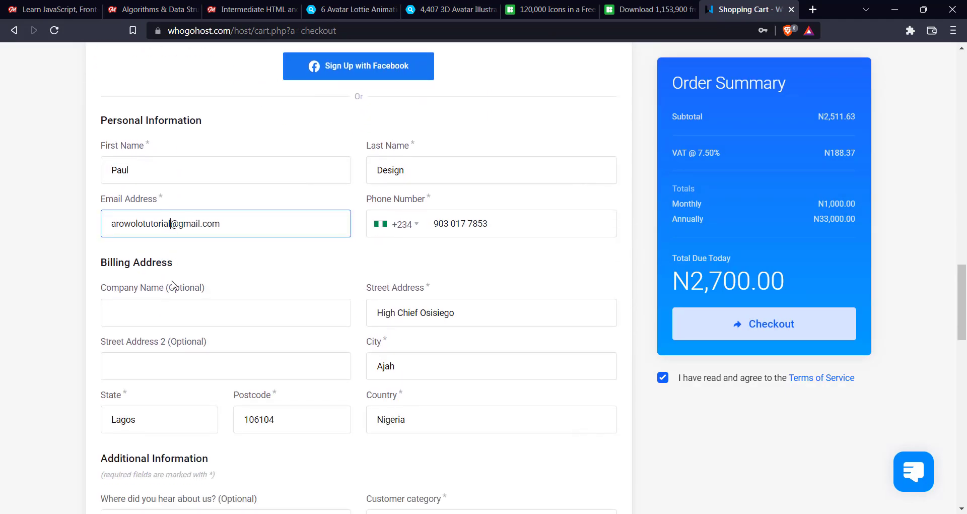
pyautogui.write('5')
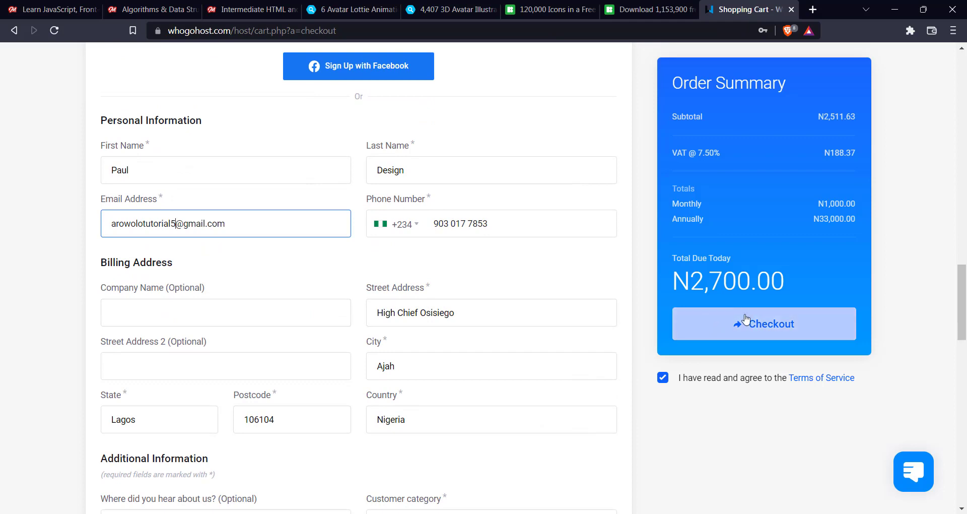
pyautogui.moveTo(740, 333)
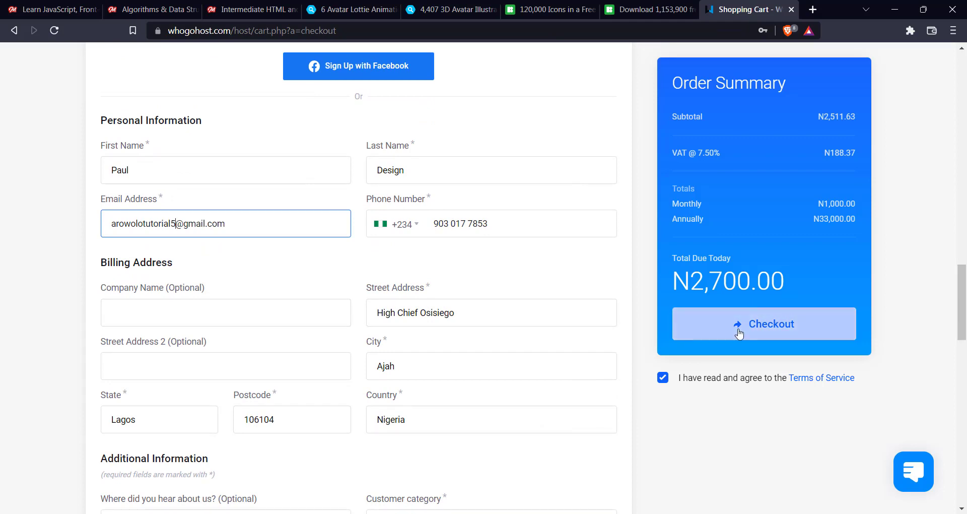
pyautogui.click(764, 323)
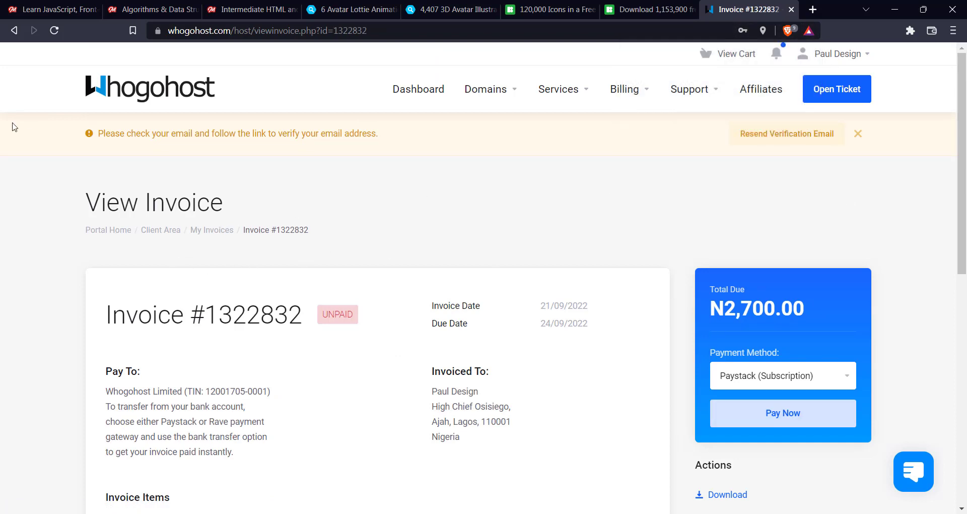
pyautogui.moveTo(269, 200)
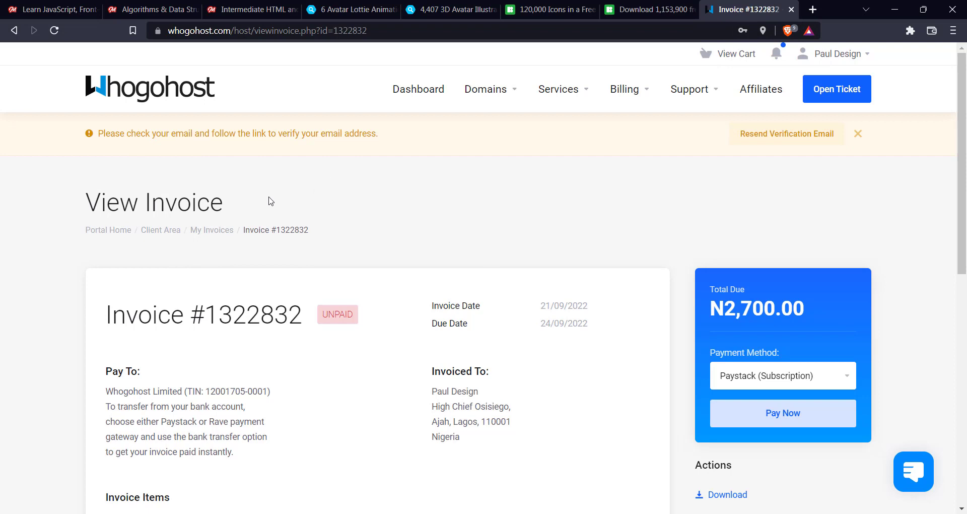
pyautogui.moveTo(335, 183)
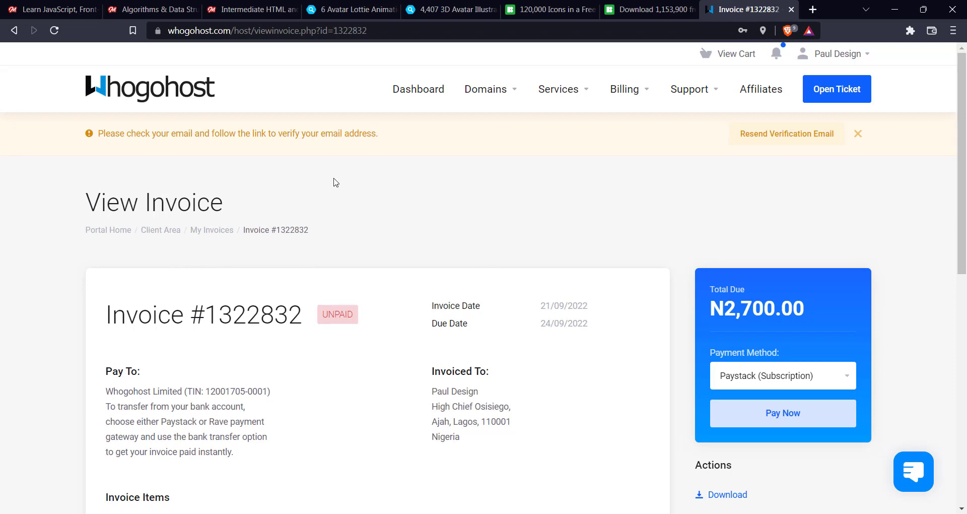
pyautogui.moveTo(504, 267)
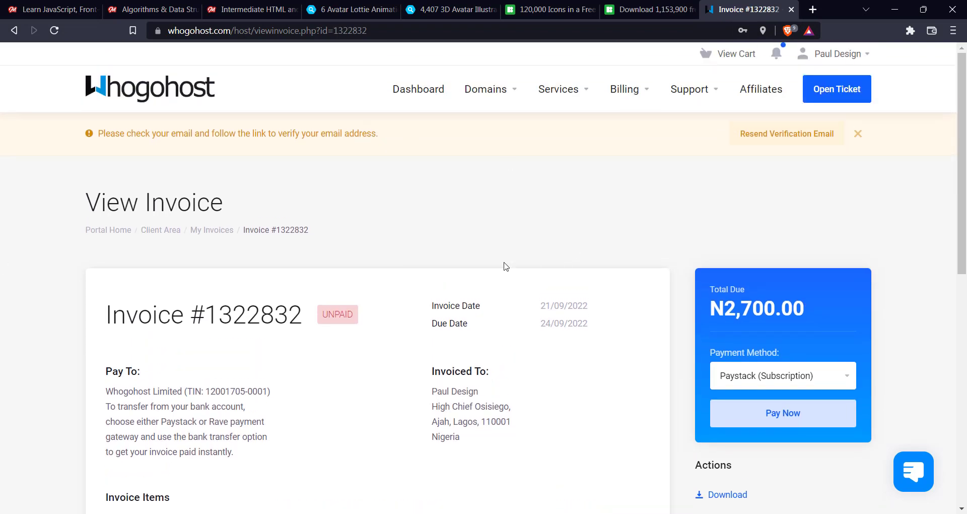
pyautogui.scroll(-3)
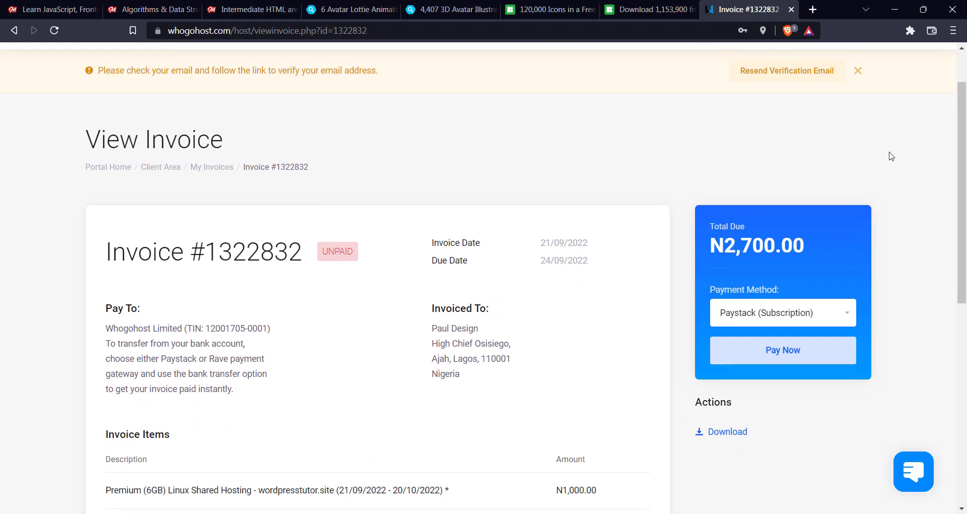
pyautogui.moveTo(109, 104)
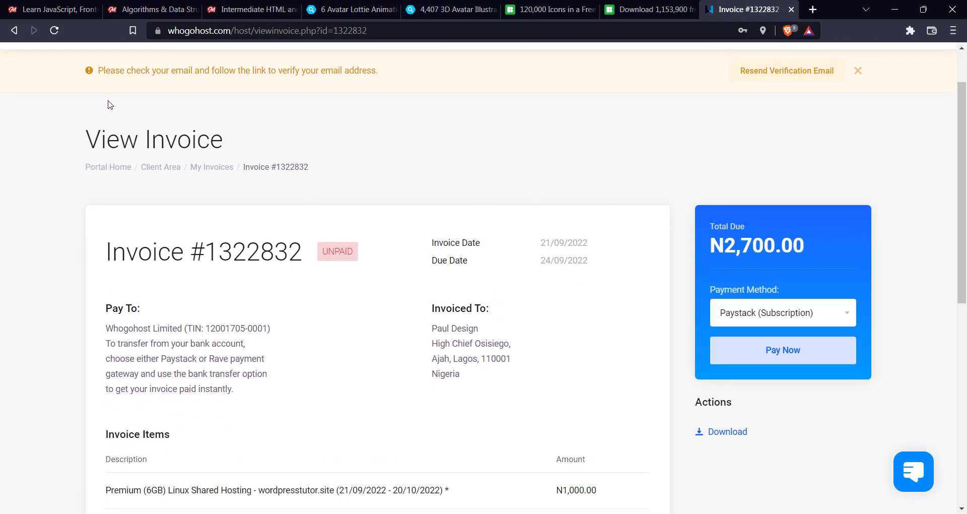
pyautogui.scroll(-3)
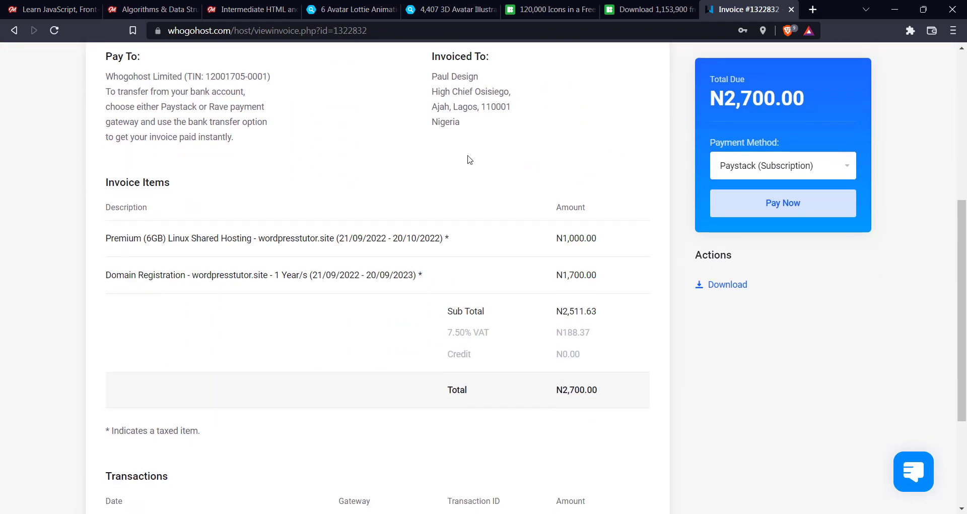
pyautogui.moveTo(106, 267)
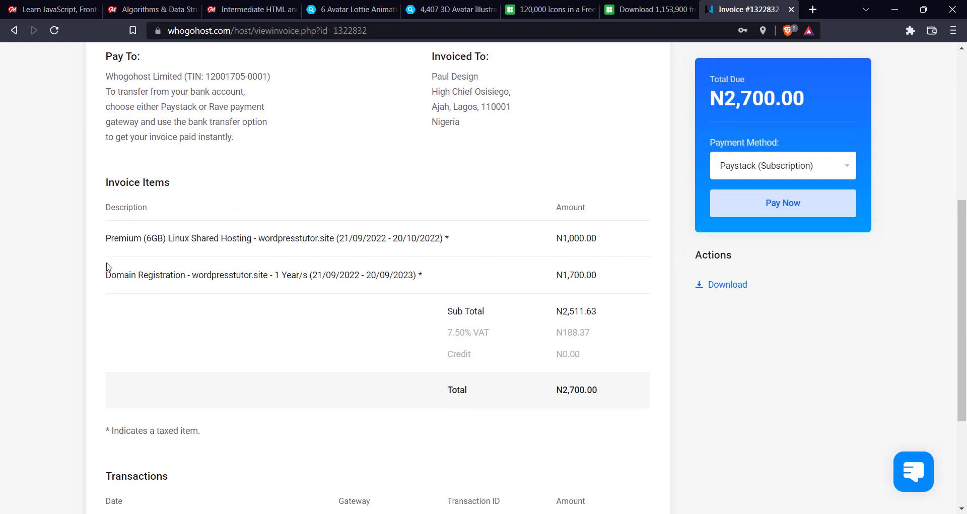
pyautogui.moveTo(597, 272)
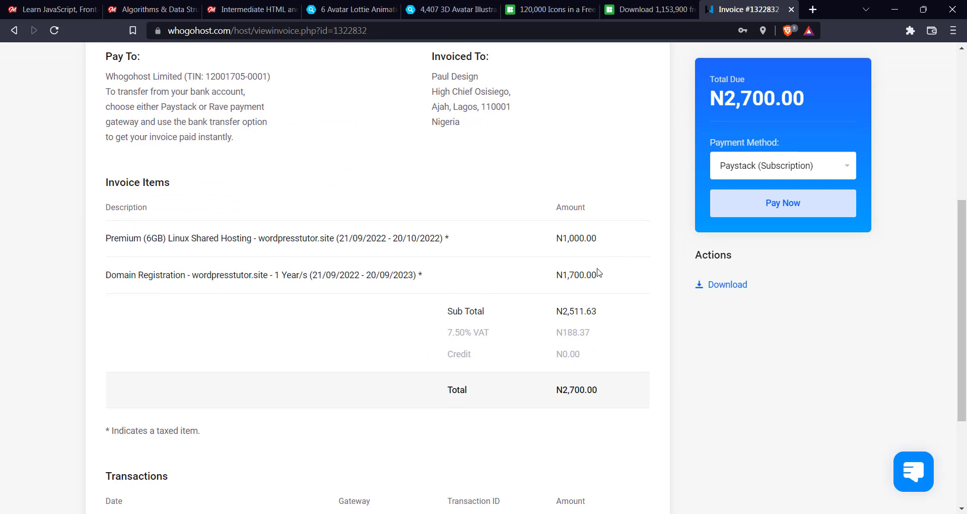
pyautogui.scroll(-3)
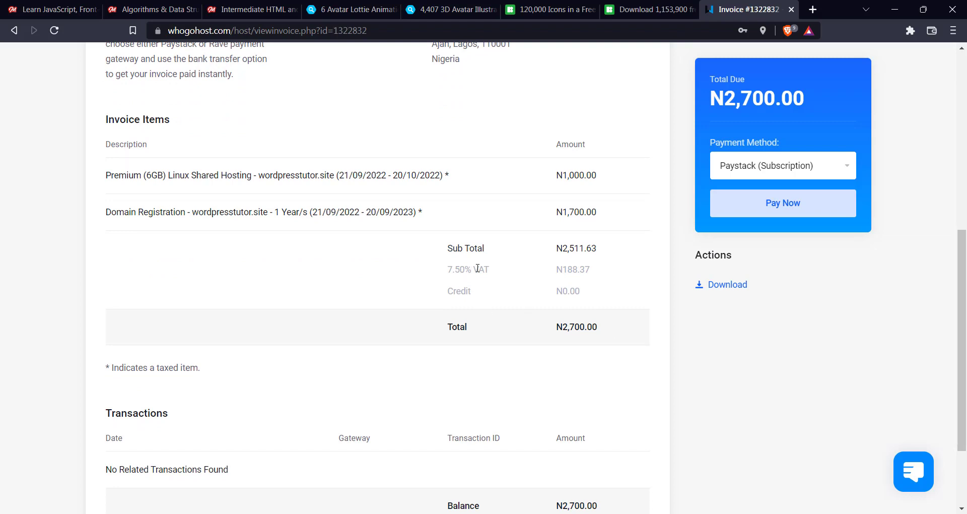
pyautogui.scroll(-3)
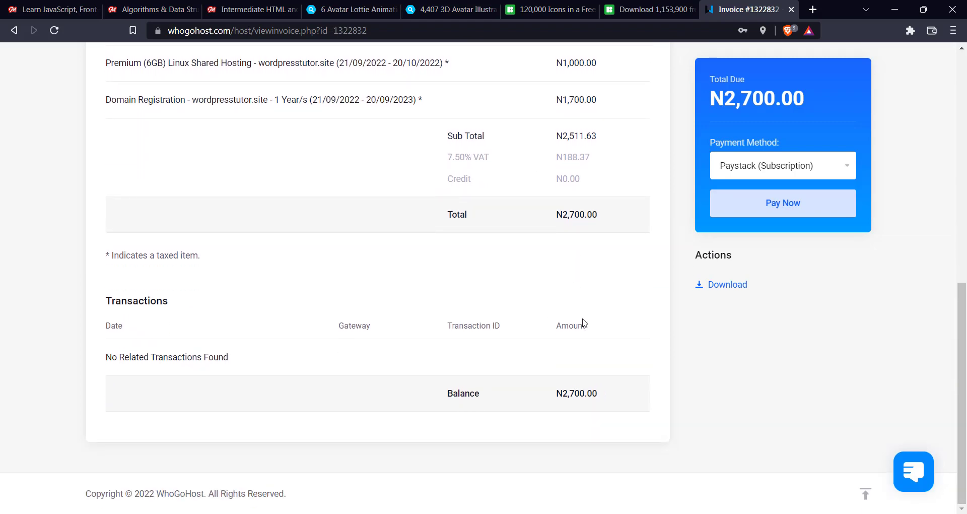
pyautogui.scroll(3)
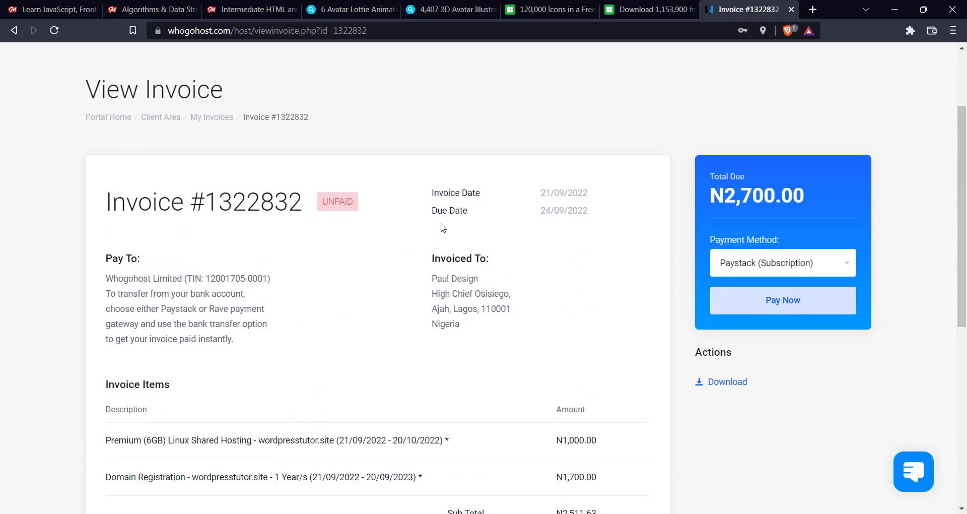
pyautogui.scroll(-3)
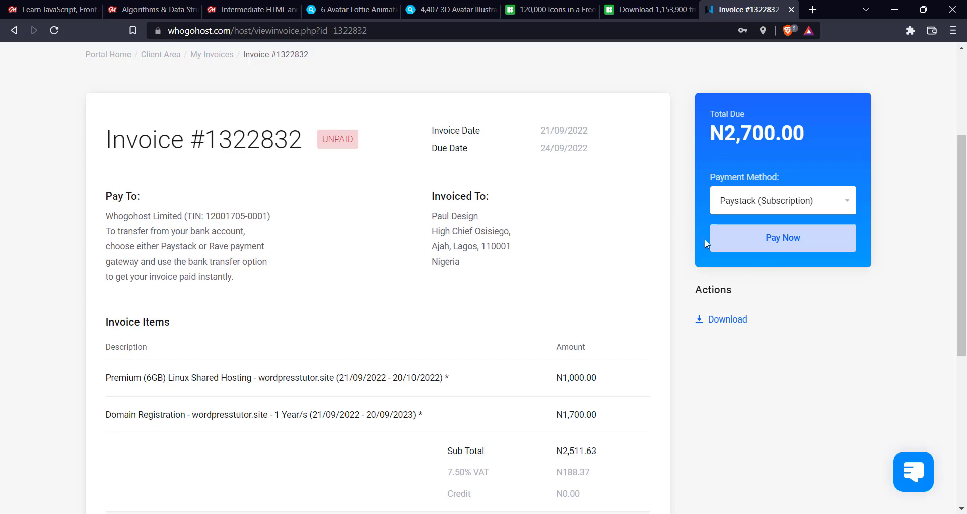
pyautogui.moveTo(819, 244)
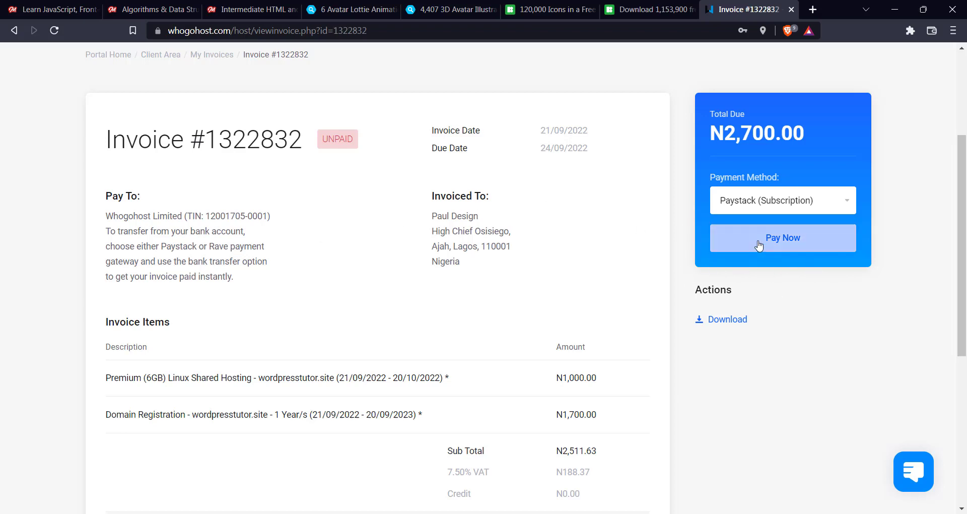
# Pay the invoice by Paystack bank transfer and mark NGN 2,738.34 as sent
pyautogui.click(782, 238)
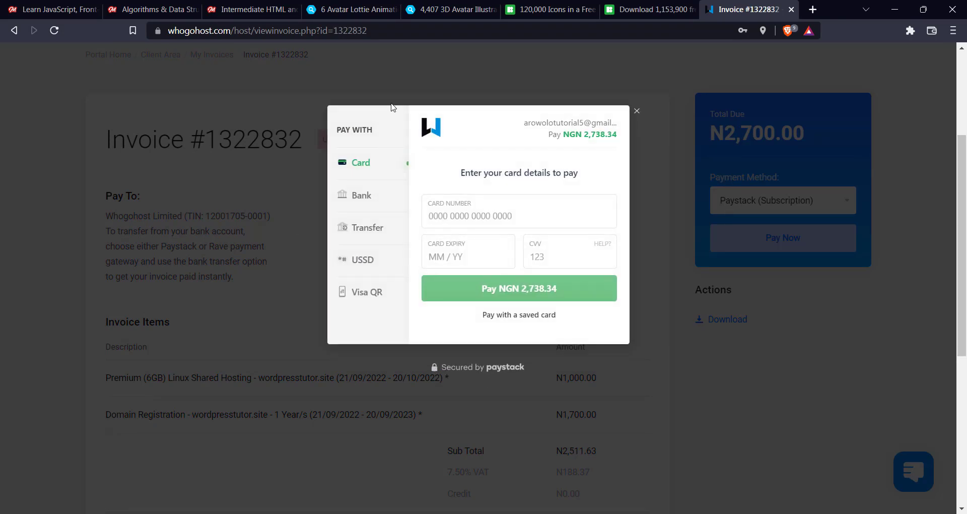
pyautogui.click(367, 228)
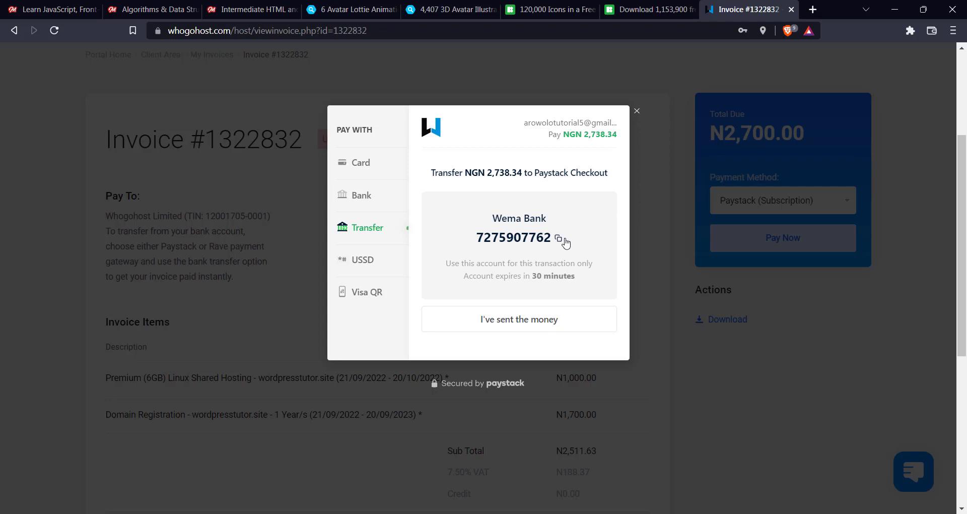
pyautogui.moveTo(539, 243)
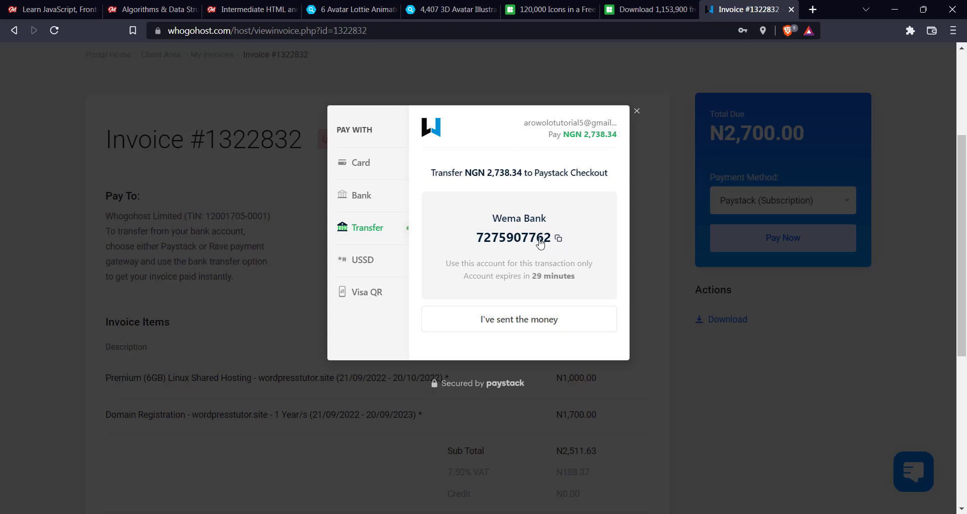
pyautogui.moveTo(537, 205)
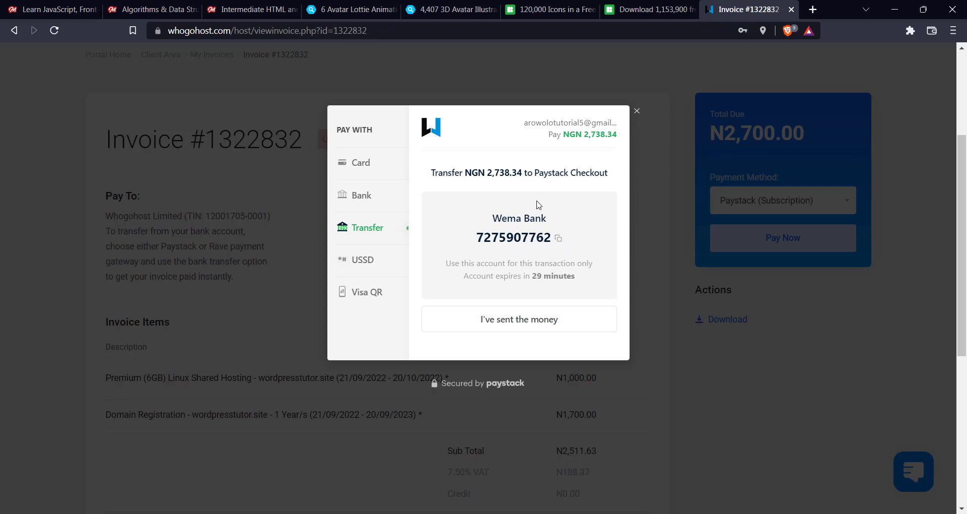
pyautogui.moveTo(538, 197)
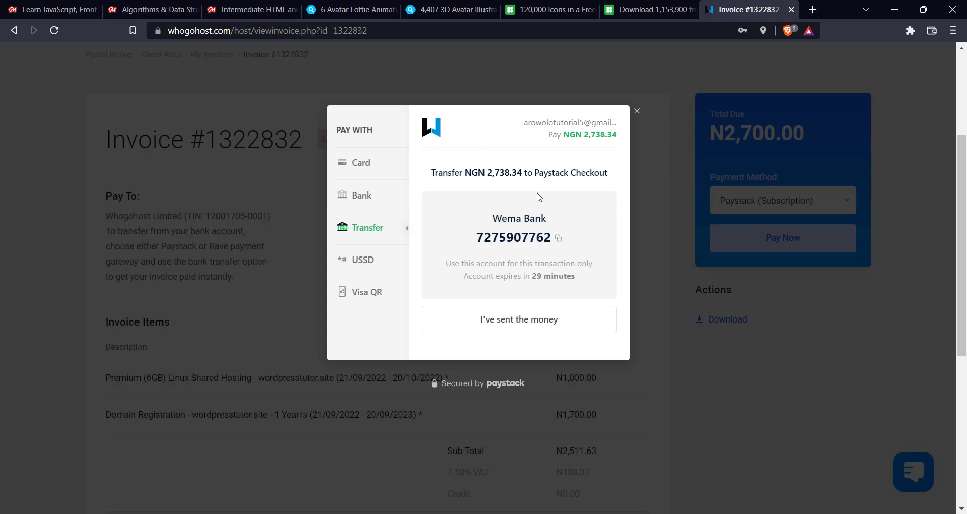
pyautogui.moveTo(520, 339)
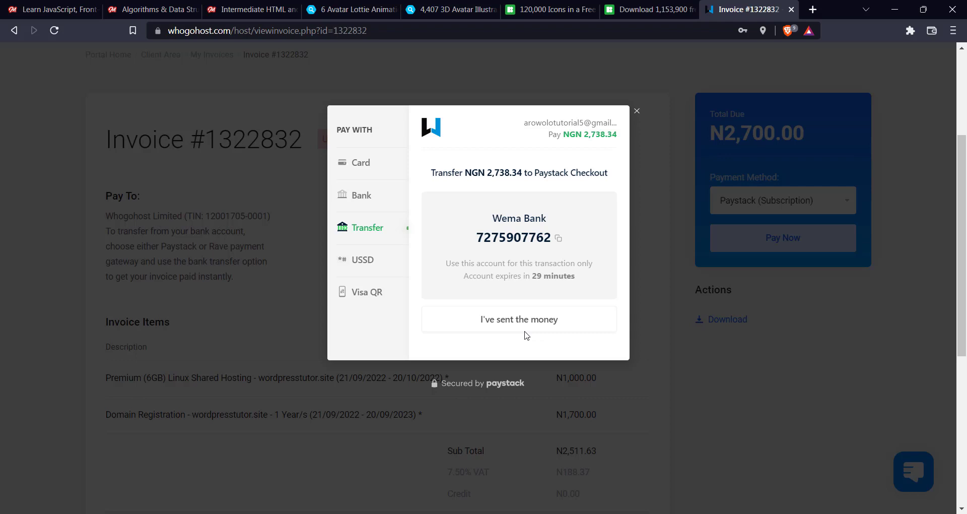
pyautogui.moveTo(526, 324)
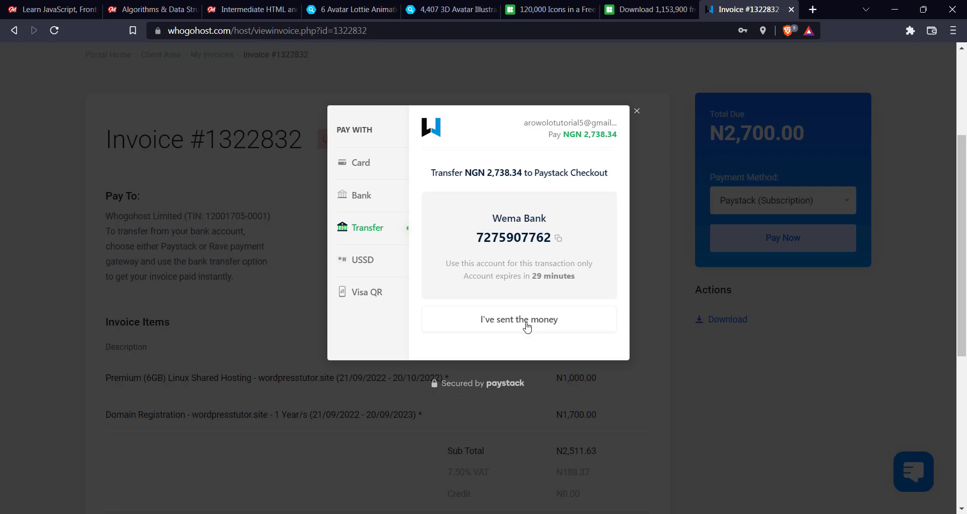
pyautogui.moveTo(538, 334)
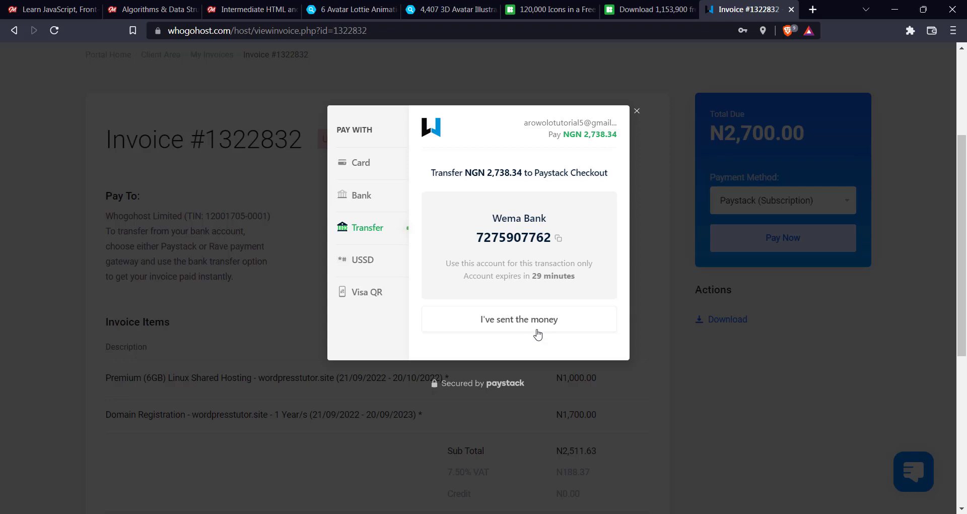
pyautogui.moveTo(516, 333)
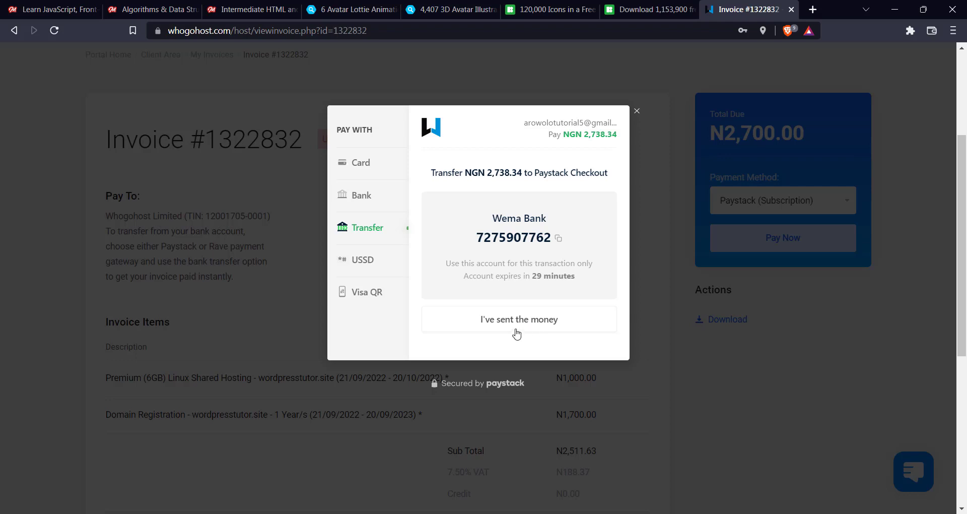
pyautogui.moveTo(500, 335)
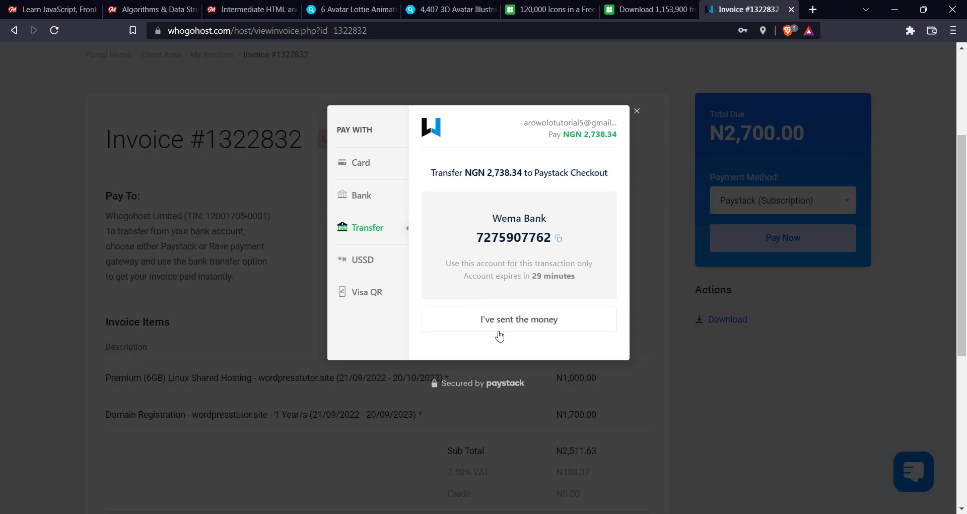
pyautogui.click(518, 319)
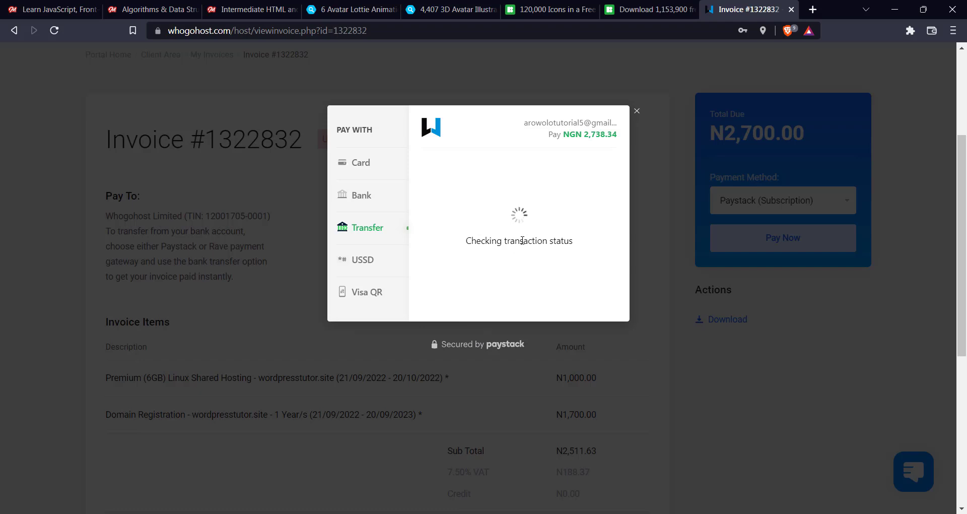
pyautogui.click(636, 110)
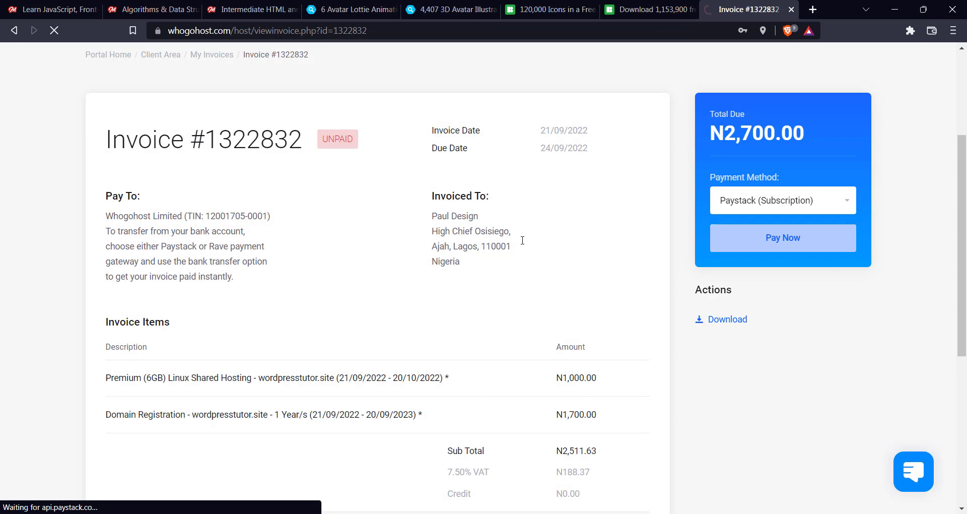
pyautogui.click(782, 237)
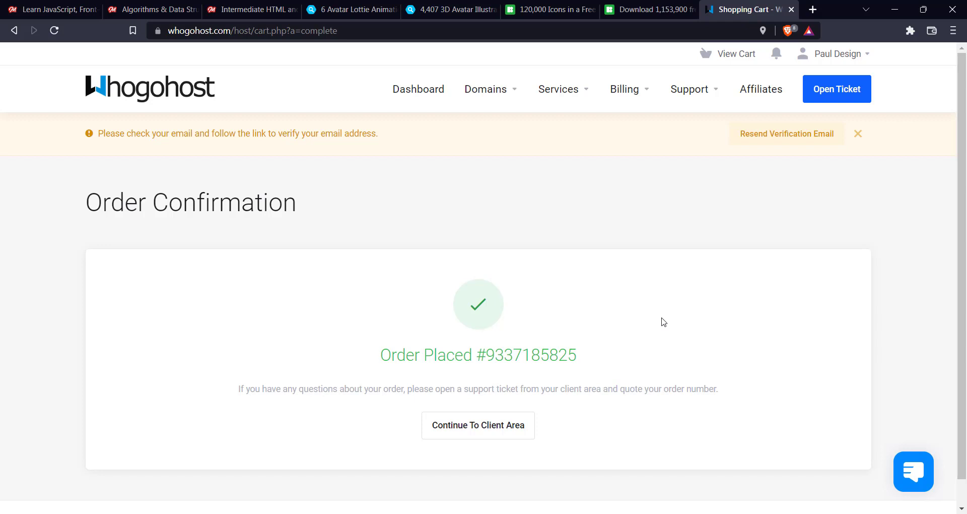
pyautogui.moveTo(478, 425)
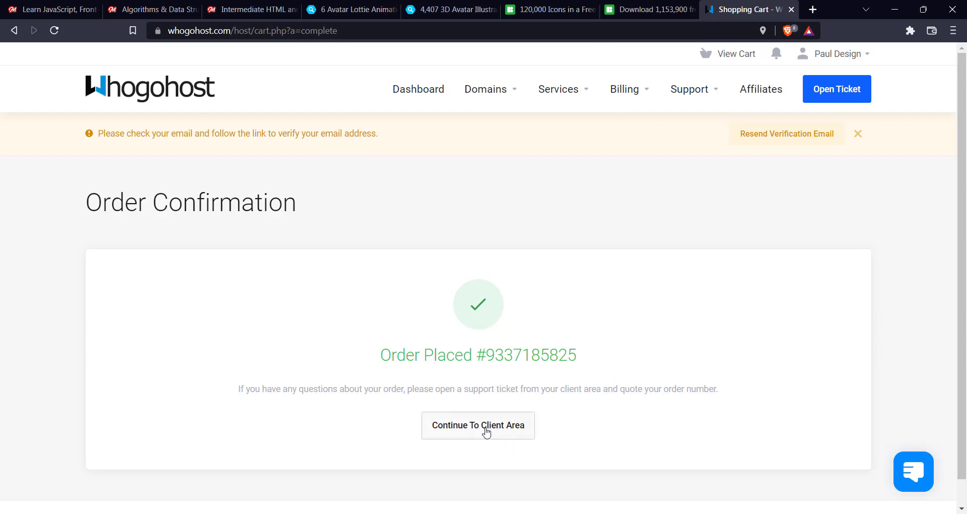
# Continue to Paul Design's client area dashboard
pyautogui.click(477, 426)
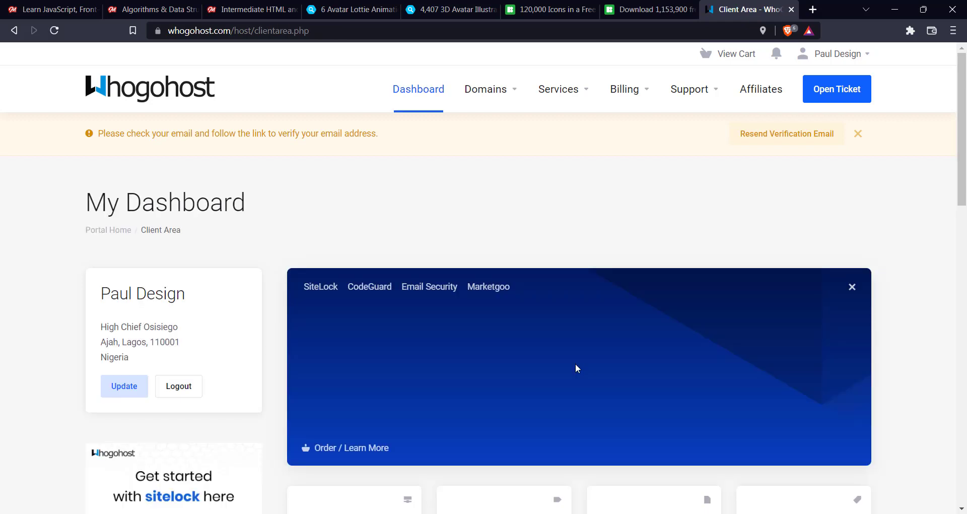